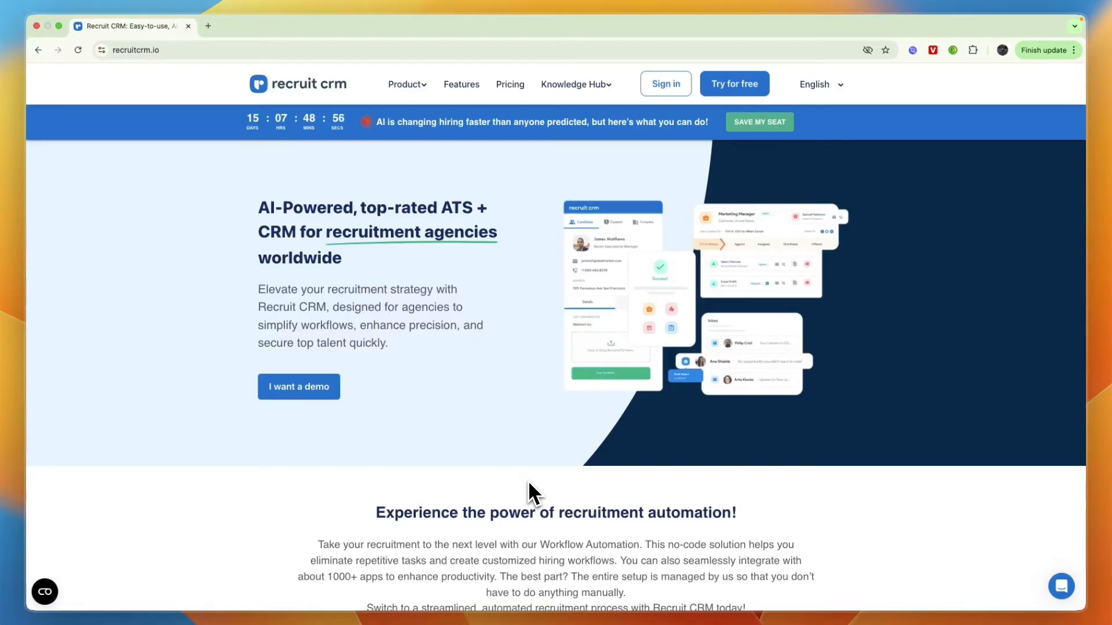
Start the free-trial sign-up and agree to the terms of service
left_click(405, 83)
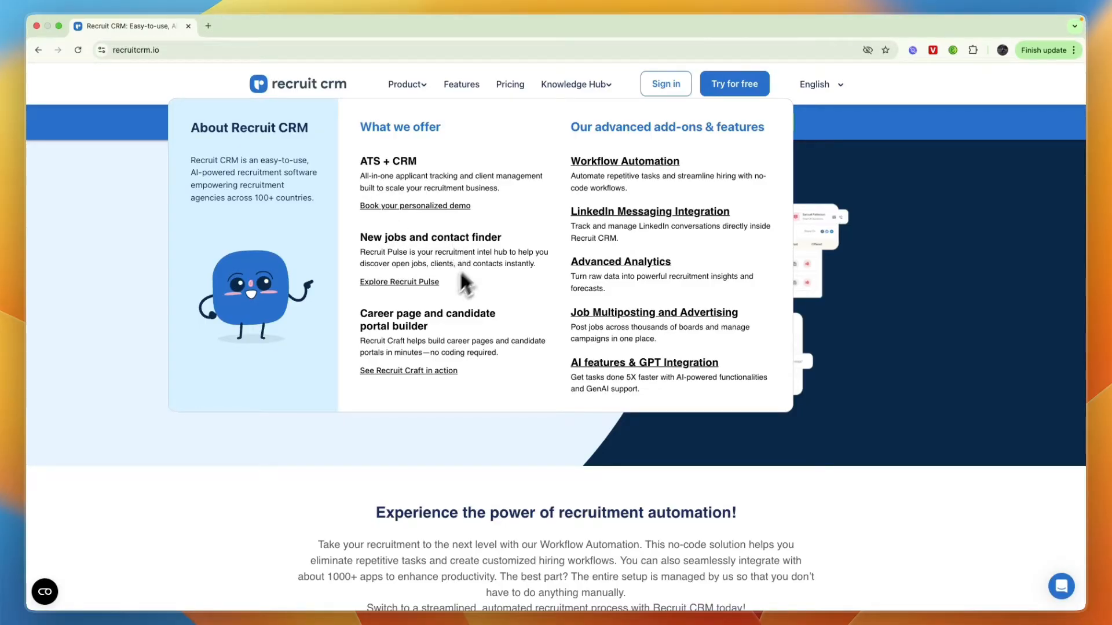
mouse_move(468, 324)
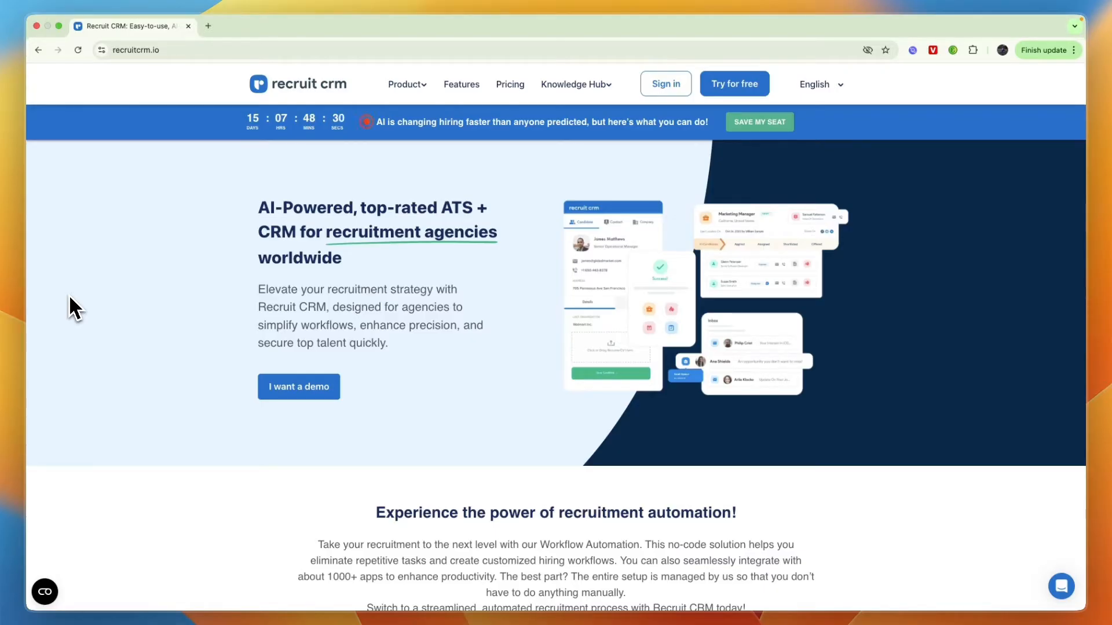
left_click(734, 84)
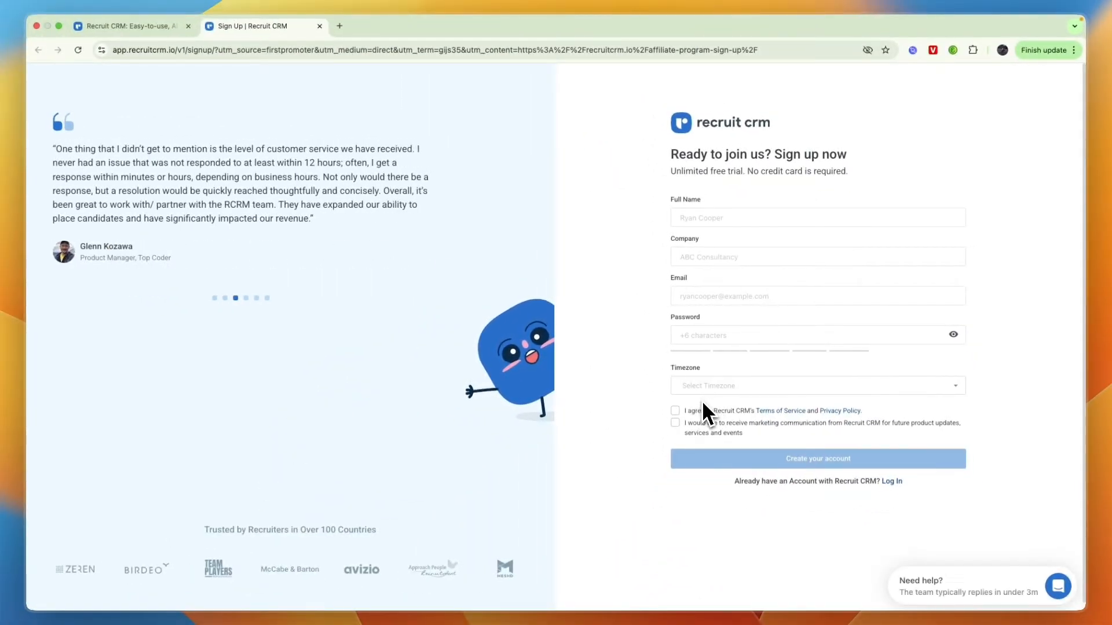
mouse_move(795, 428)
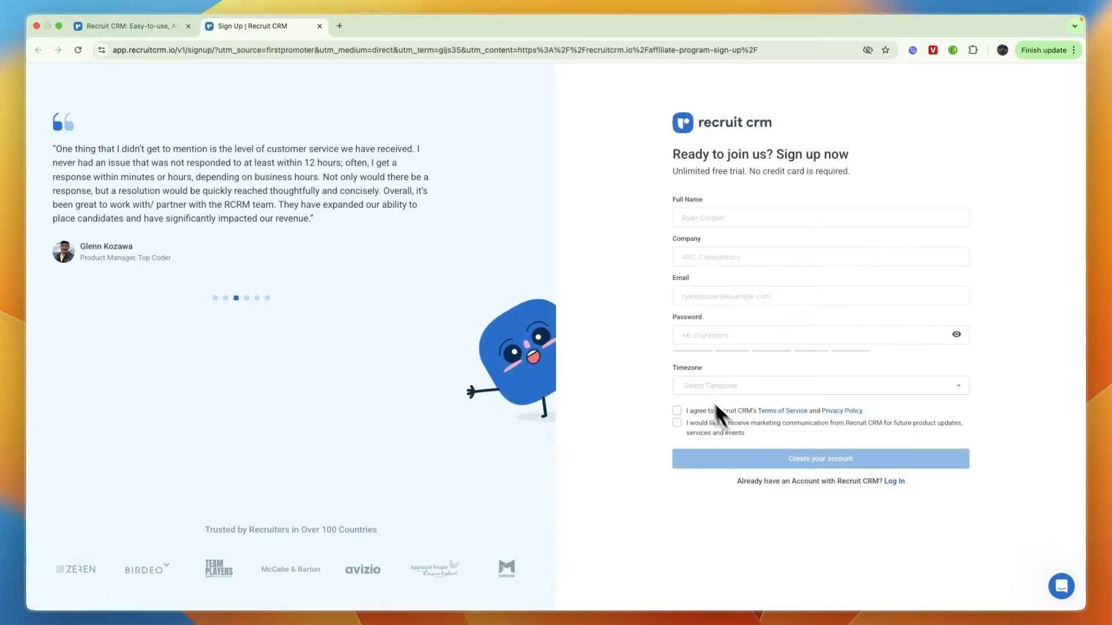
left_click(819, 459)
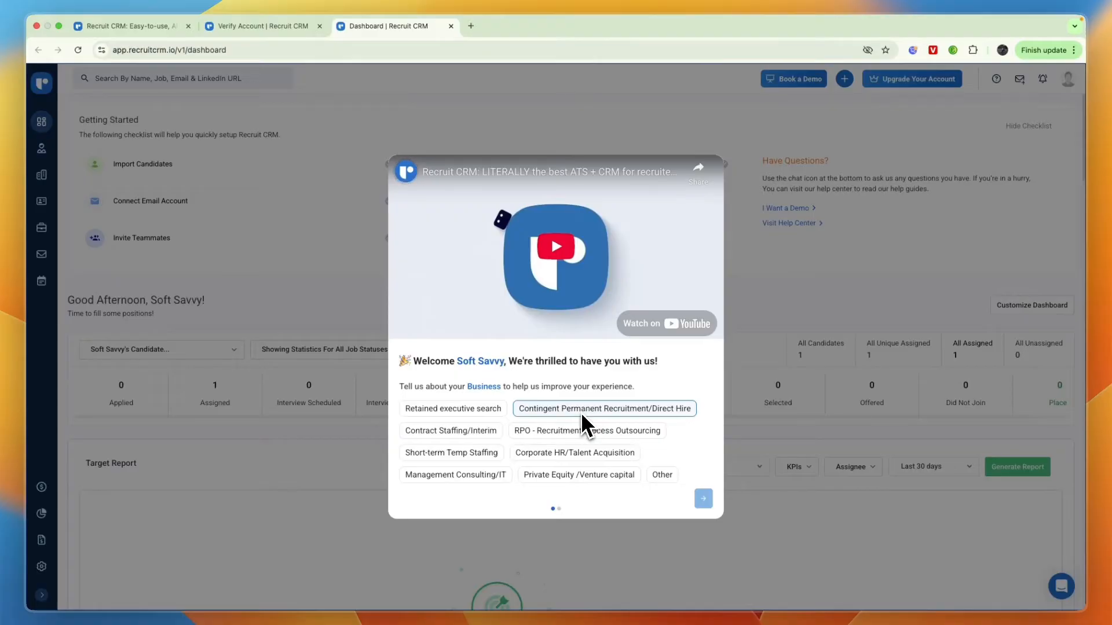
Answer the questionnaire with Contingent Permanent Recruitment/Direct Hire and 4-9 users, then get started
left_click(604, 409)
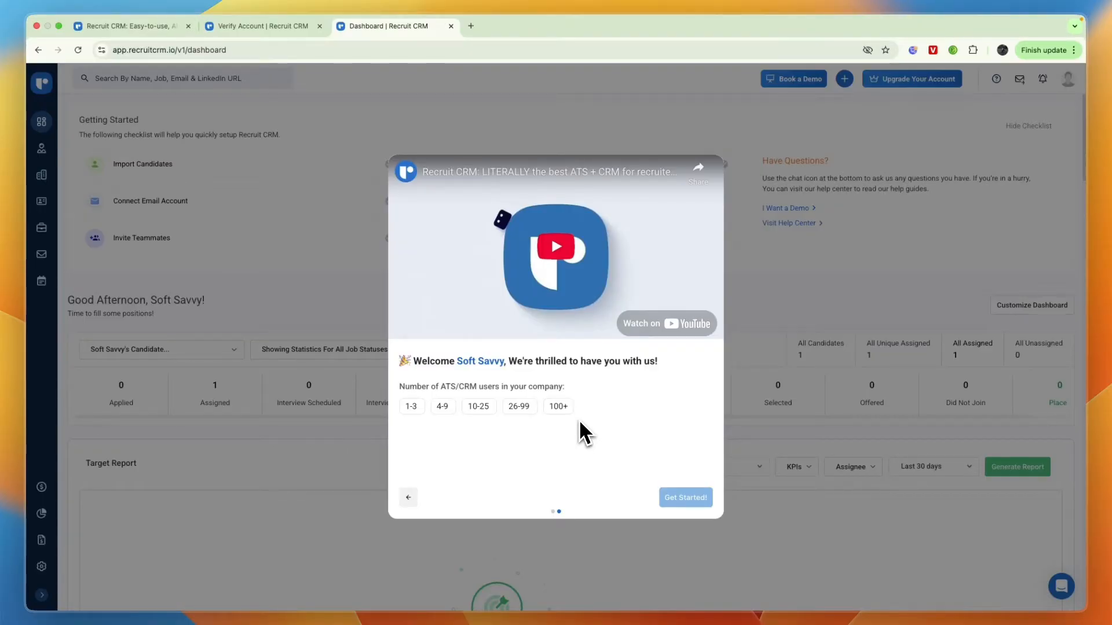
mouse_move(560, 432)
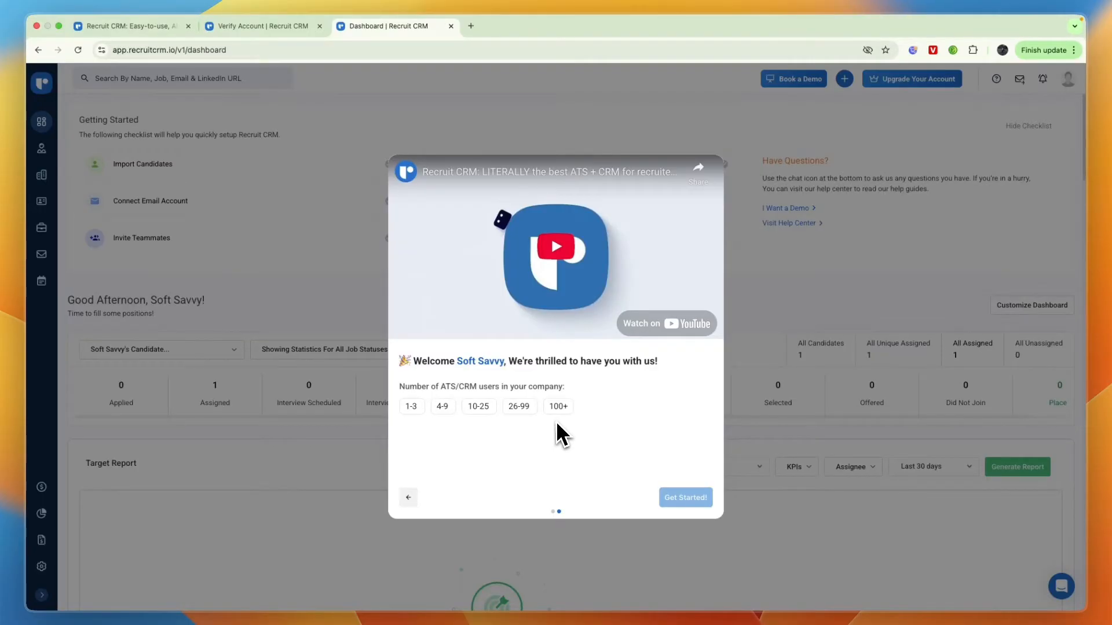
left_click(441, 406)
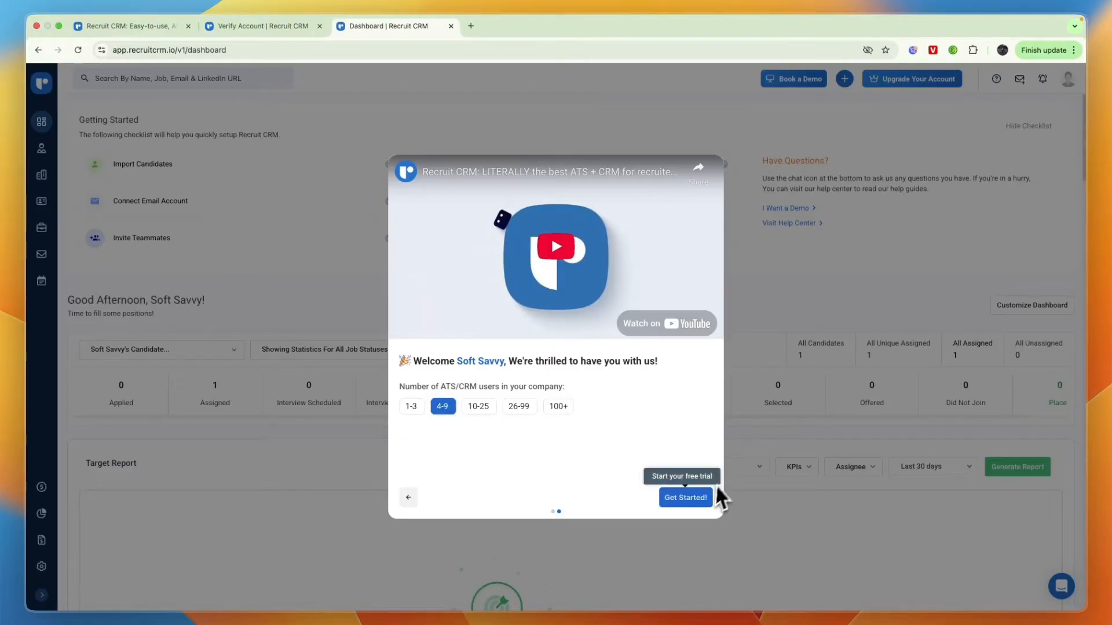
left_click(685, 497)
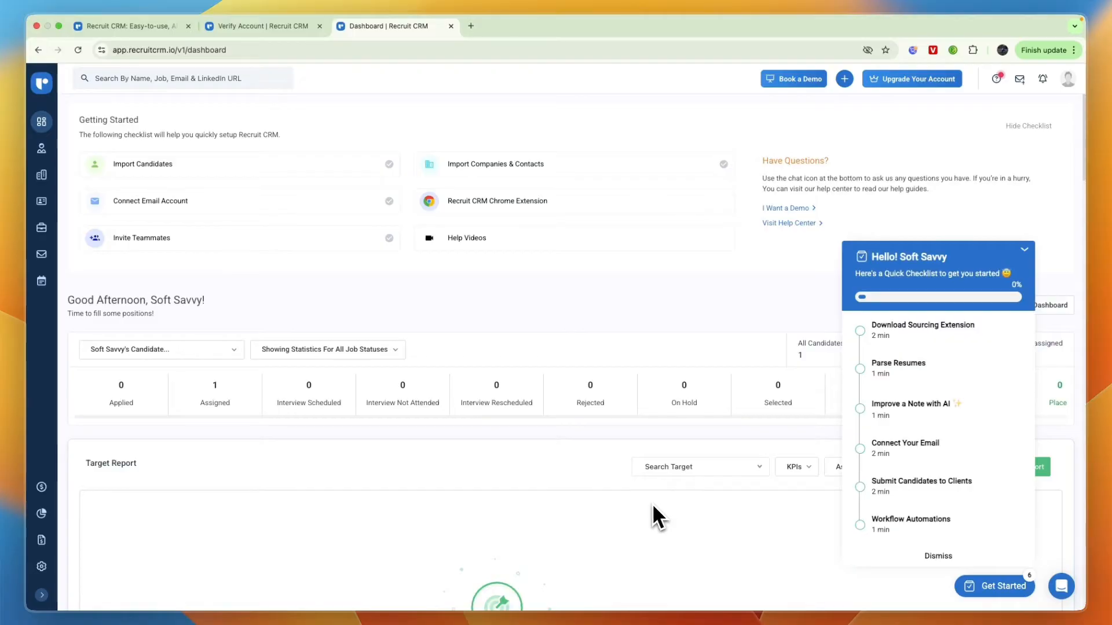
mouse_move(1037, 281)
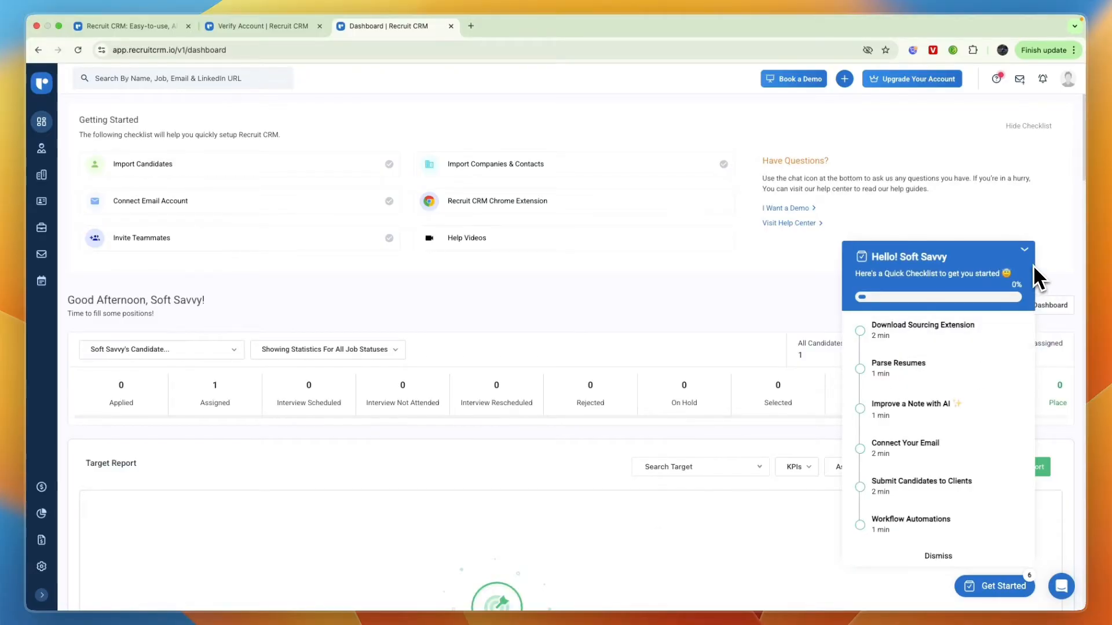
mouse_move(922, 333)
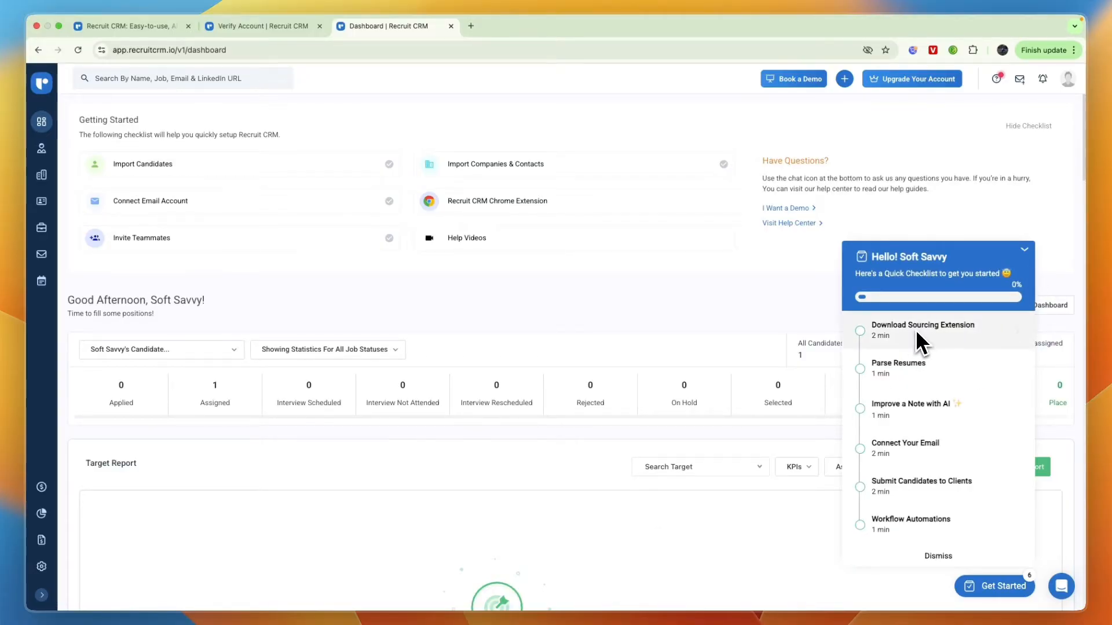
Follow the checklist's Download Sourcing Extension step to its store page
left_click(923, 330)
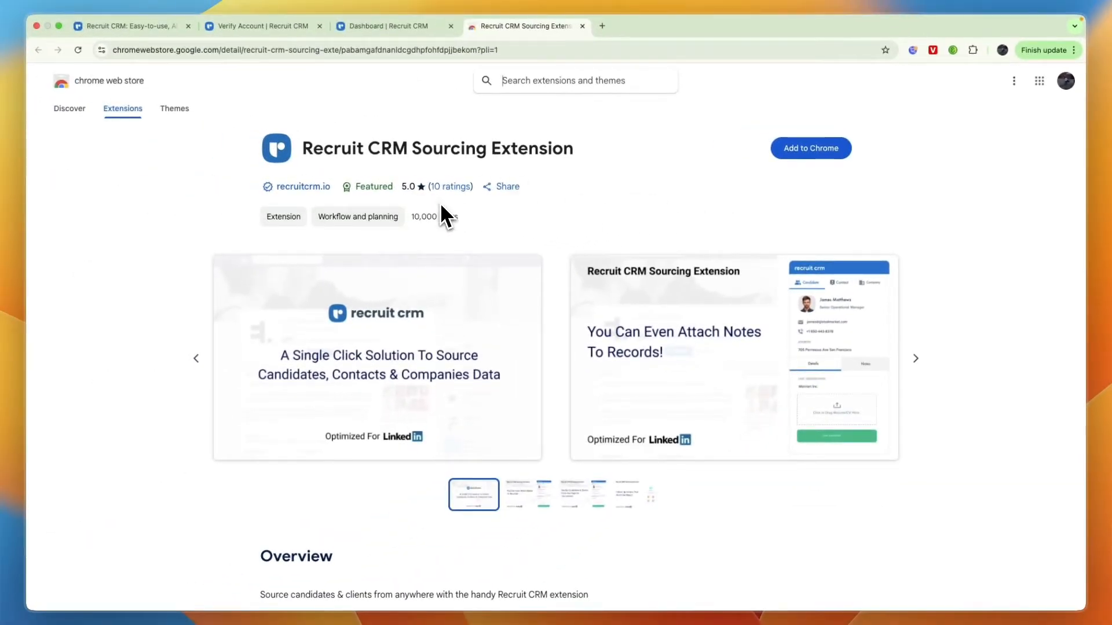
View the second screenshot and add the Recruit CRM Sourcing Extension to Chrome
scroll("down", 3)
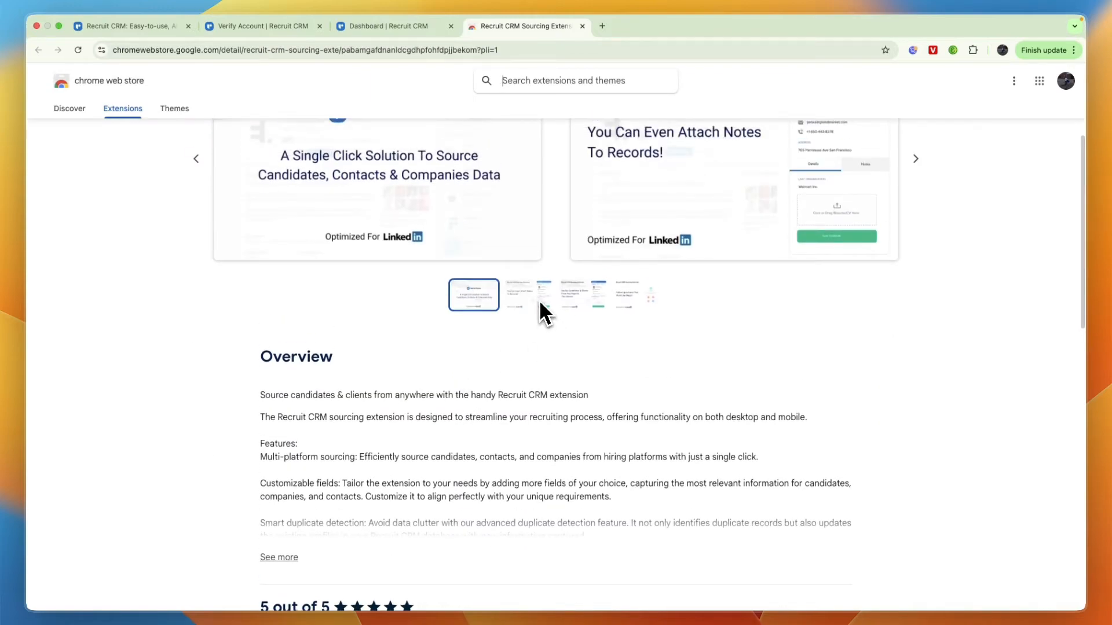
left_click(528, 294)
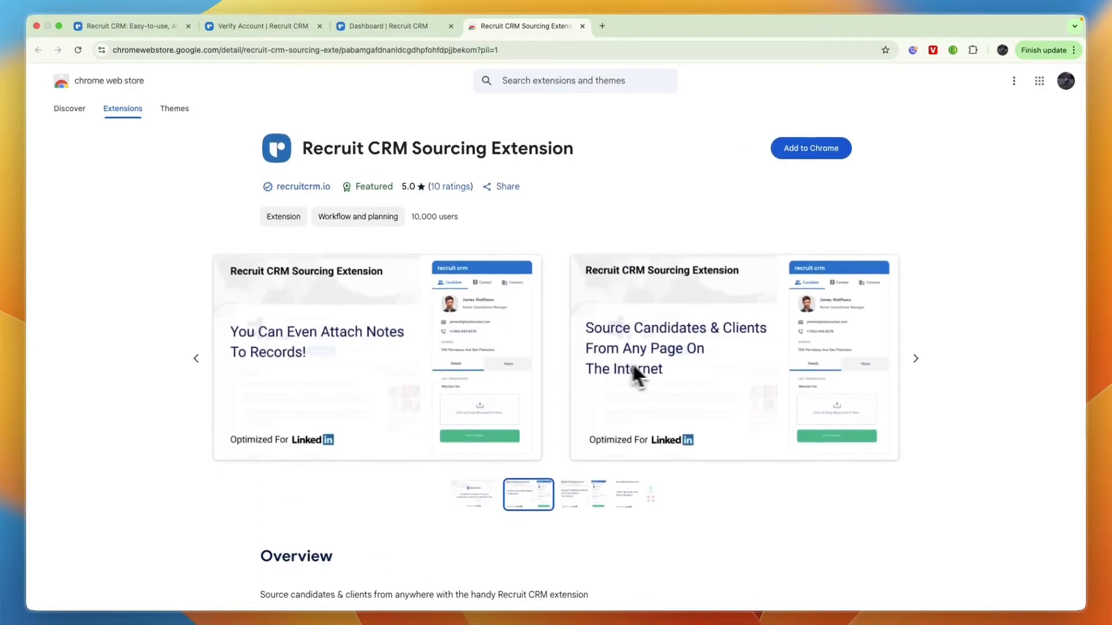
mouse_move(688, 468)
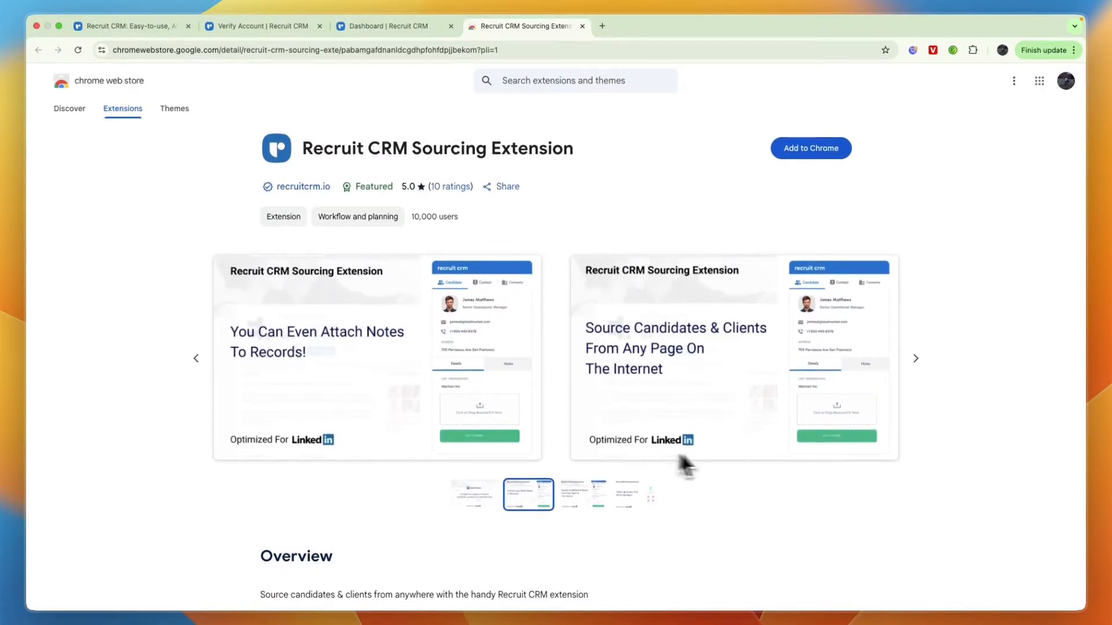
mouse_move(705, 461)
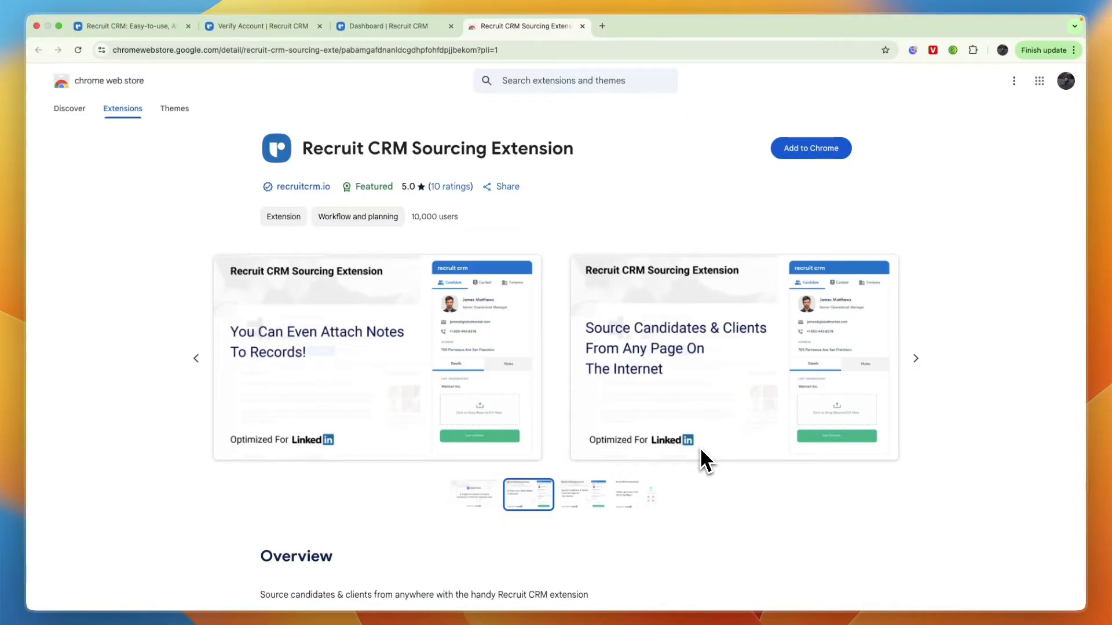
left_click(809, 148)
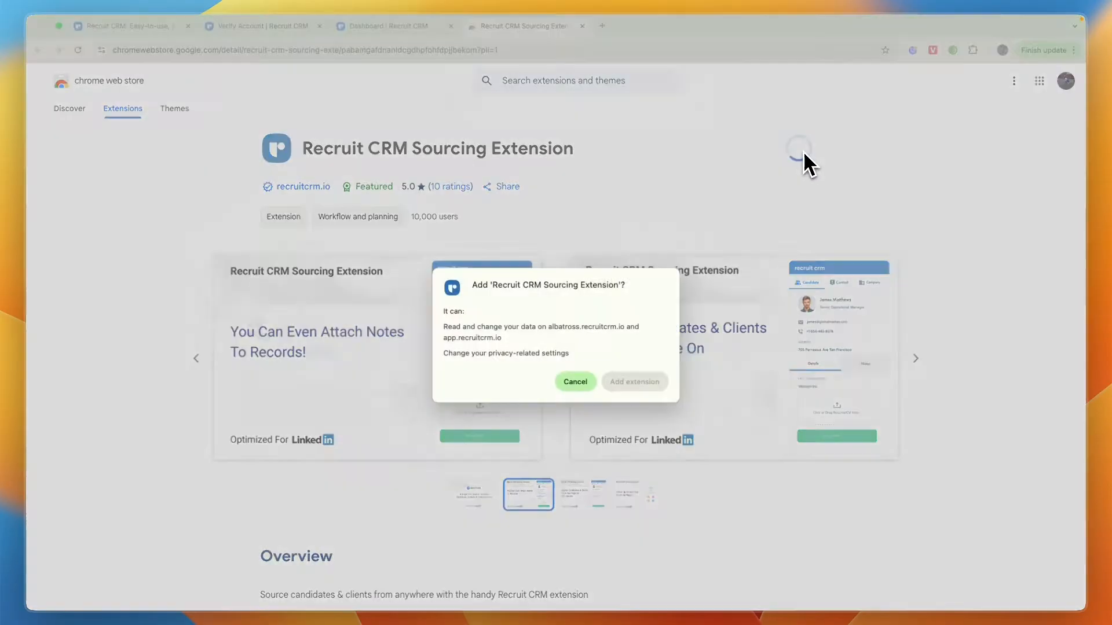
left_click(576, 381)
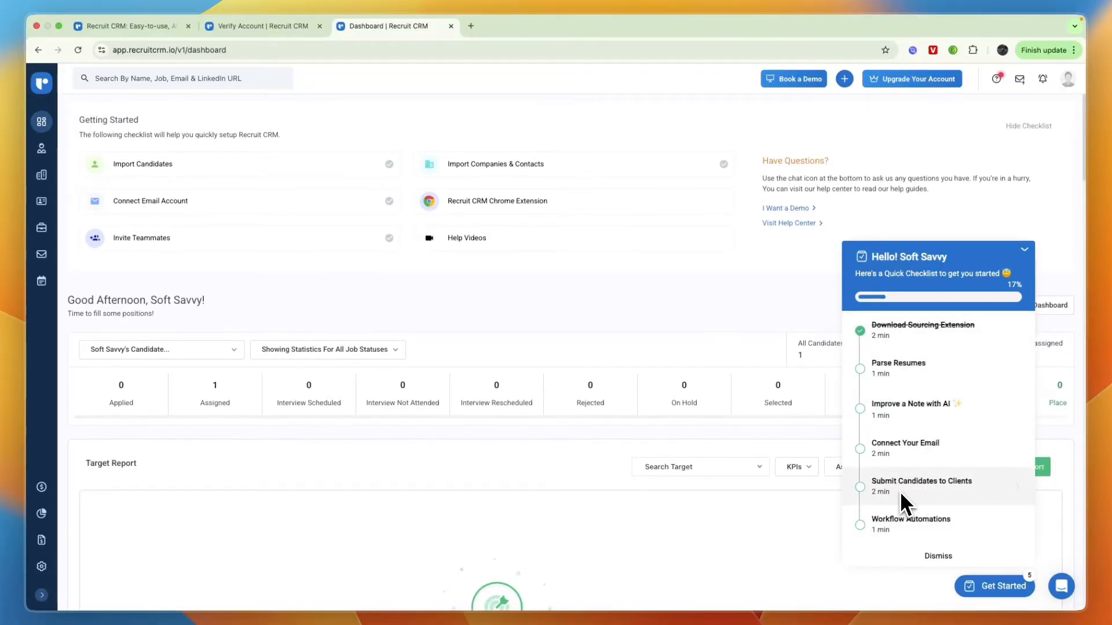
mouse_move(915, 452)
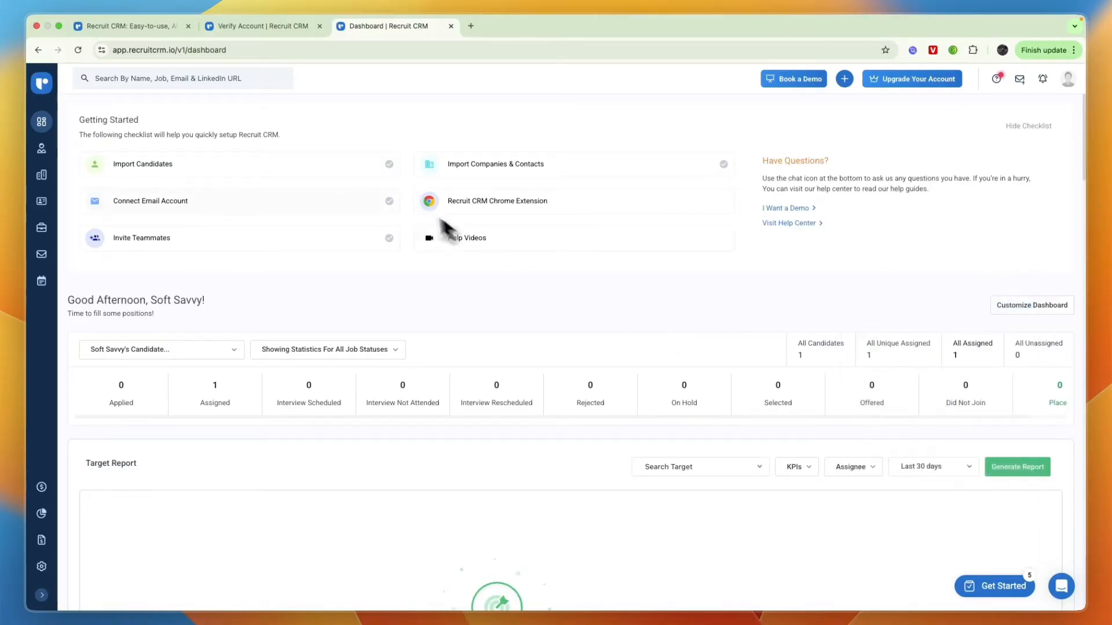
mouse_move(185, 210)
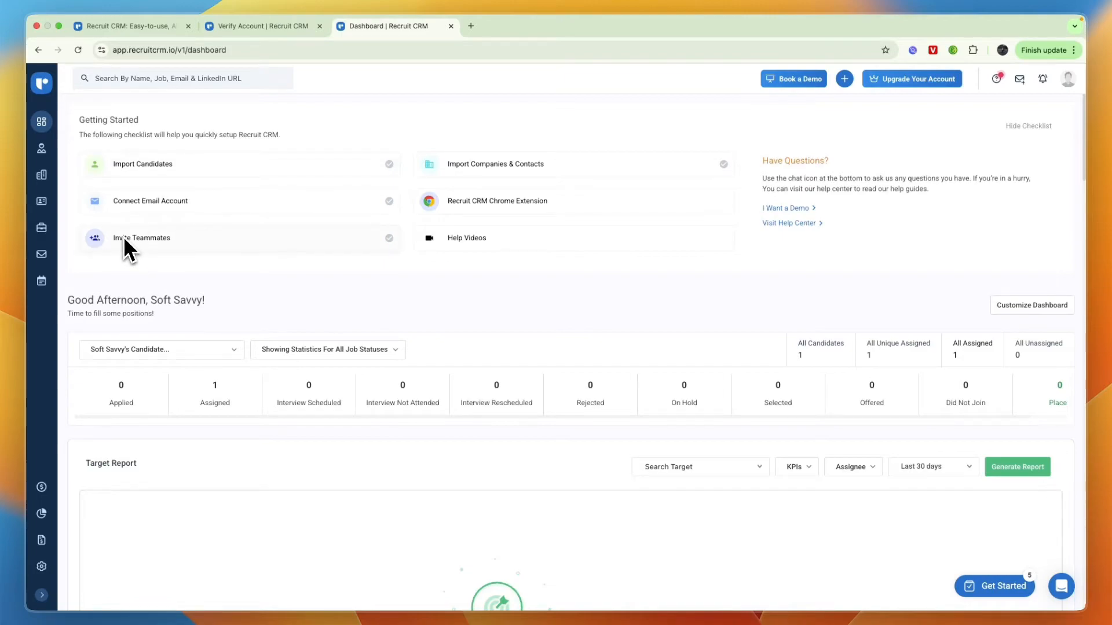
mouse_move(516, 224)
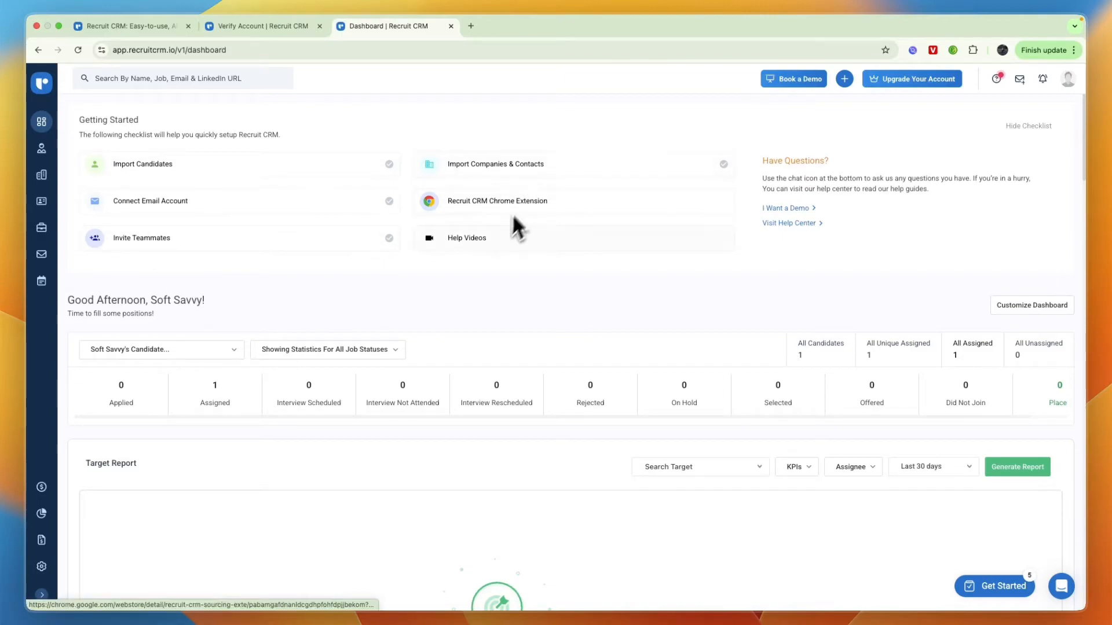
mouse_move(479, 248)
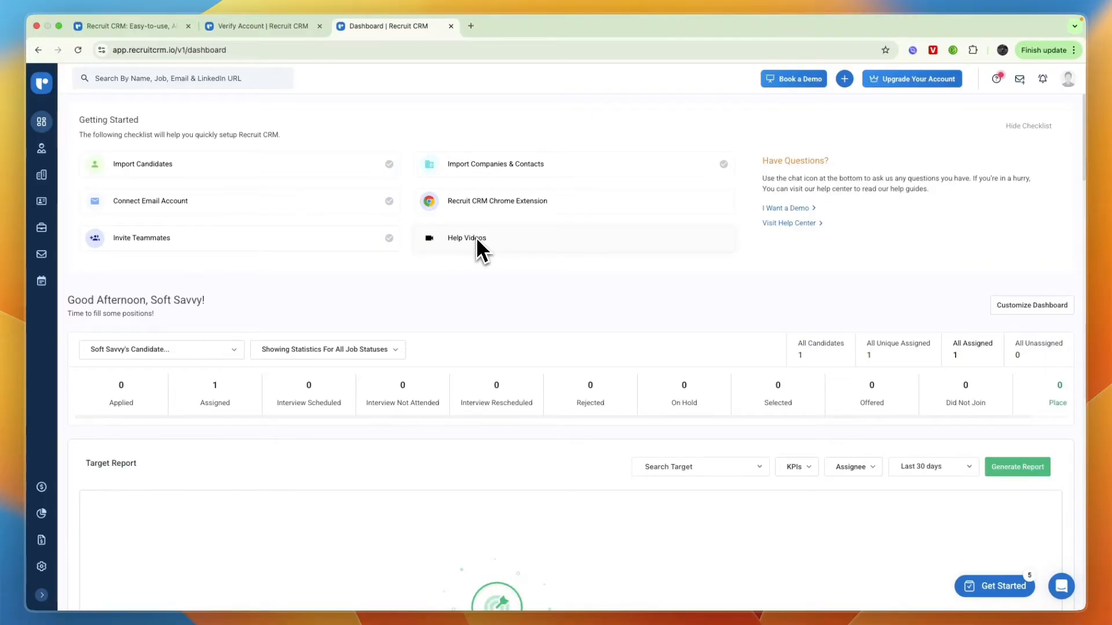
mouse_move(494, 174)
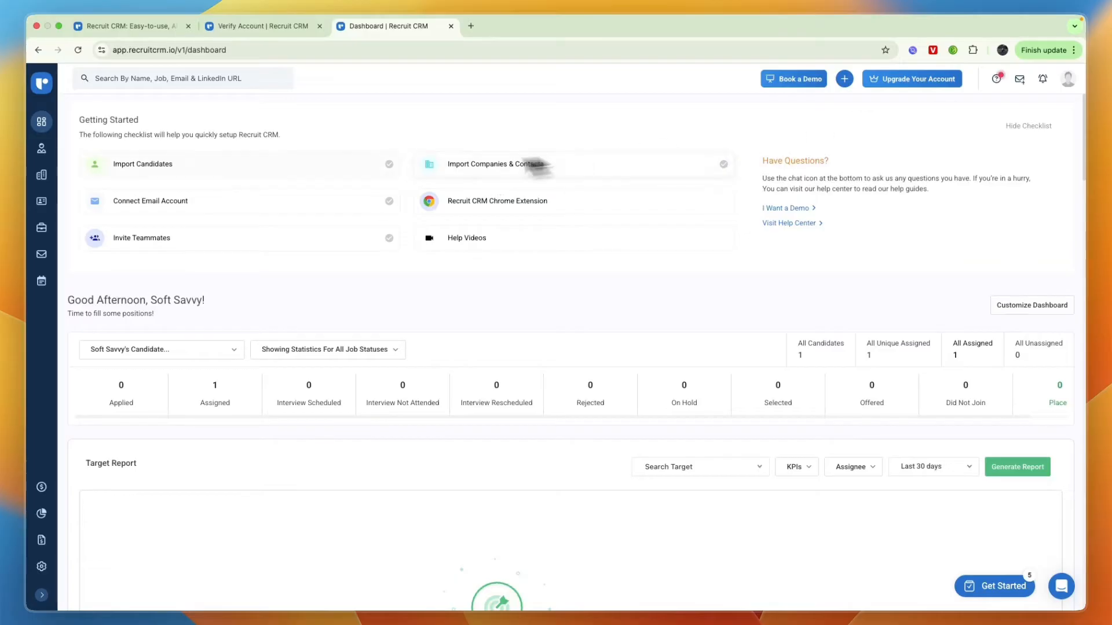
left_click(497, 163)
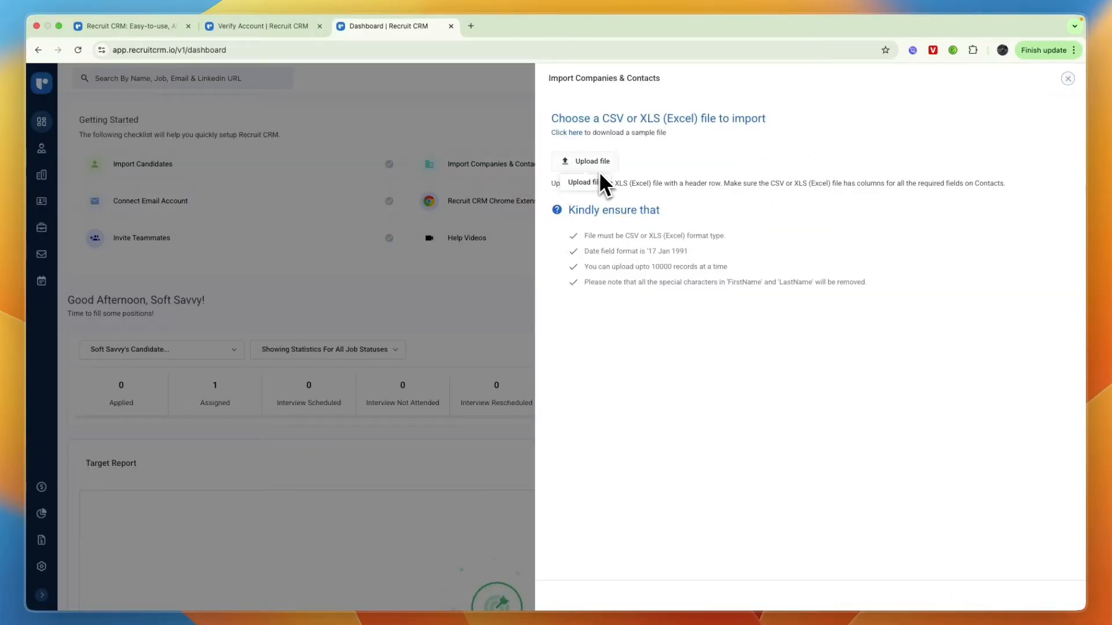
mouse_move(1071, 79)
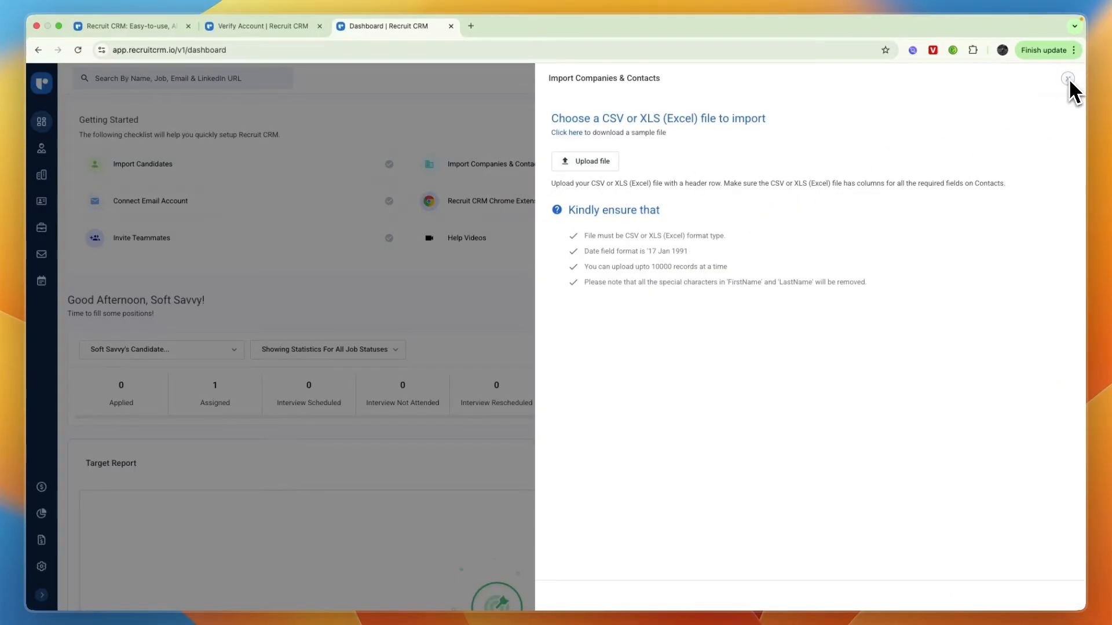
left_click(1067, 78)
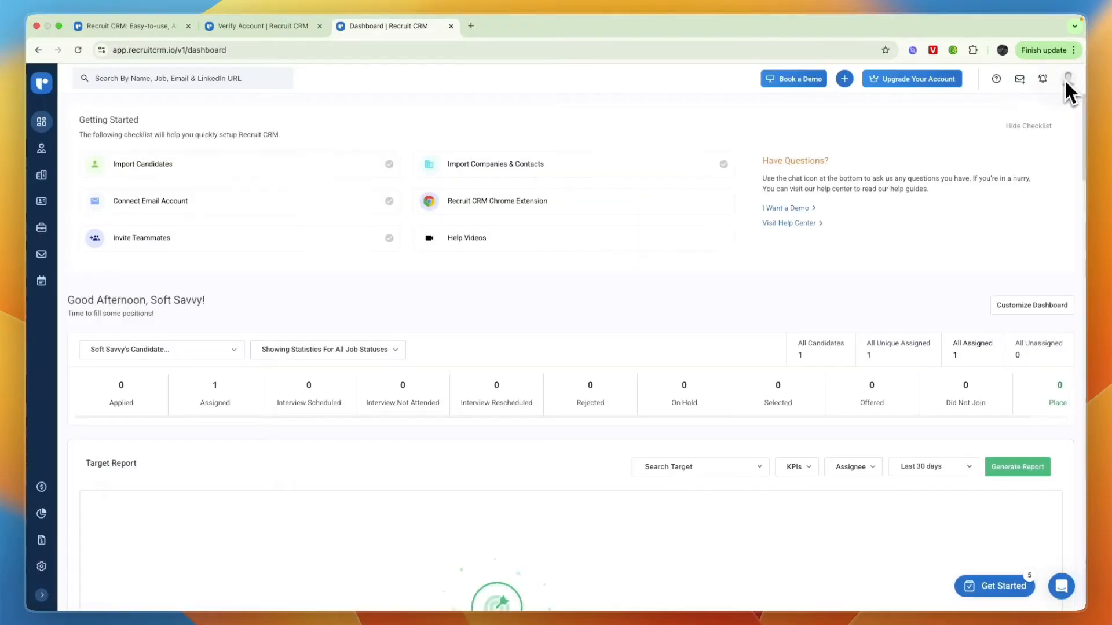
mouse_move(41, 122)
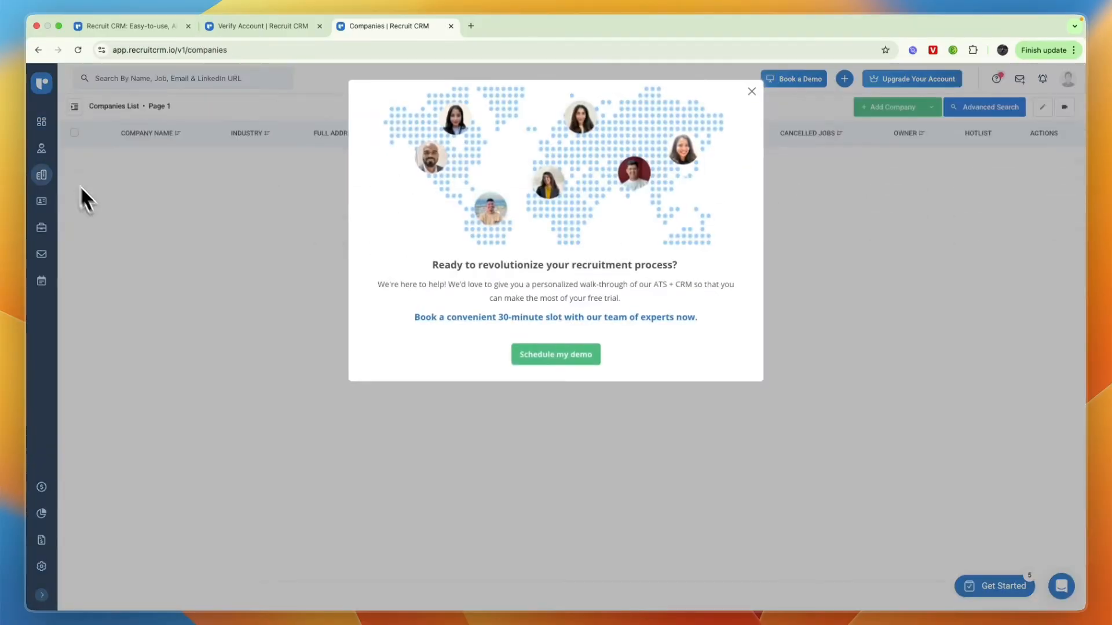
left_click(750, 91)
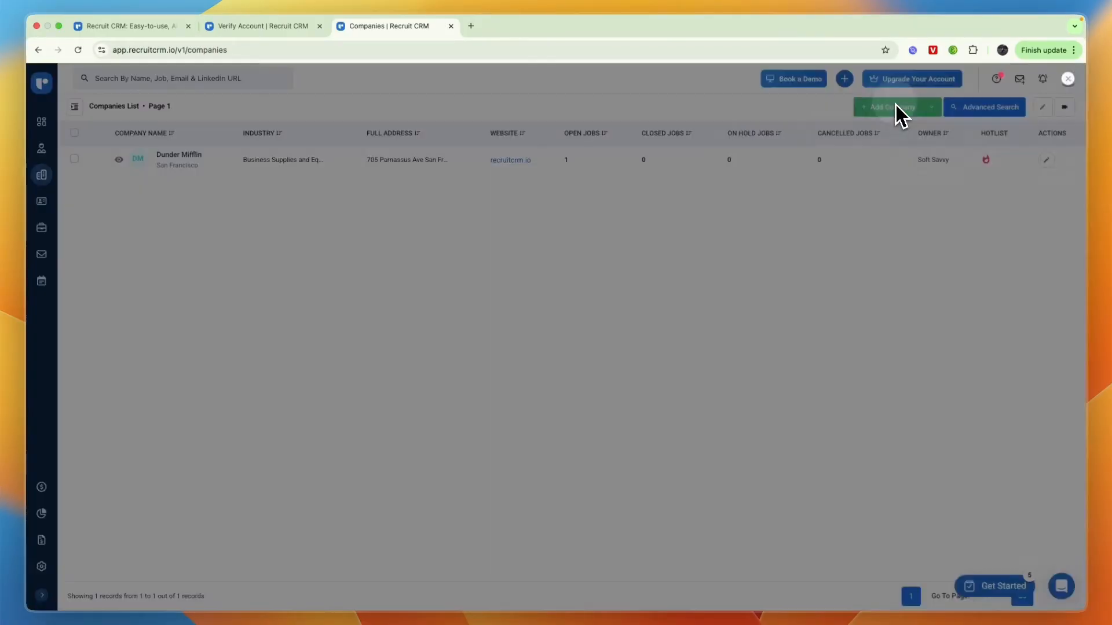
left_click(888, 107)
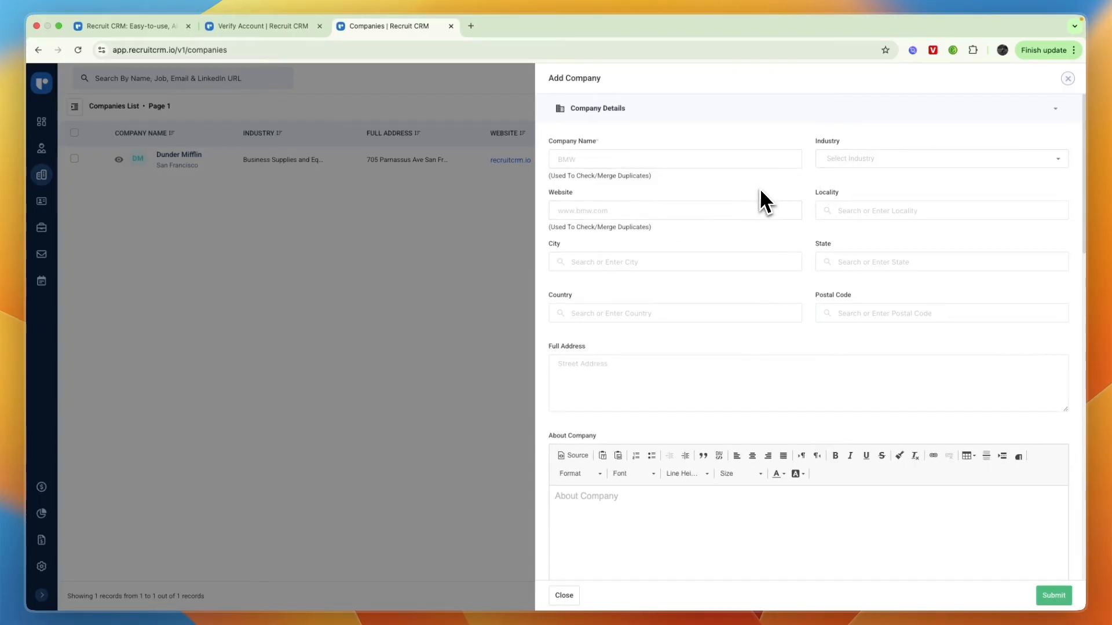
scroll("down", 3)
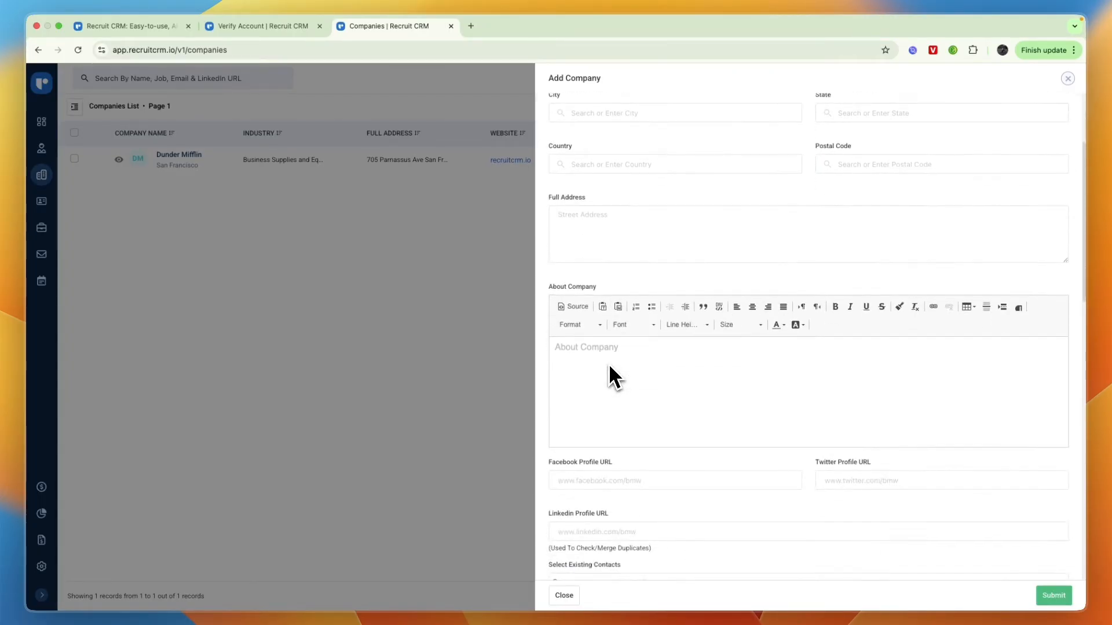
scroll("down", 3)
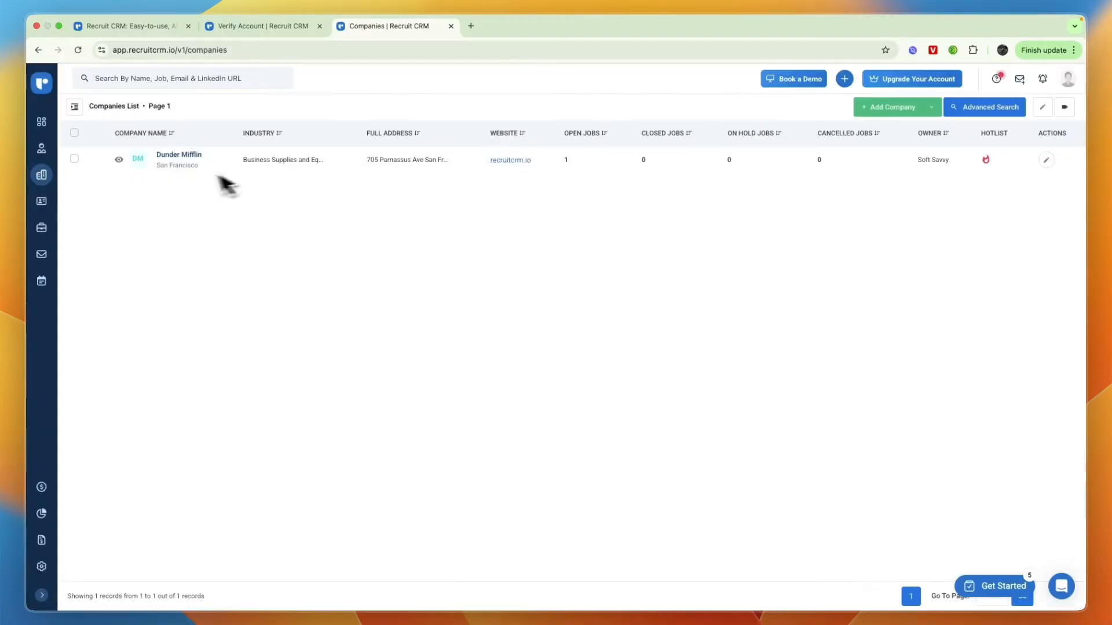
mouse_move(179, 155)
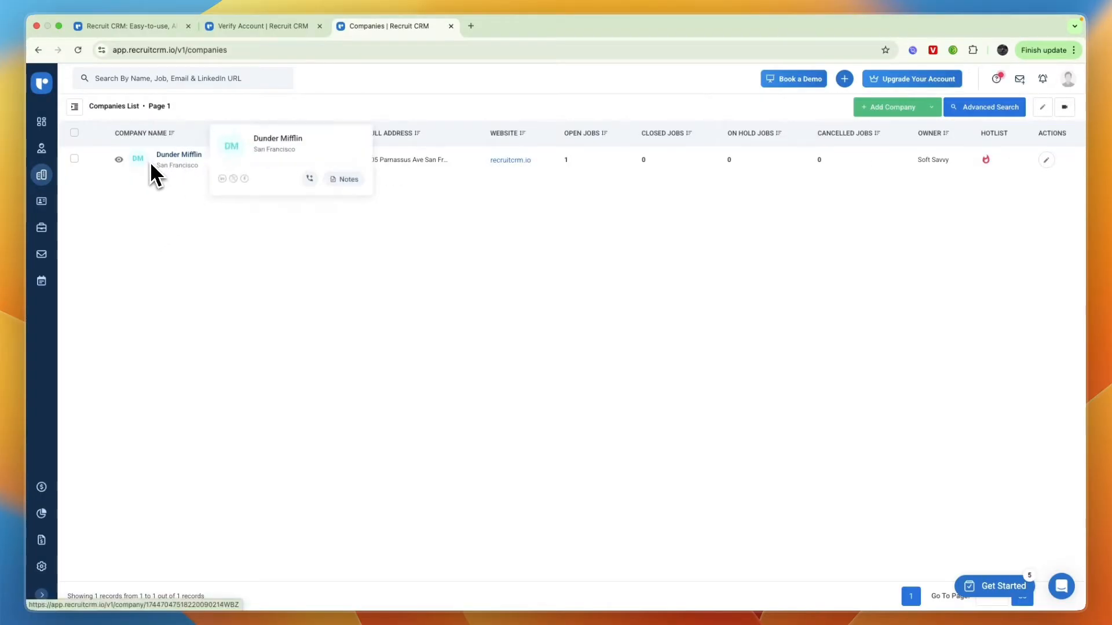
mouse_move(594, 150)
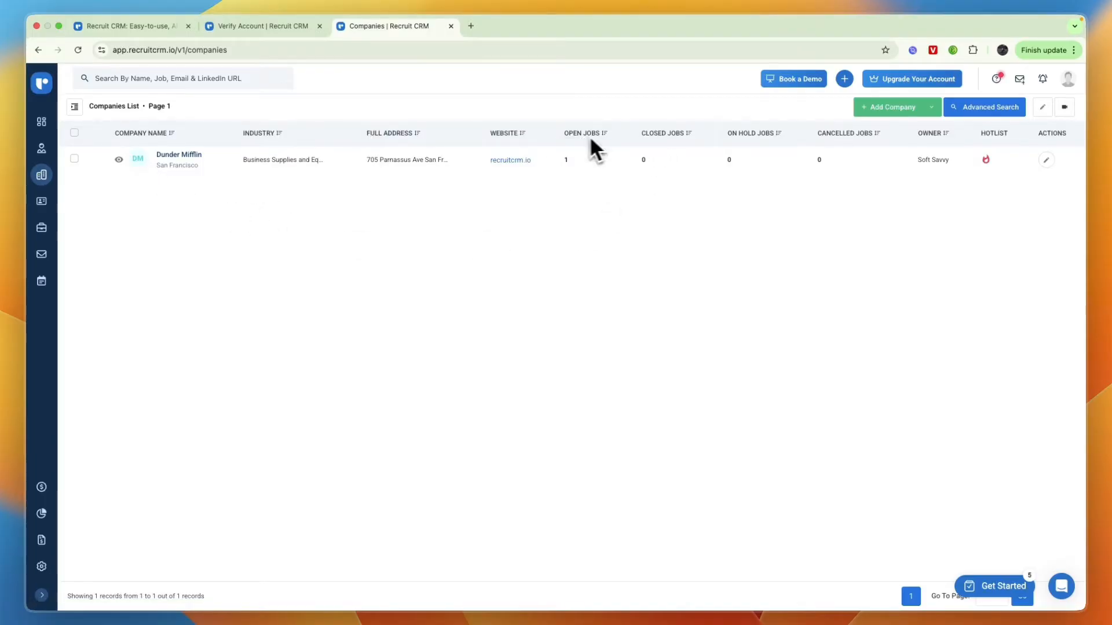
mouse_move(582, 157)
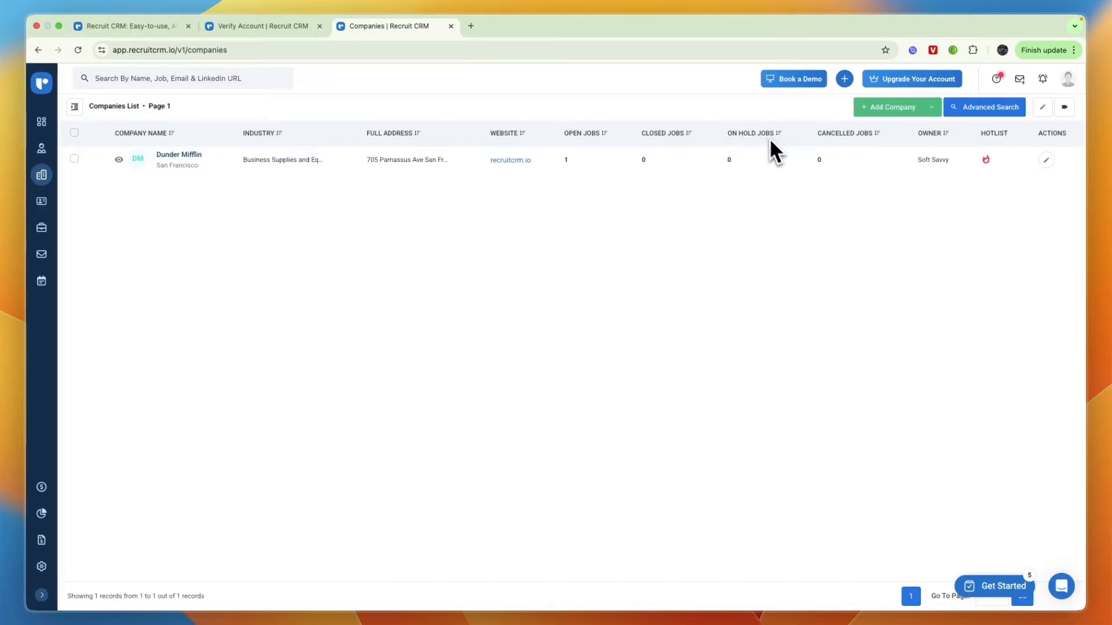
mouse_move(933, 173)
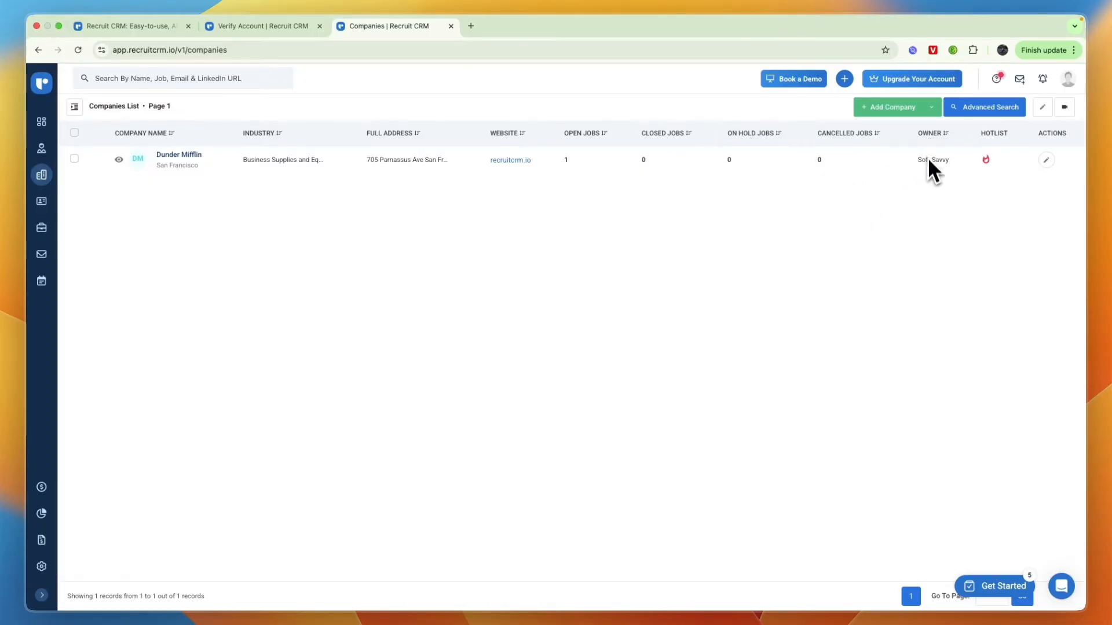
mouse_move(877, 254)
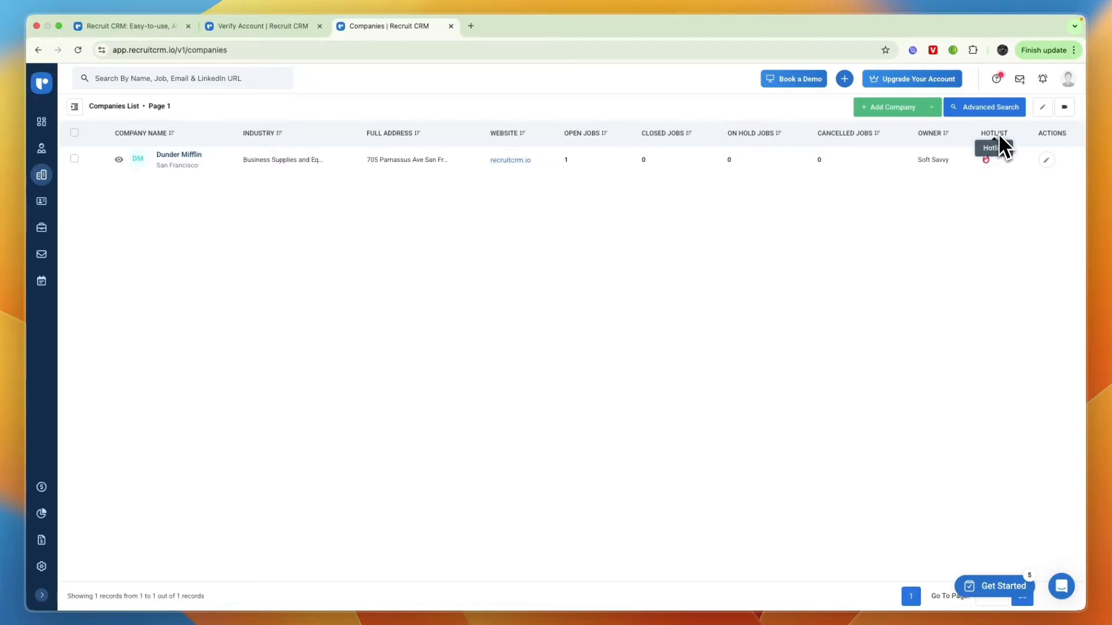
mouse_move(989, 170)
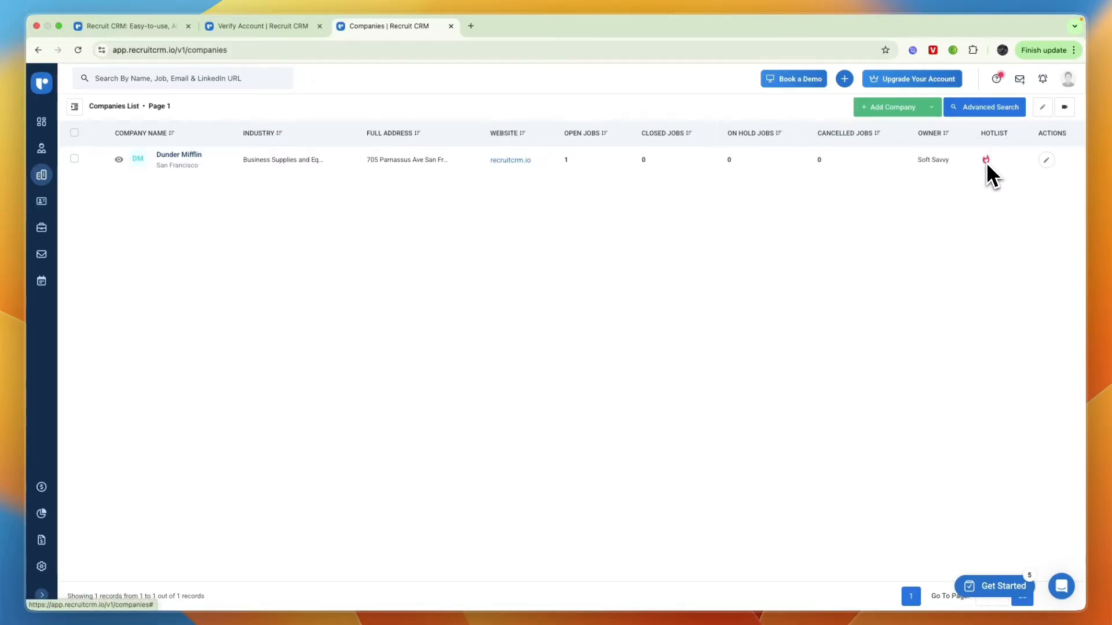
Review Dunder Mifflin's edit form and close it without saving
left_click(1044, 160)
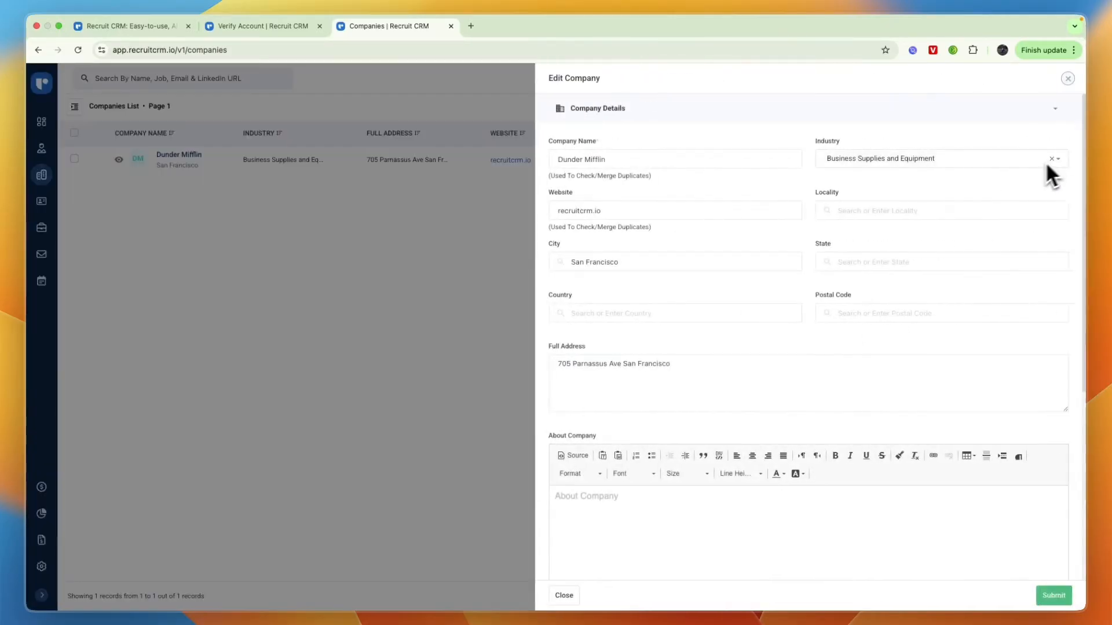
scroll("down", 3)
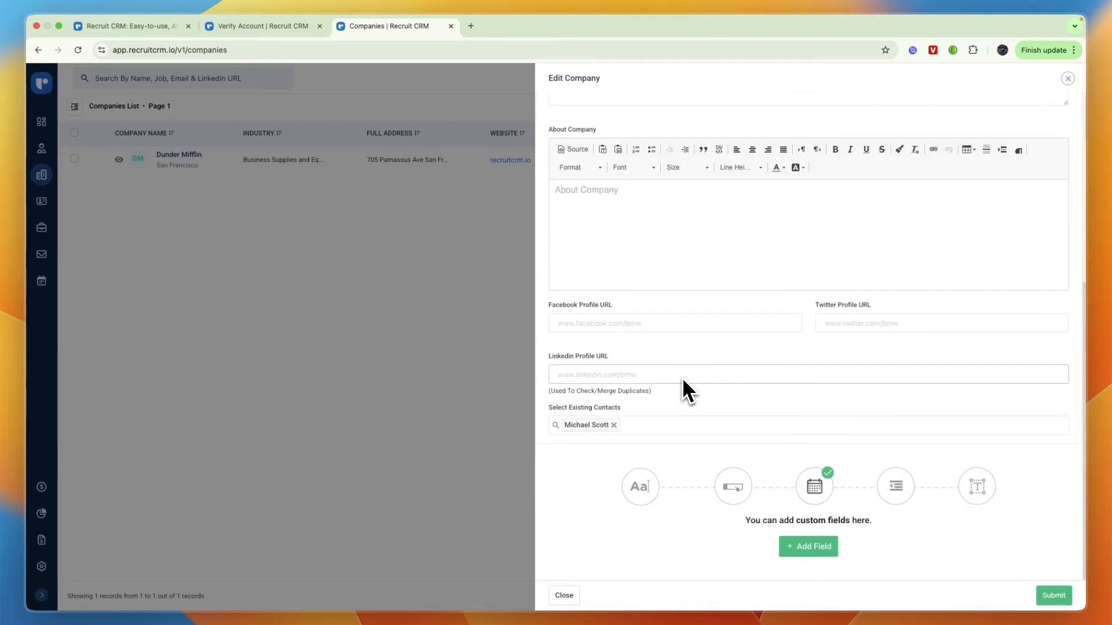
left_click(564, 595)
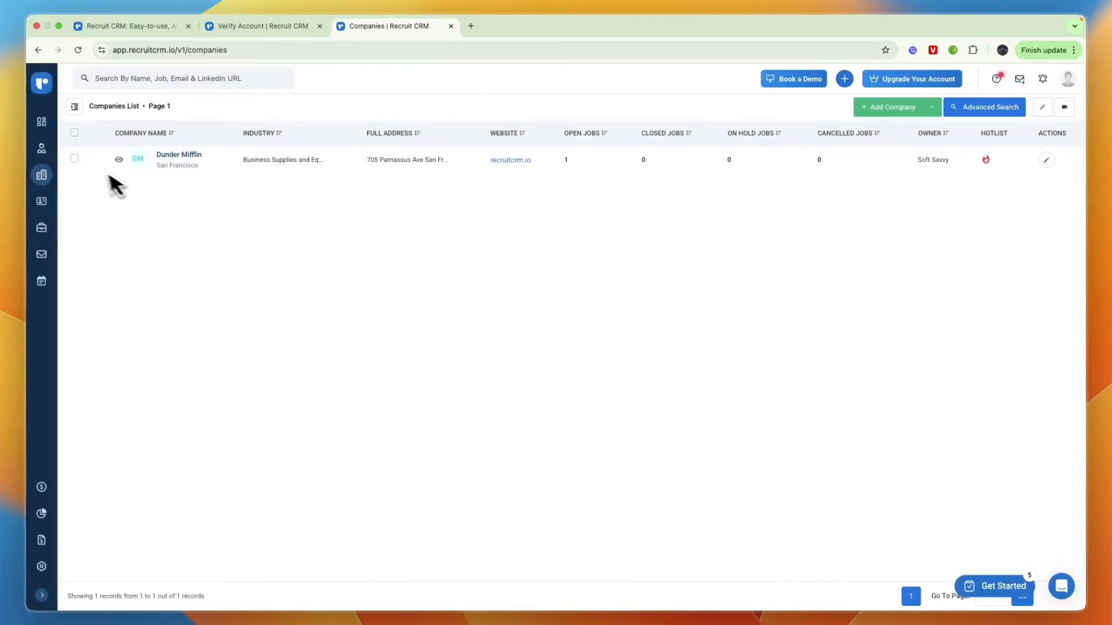
Go to Dunder Mifflin's company record and view its linked jobs
left_click(179, 154)
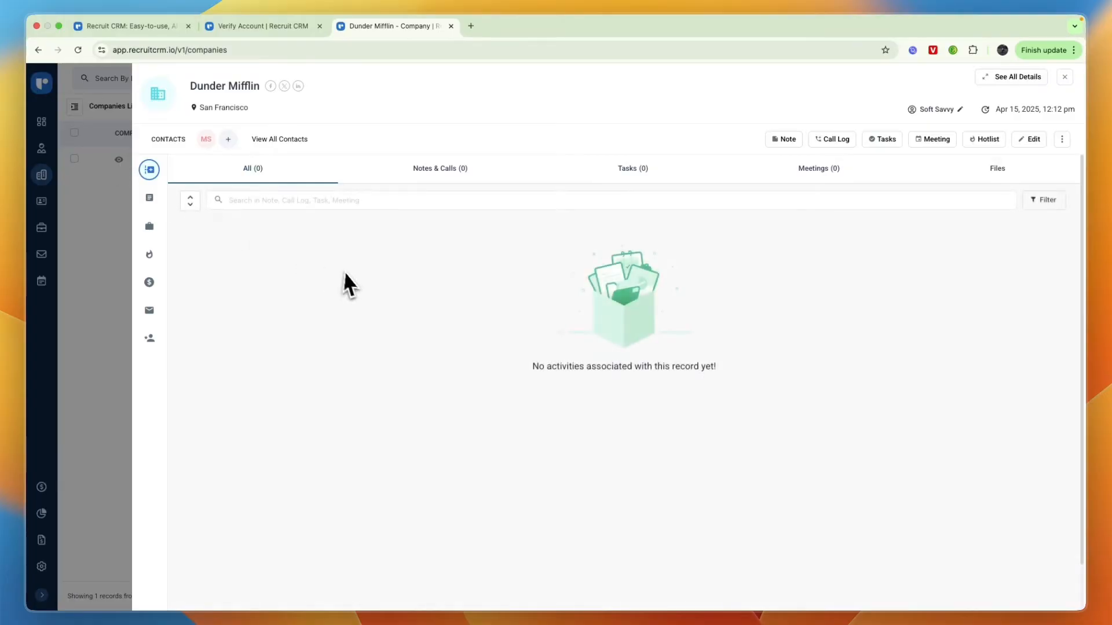
mouse_move(387, 248)
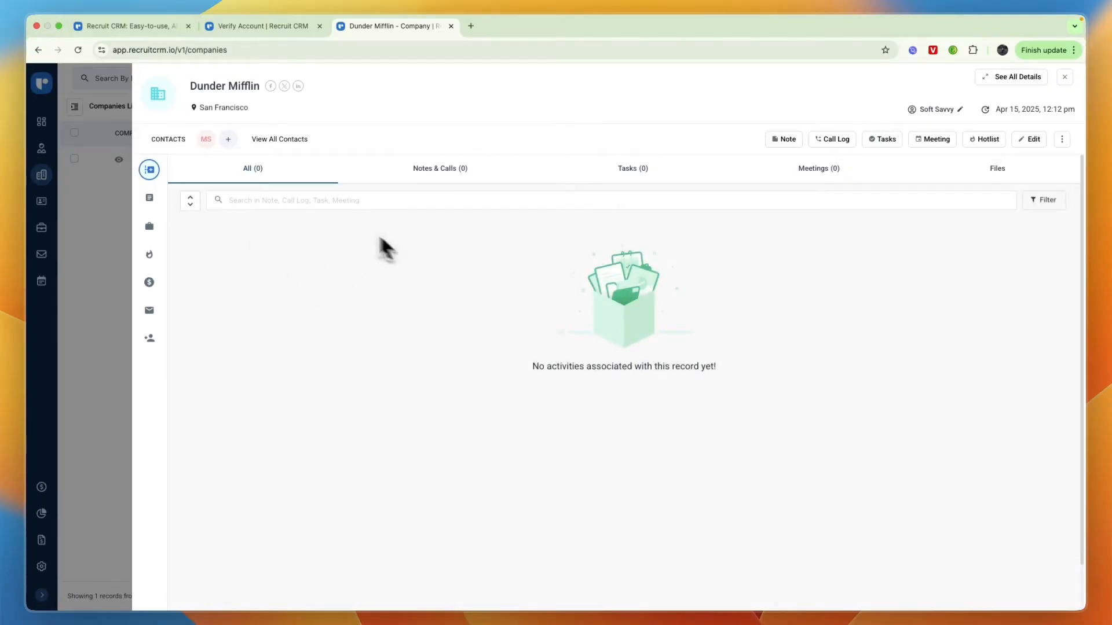
left_click(150, 169)
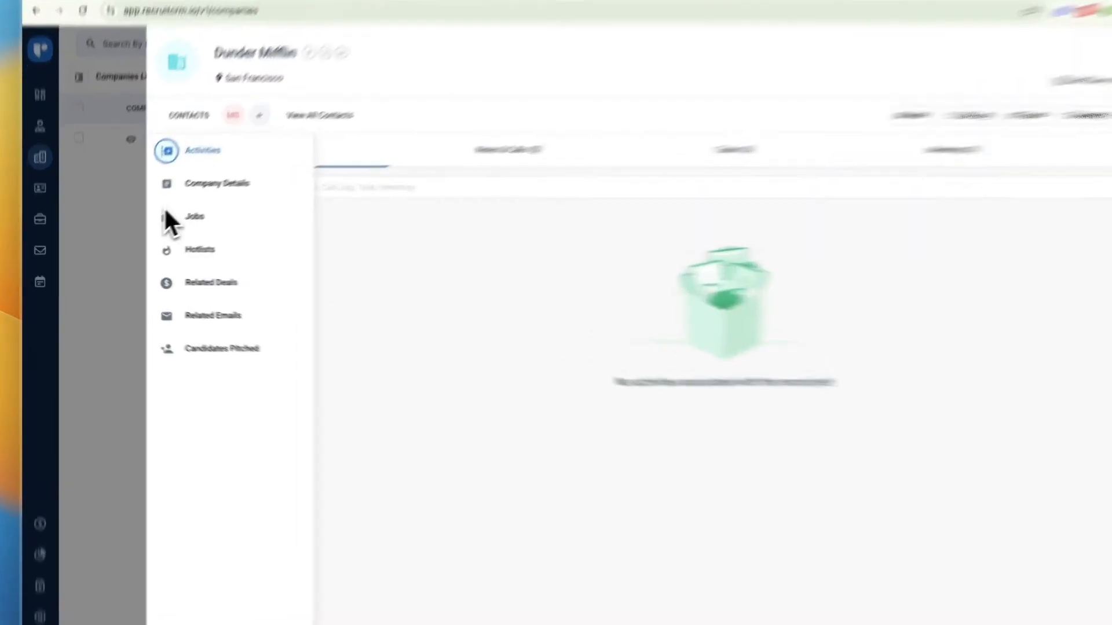
left_click(194, 216)
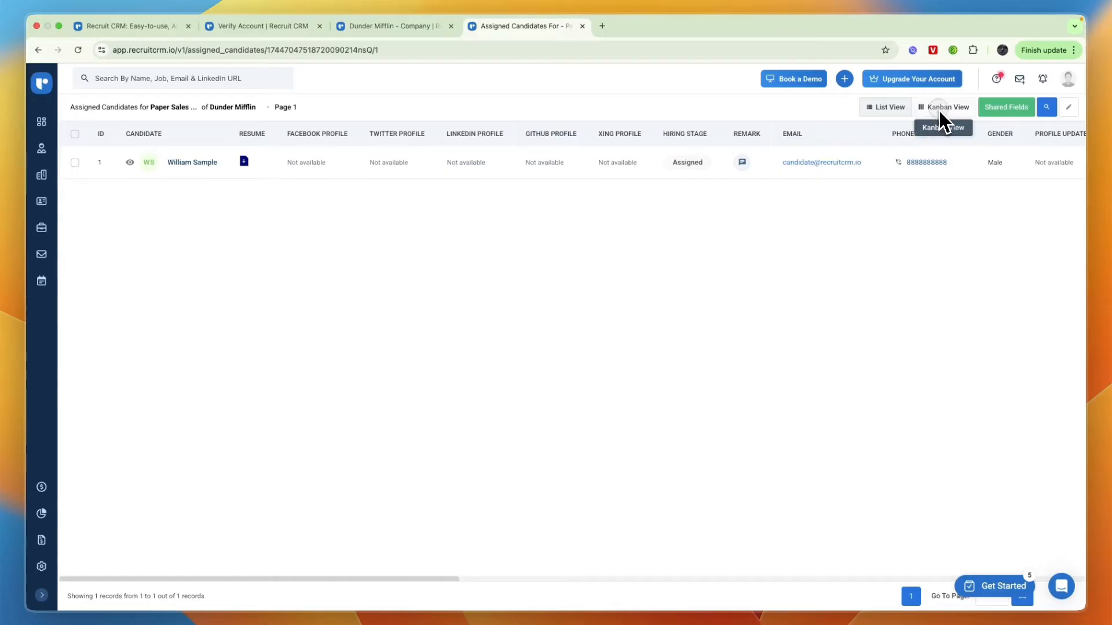
Switch candidates to Kanban view, try emailing William Sample and dismiss the email connection panel
left_click(943, 106)
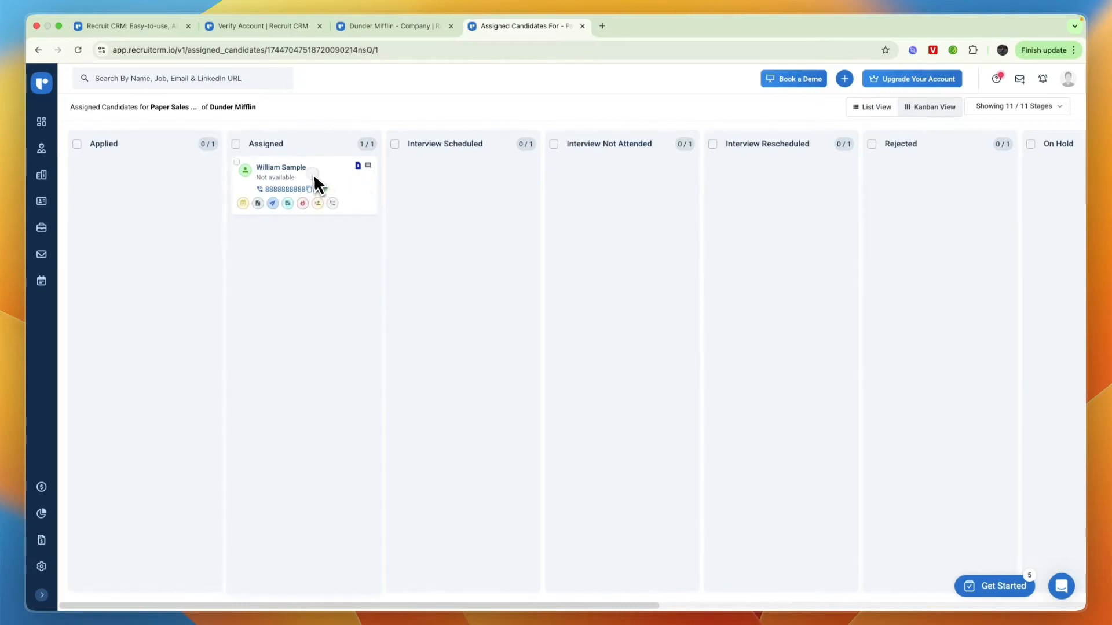
left_click_drag(304, 184, 622, 184)
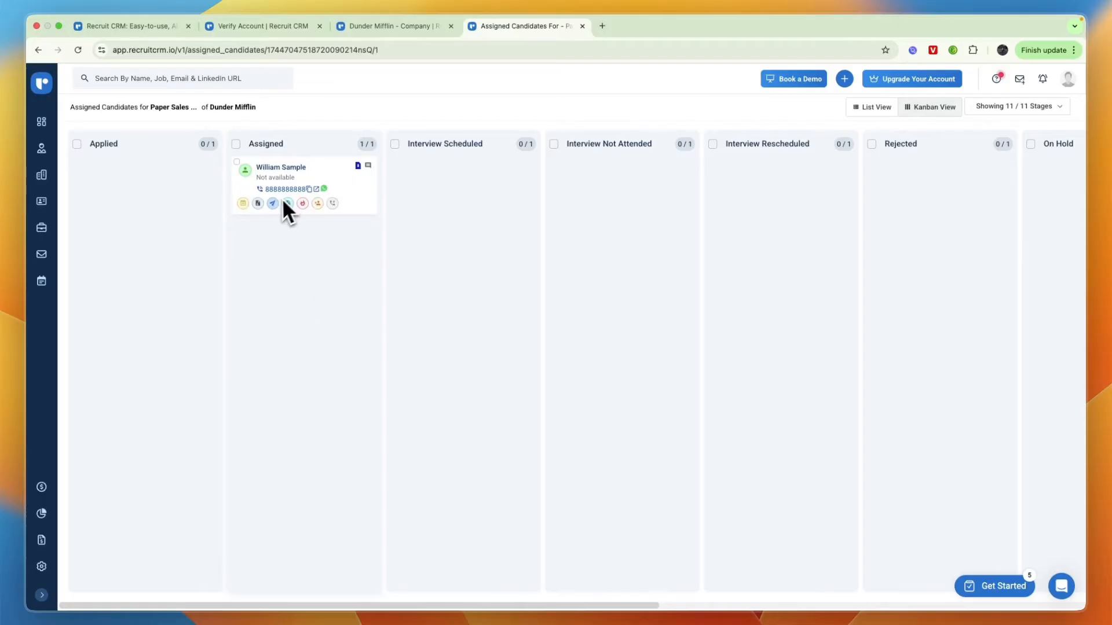
left_click(272, 204)
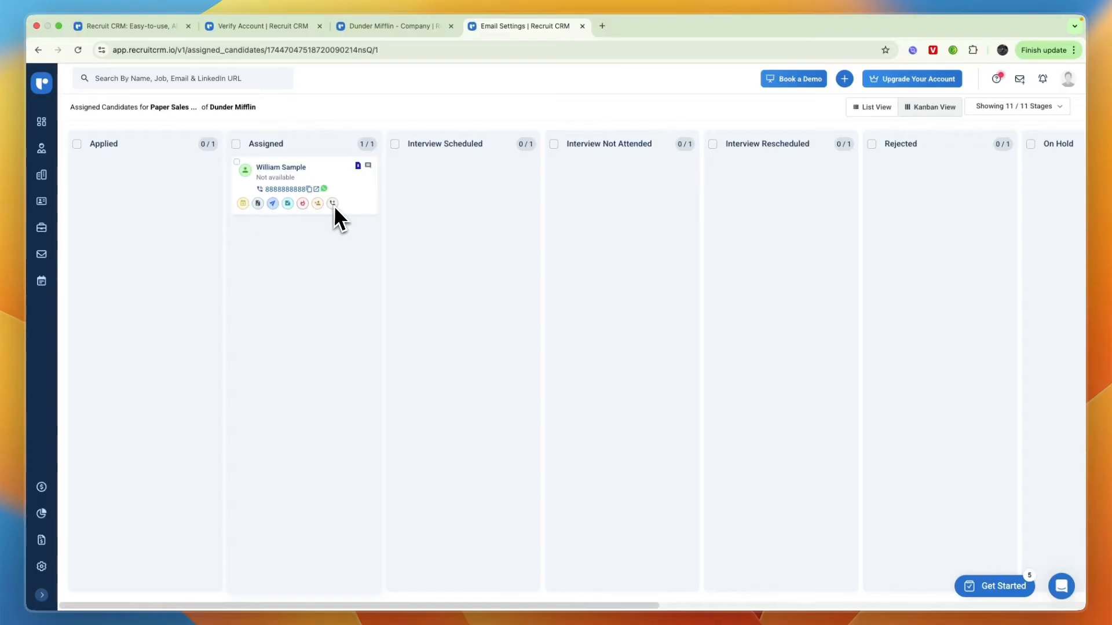
mouse_move(287, 219)
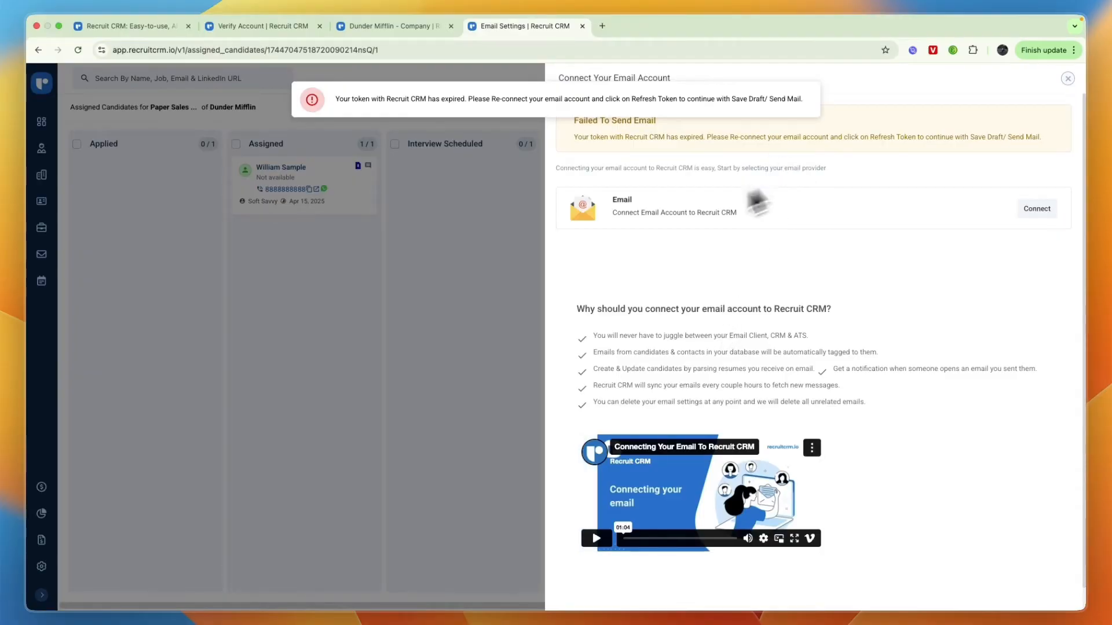
left_click(1067, 78)
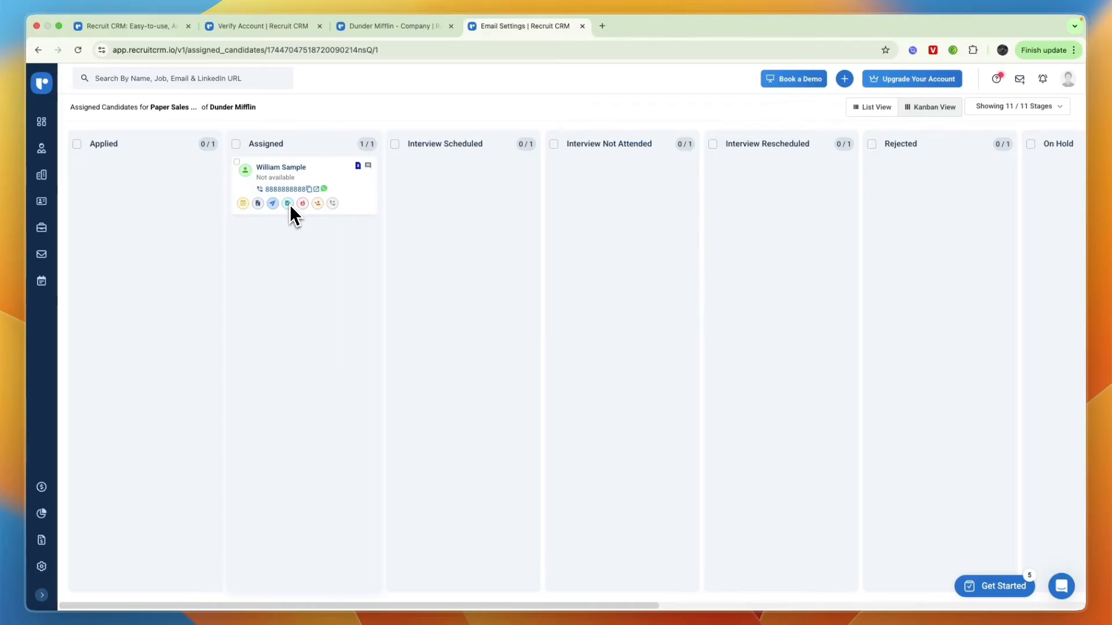
left_click(287, 203)
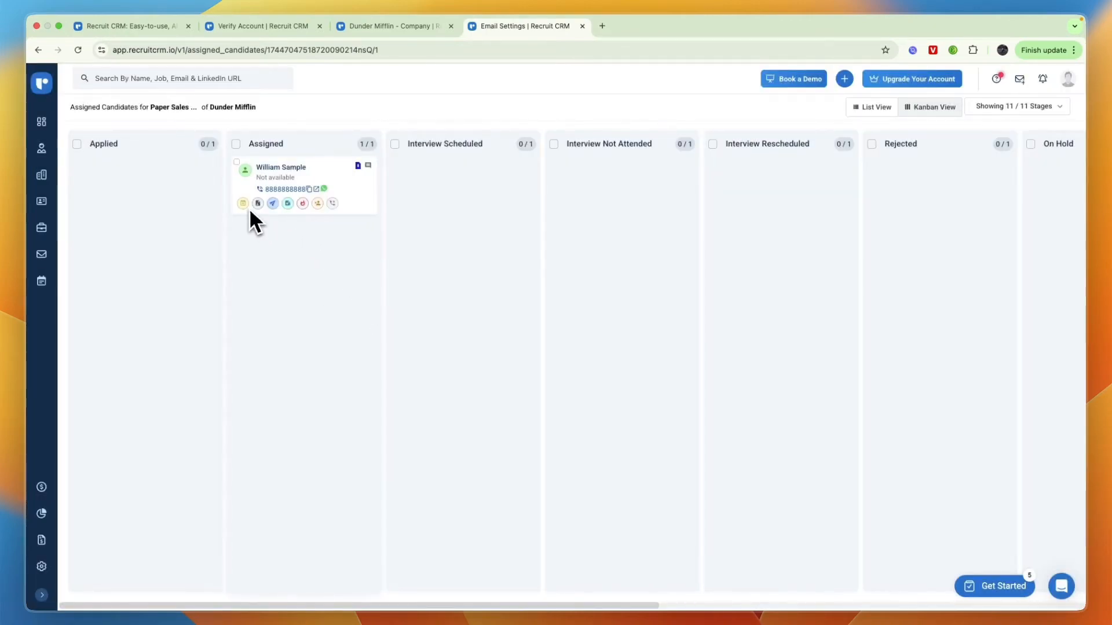
Start a meeting with William Sample and review the prefilled Add Meeting fields
left_click(287, 203)
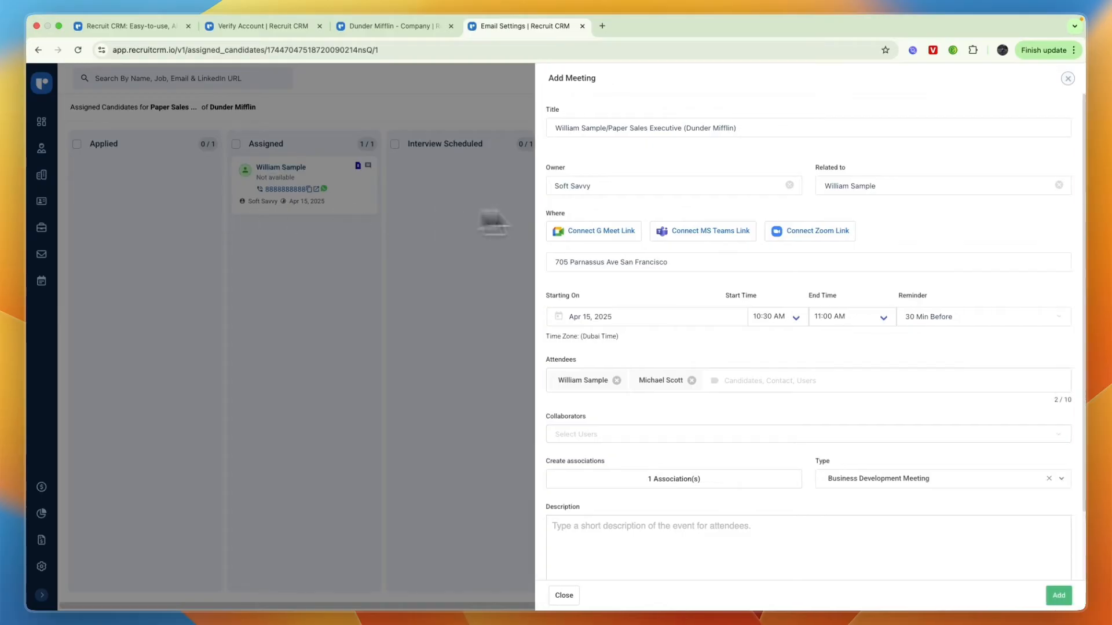
mouse_move(905, 207)
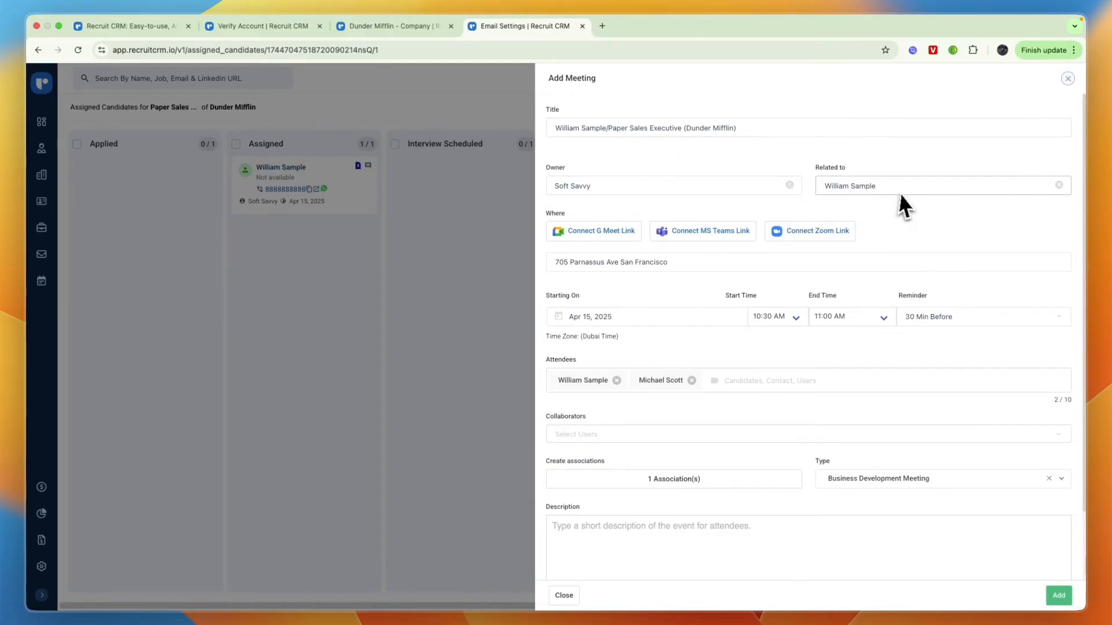
mouse_move(599, 230)
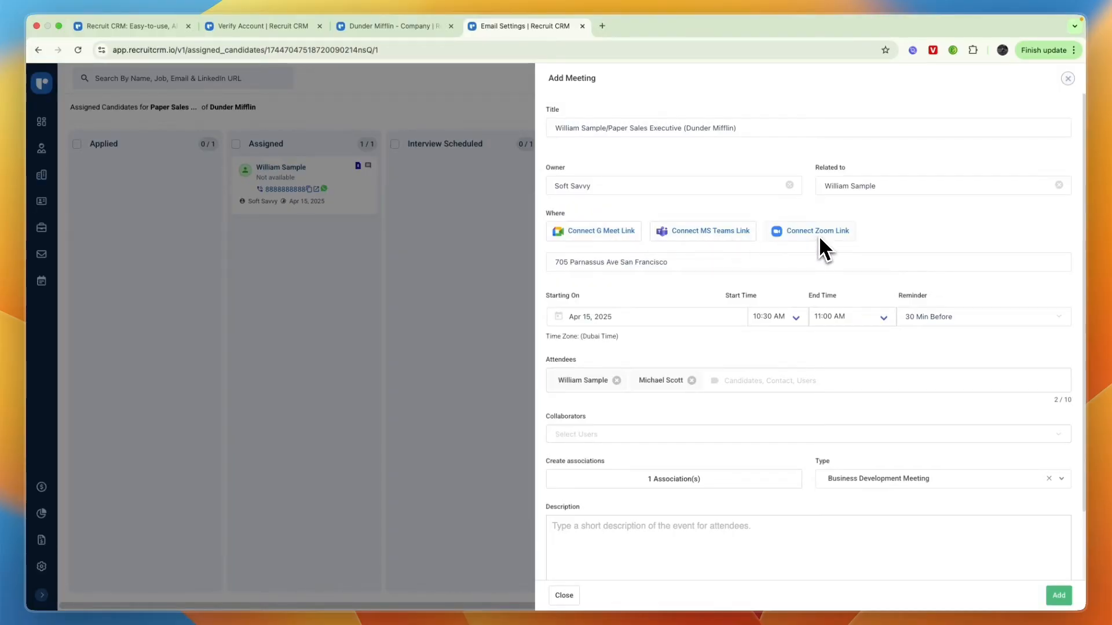
mouse_move(659, 405)
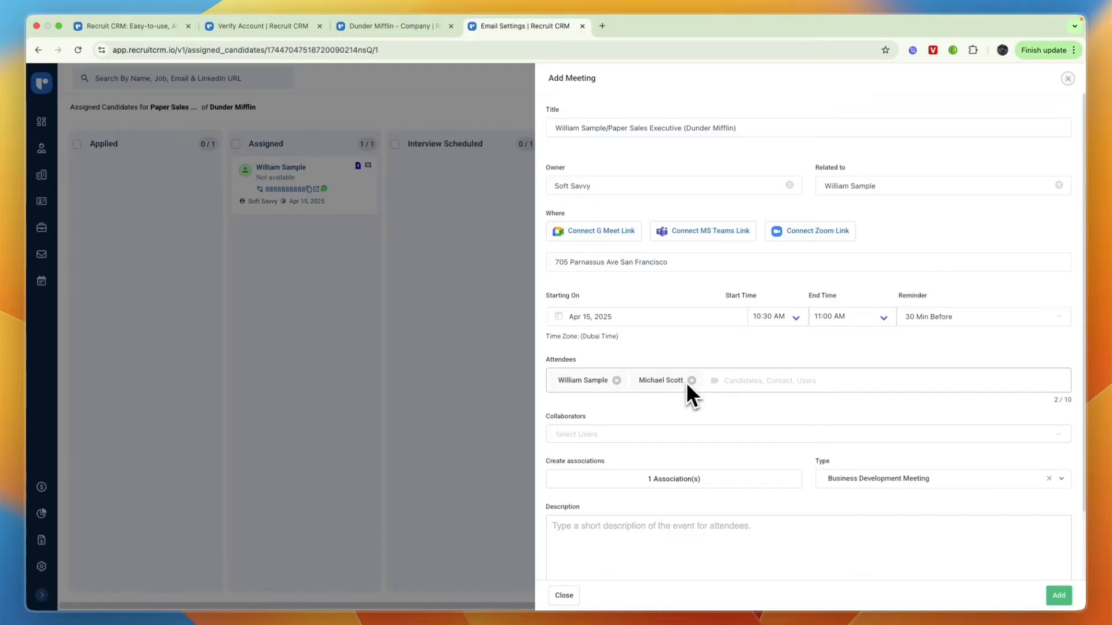
mouse_move(606, 389)
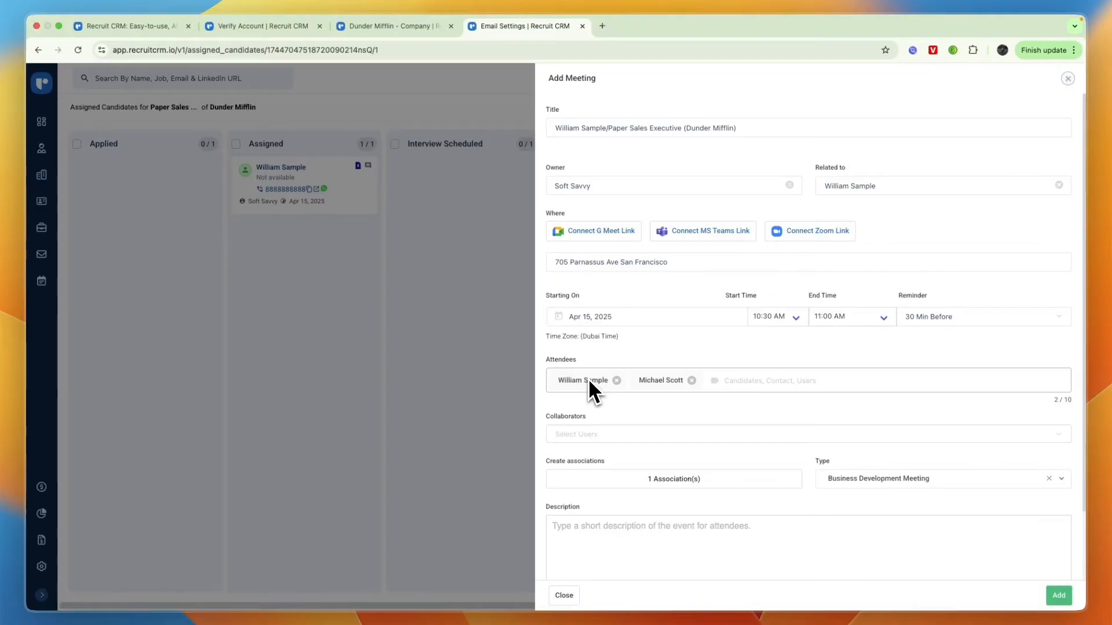
scroll("down", 3)
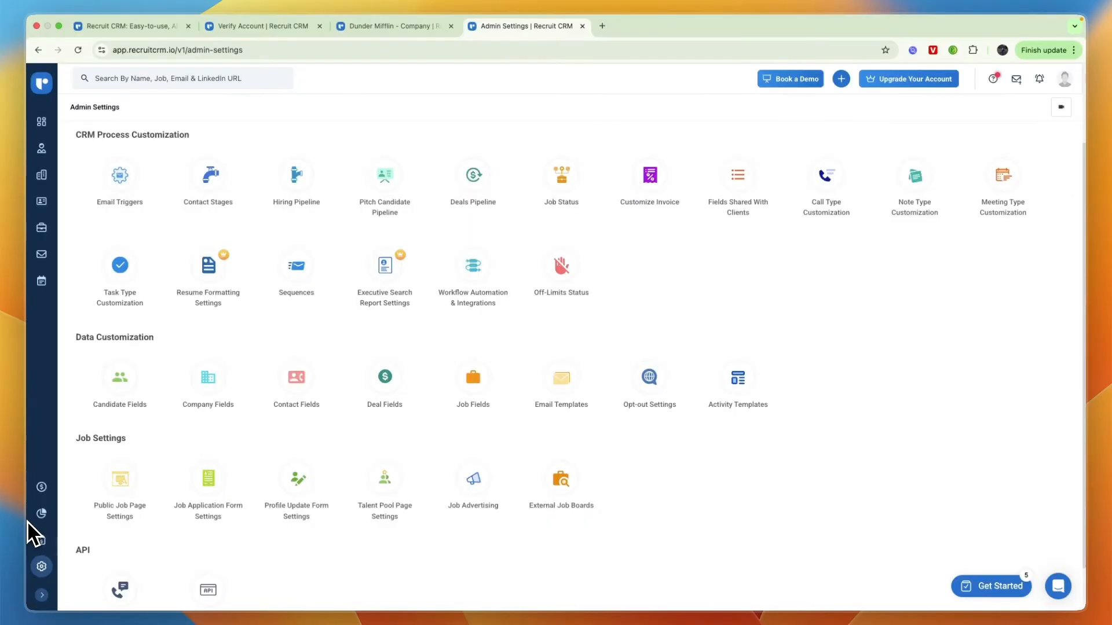
mouse_move(42, 566)
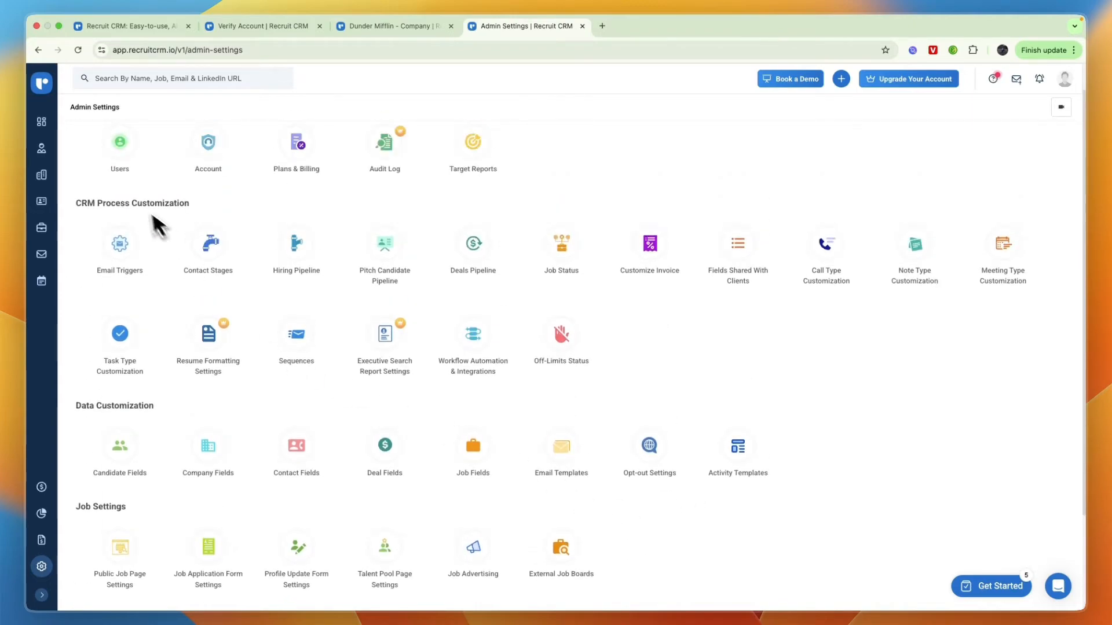
mouse_move(166, 263)
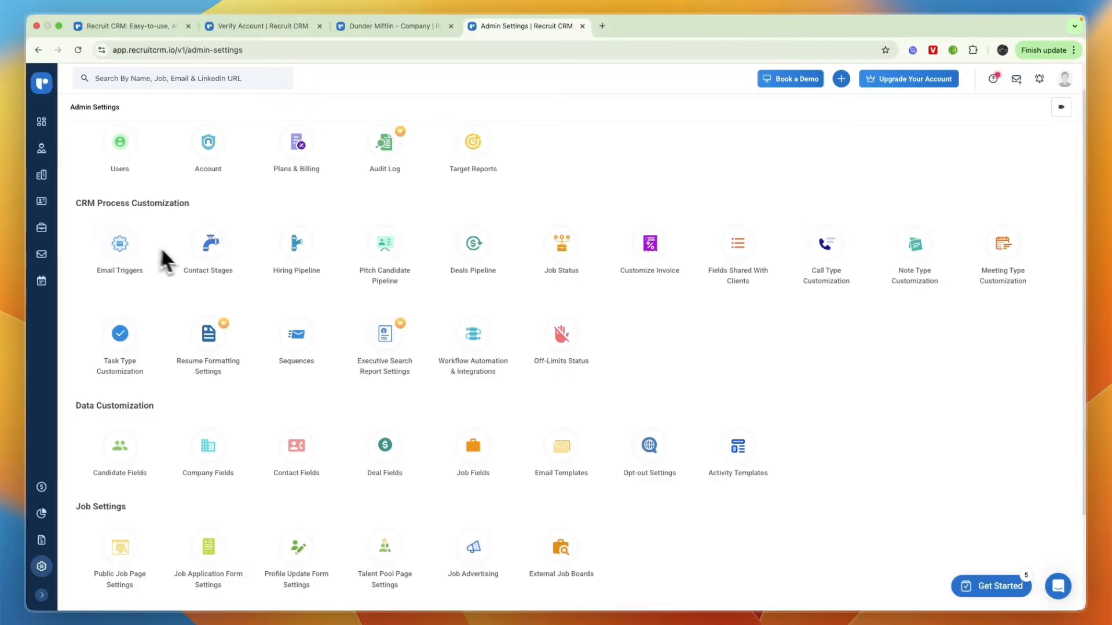
mouse_move(352, 281)
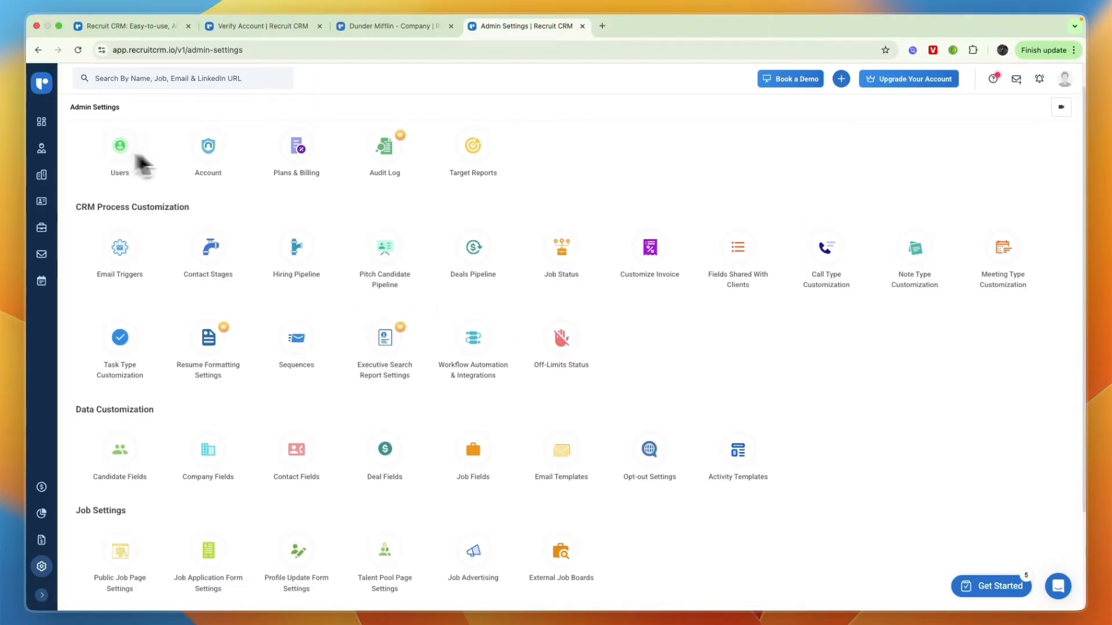
mouse_move(296, 146)
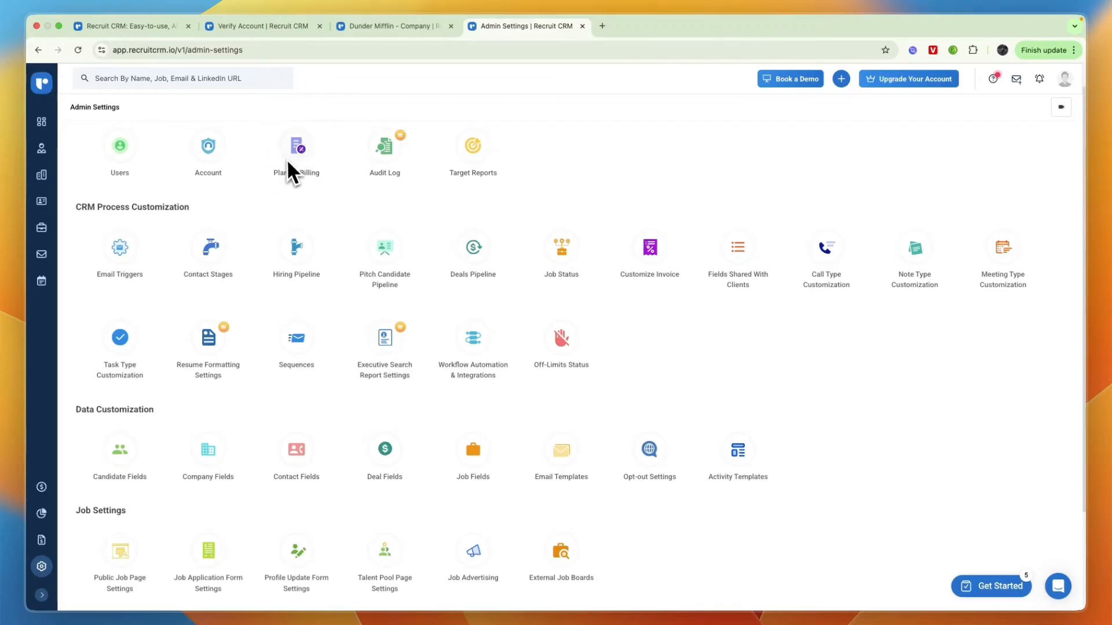
Browse further down the Admin Settings categories
scroll("down", 3)
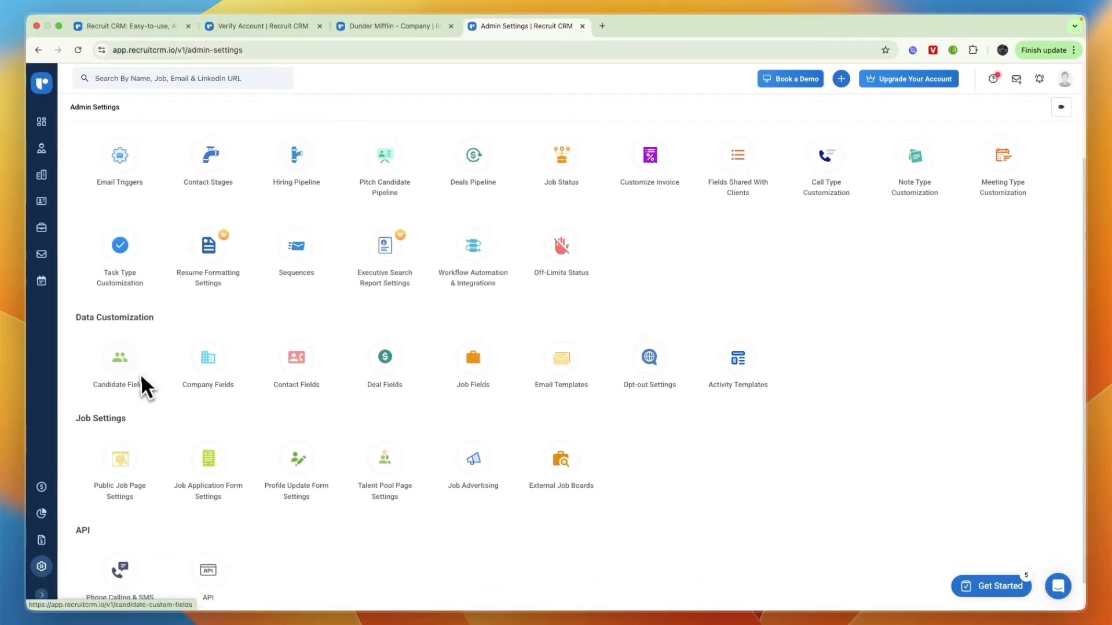
mouse_move(893, 362)
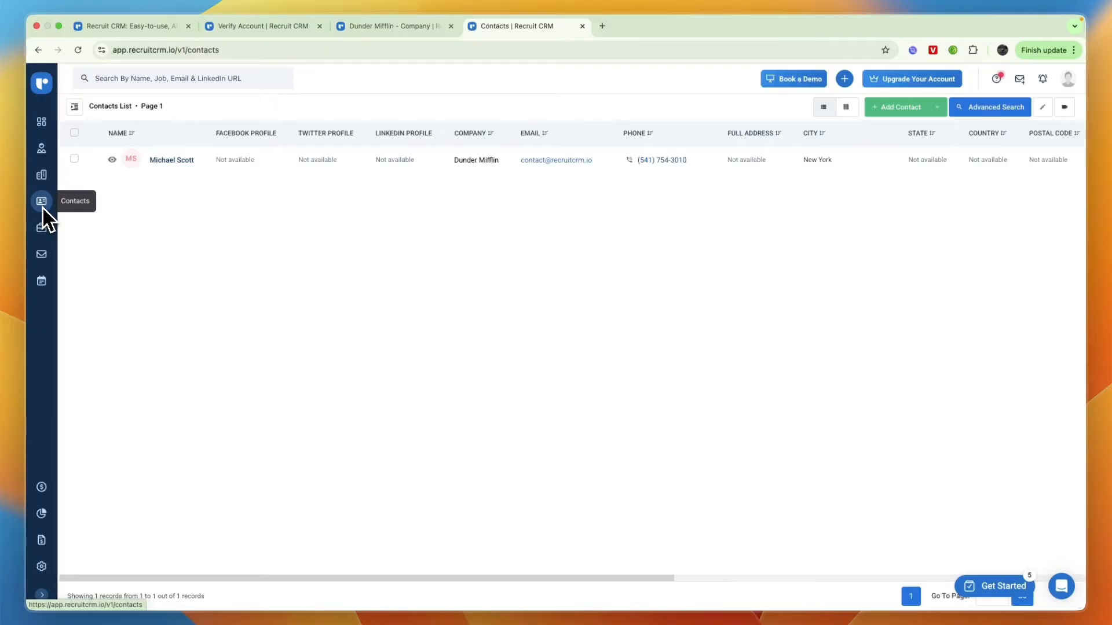
Check the Add Company form unsaved, return to Contacts and expand the named navigation menu
left_click(42, 174)
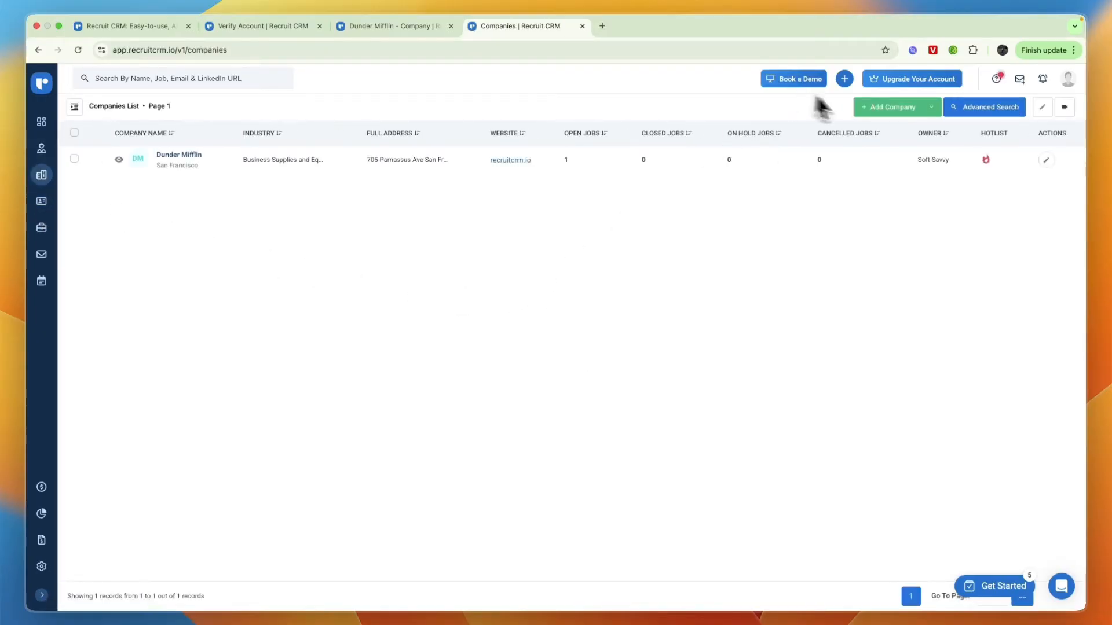
left_click(890, 106)
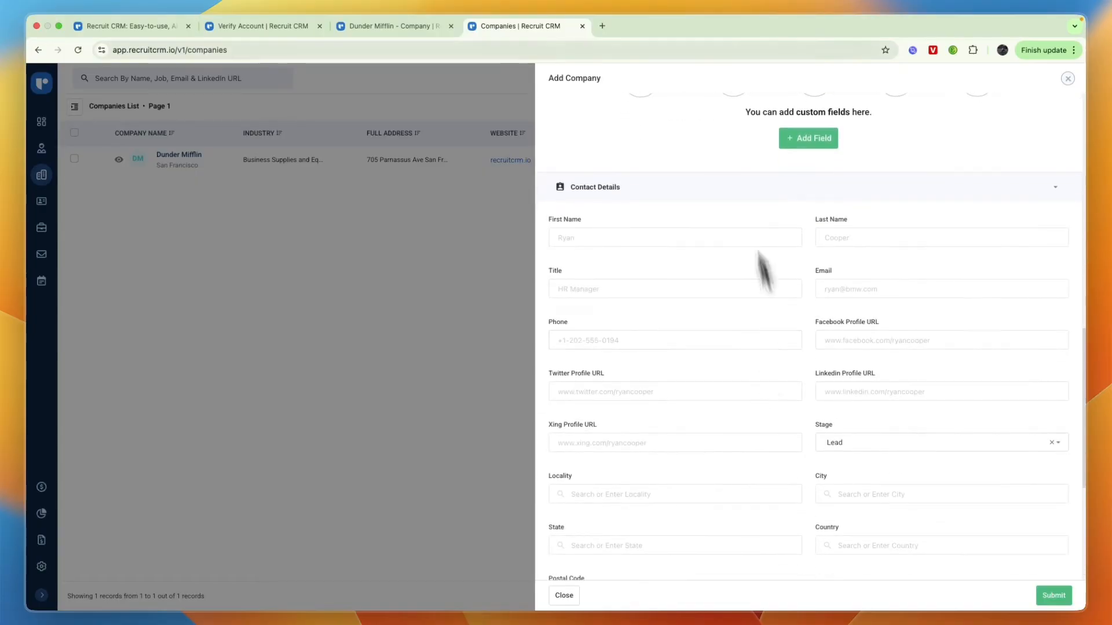
mouse_move(375, 206)
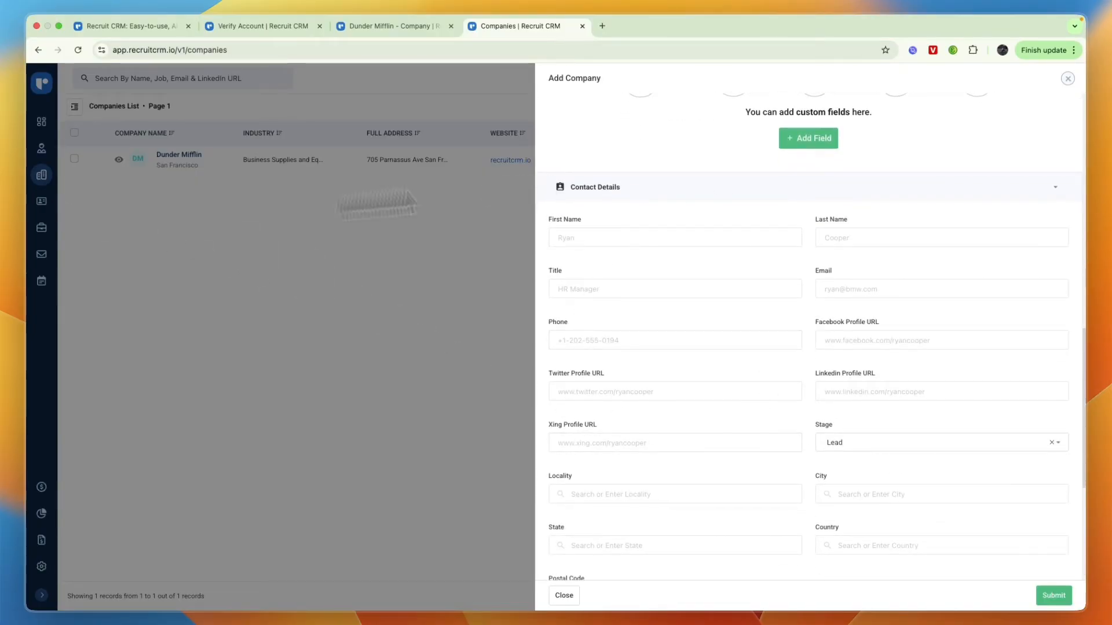
left_click(563, 595)
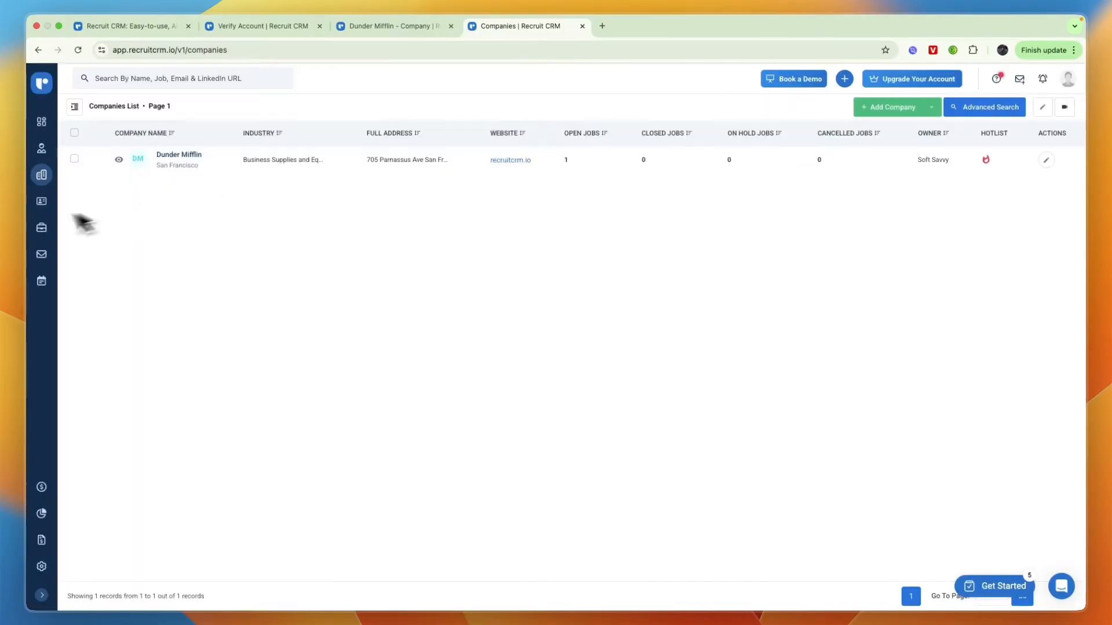
left_click(42, 200)
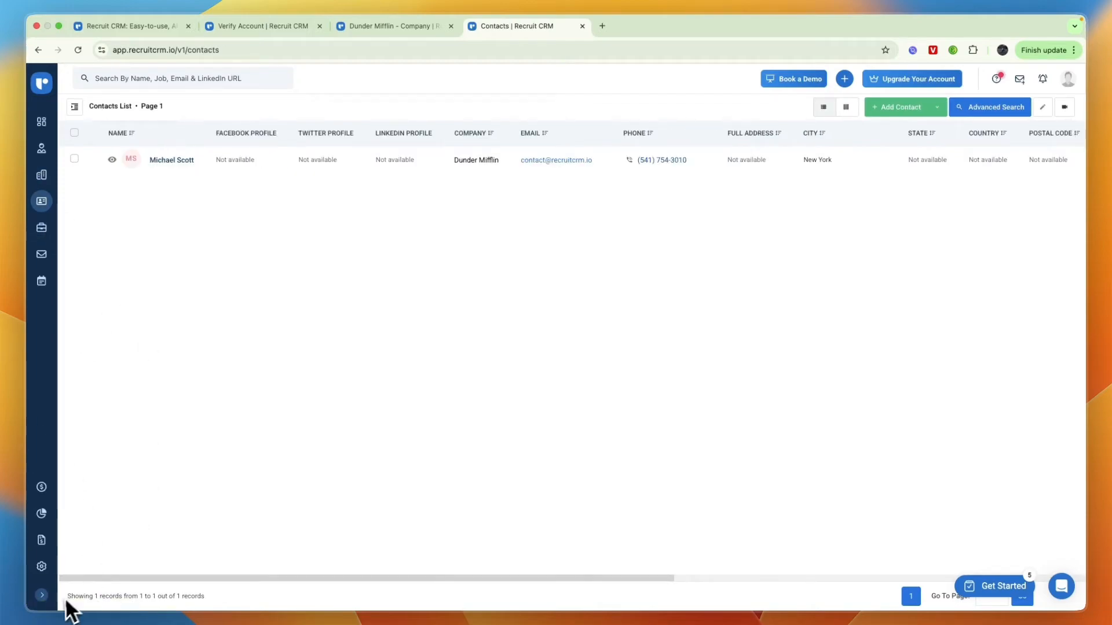
left_click(42, 595)
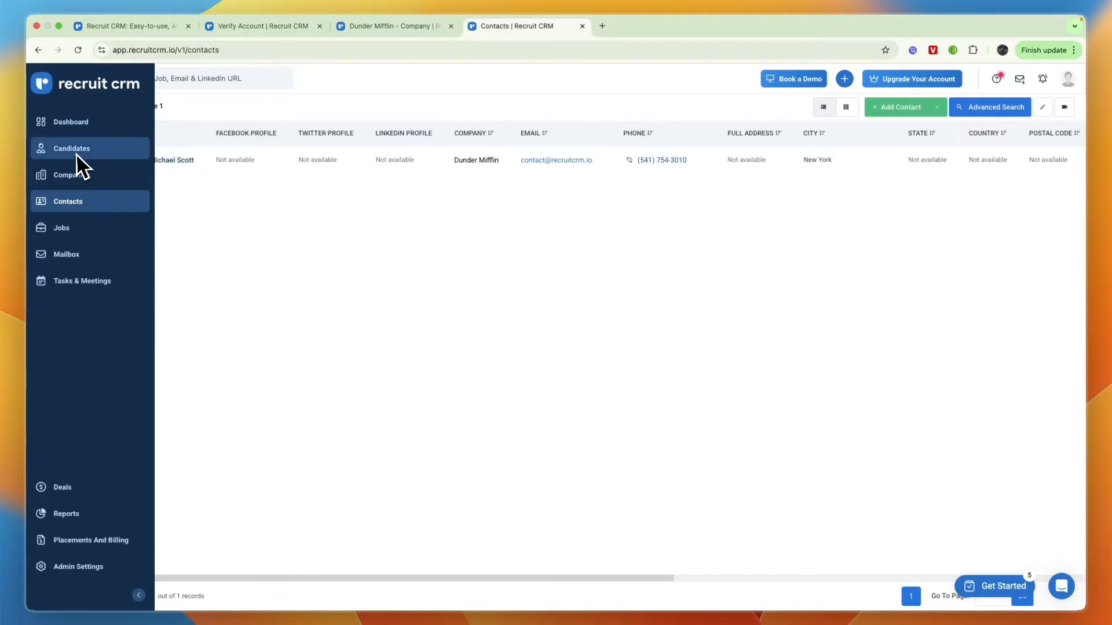
Show the Candidates list and the add-candidate options including Import CSV / XLS
left_click(71, 148)
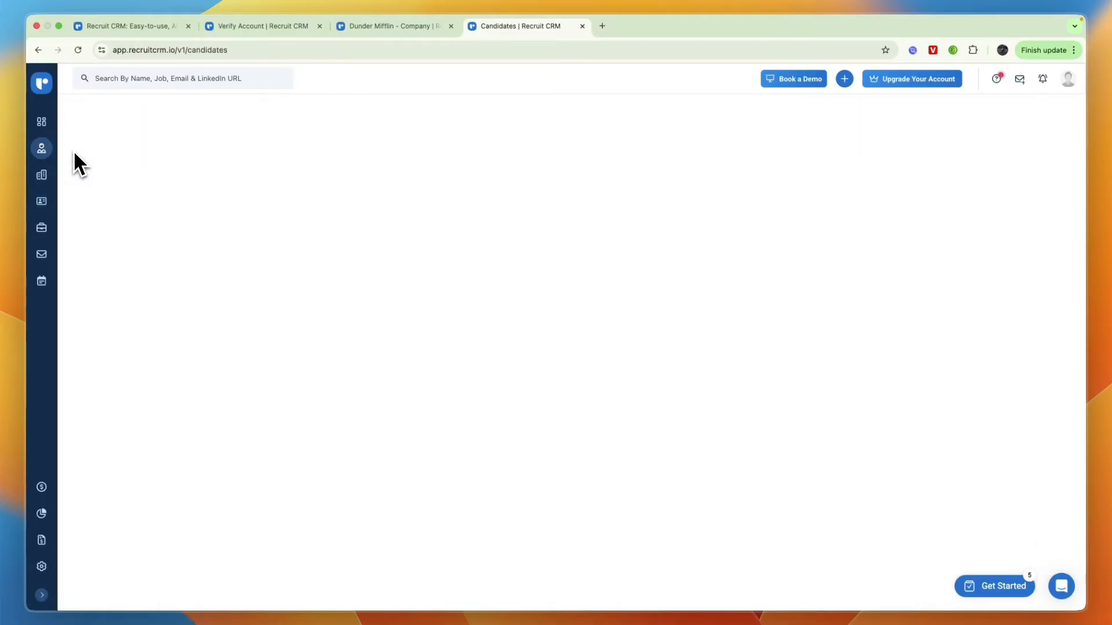
left_click(42, 148)
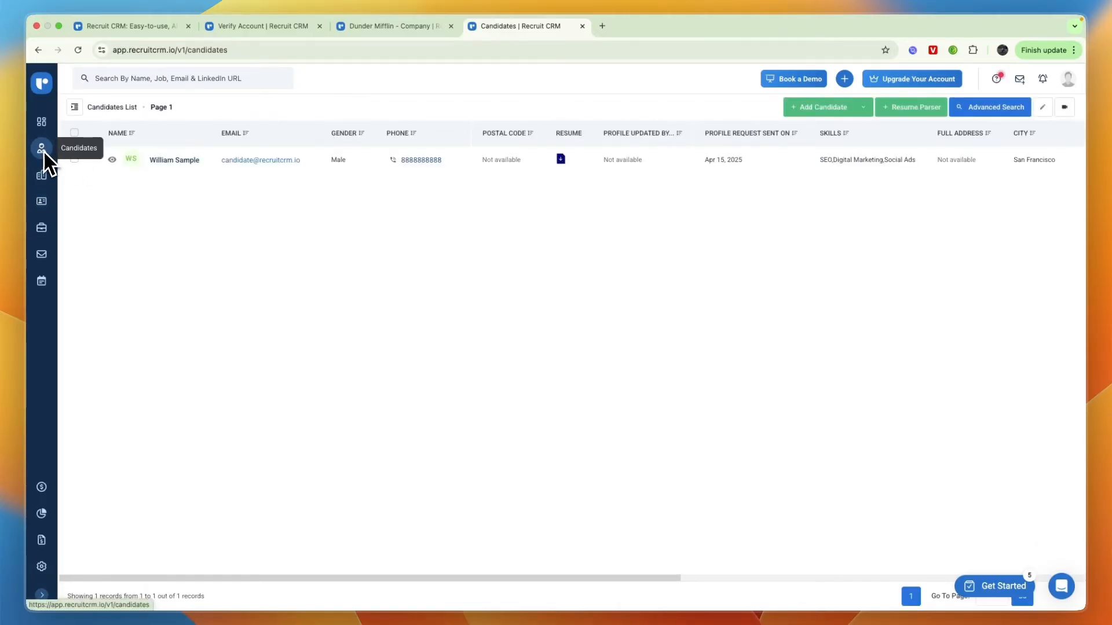
mouse_move(138, 251)
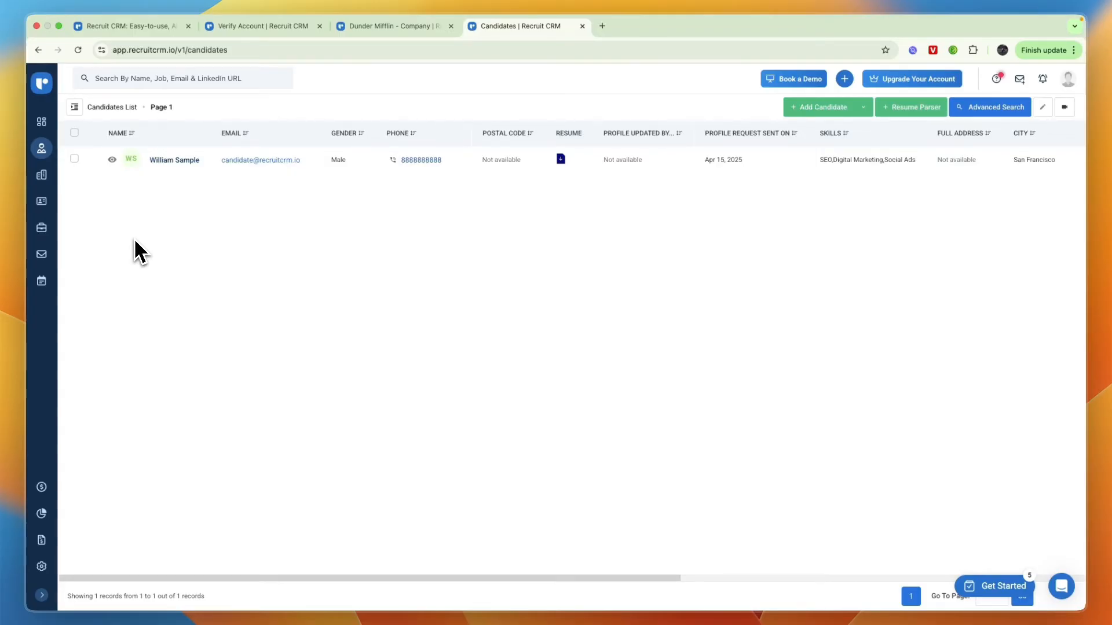
mouse_move(156, 266)
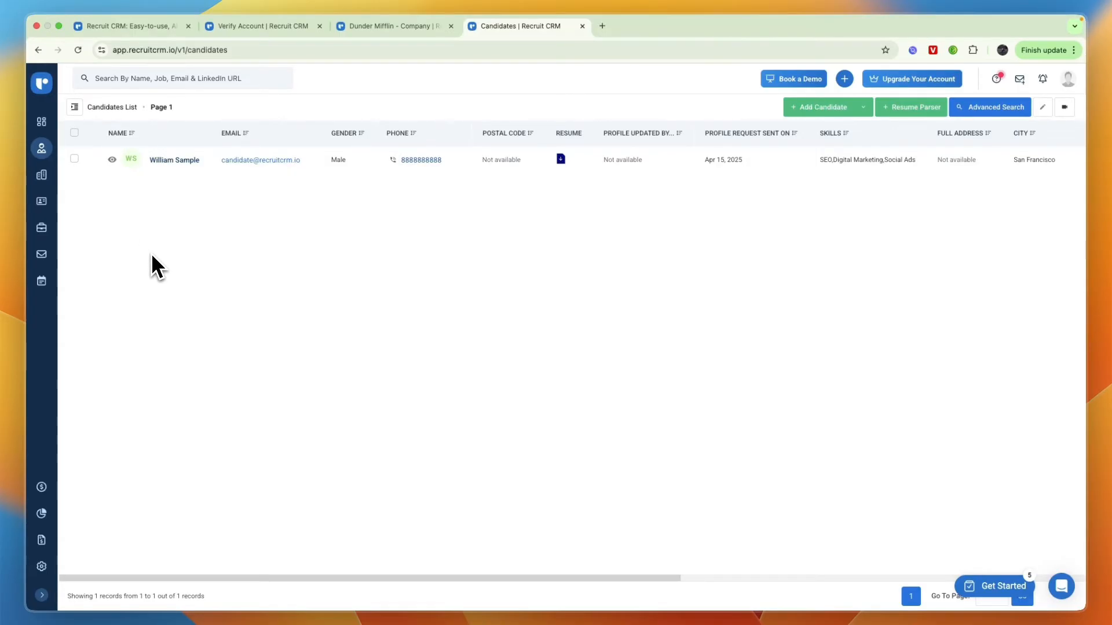
mouse_move(174, 258)
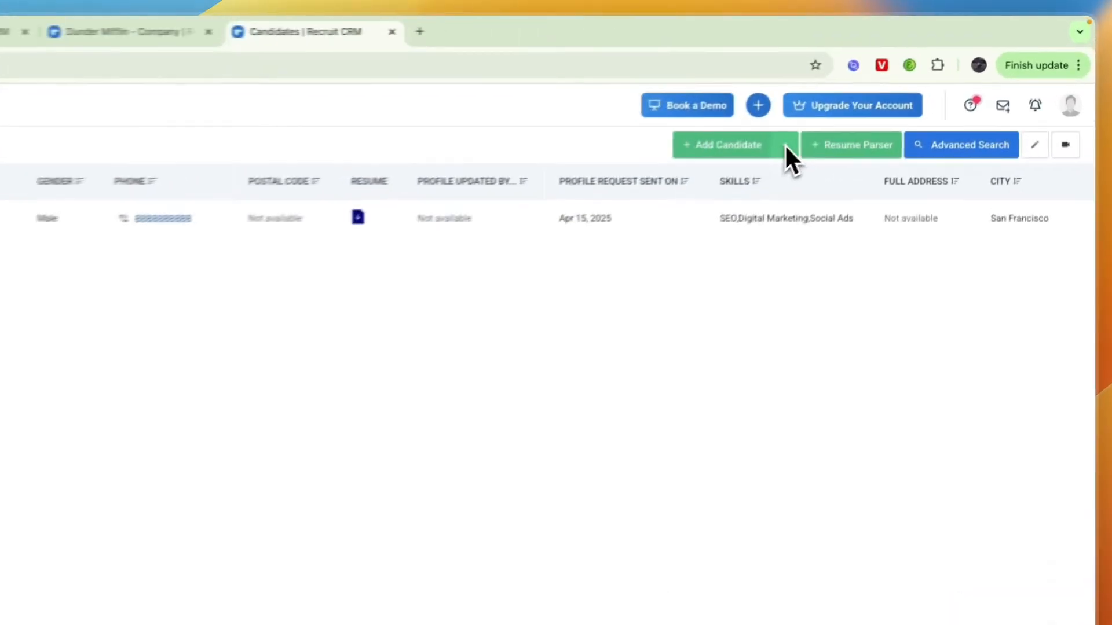
left_click(776, 147)
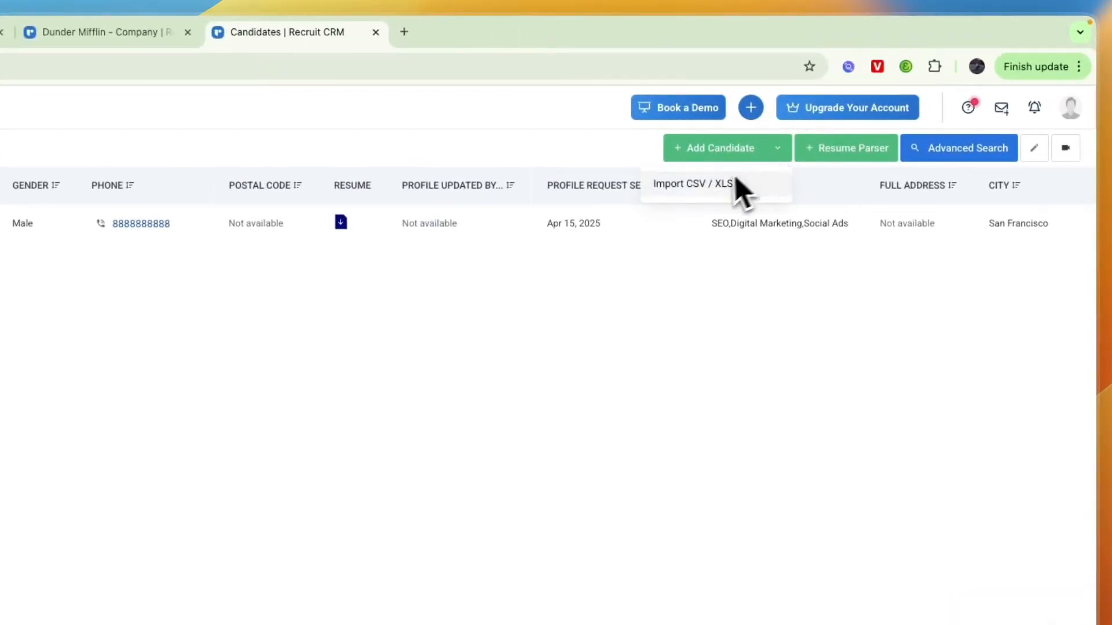
mouse_move(727, 206)
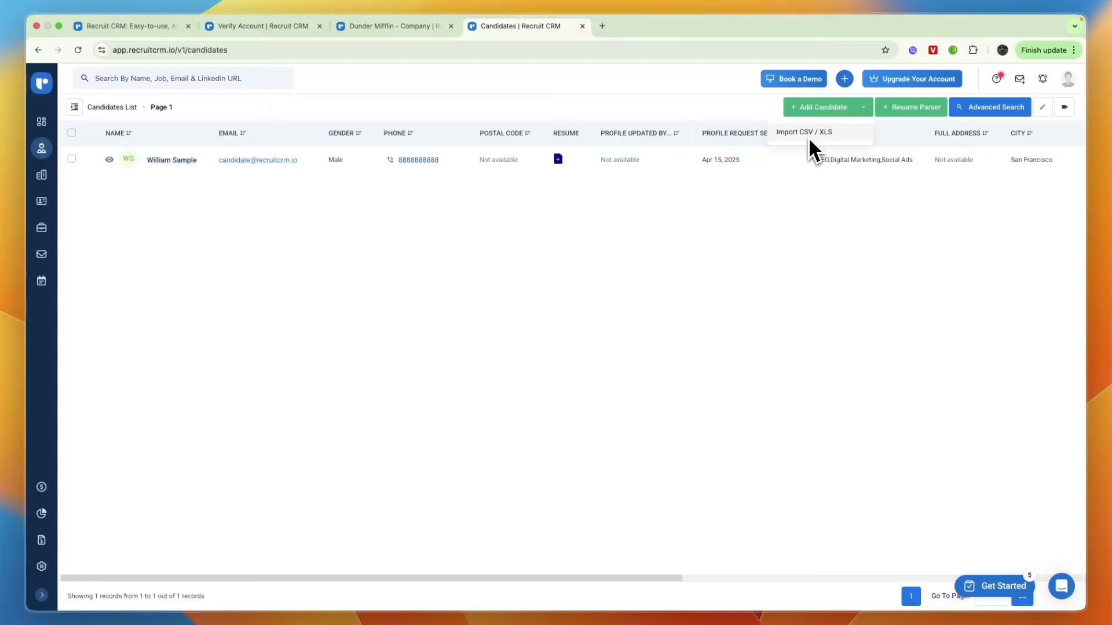
mouse_move(808, 146)
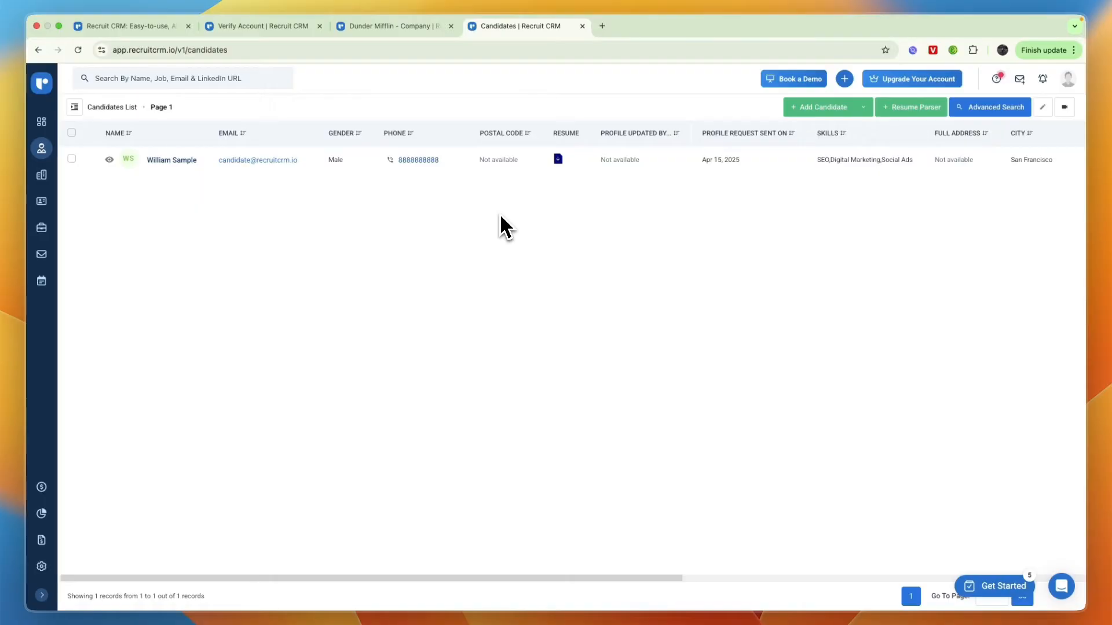
mouse_move(581, 273)
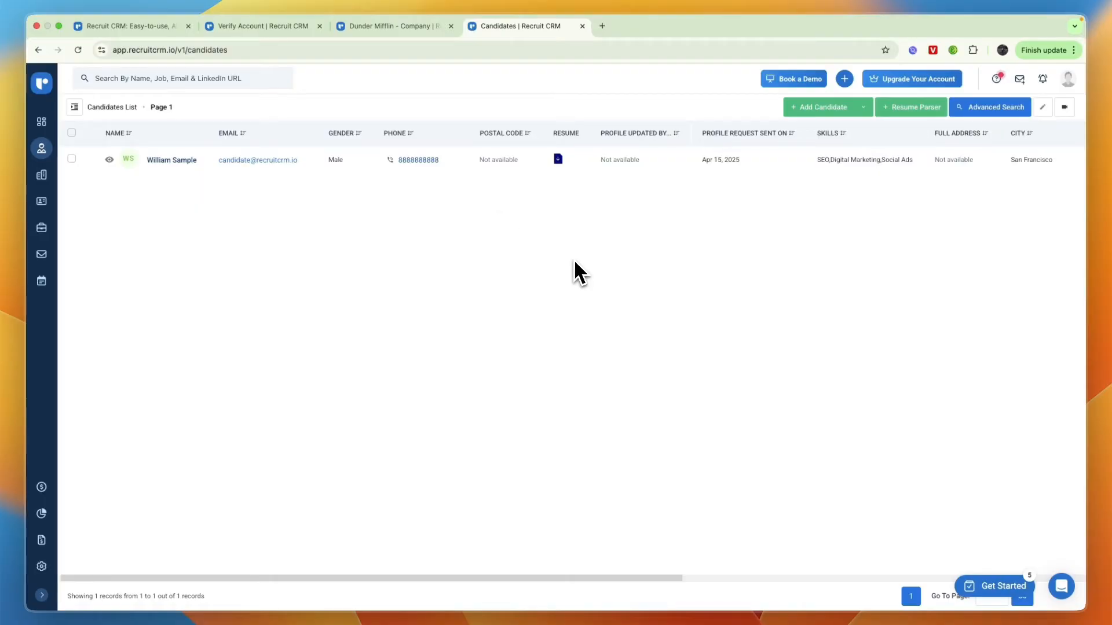
mouse_move(576, 283)
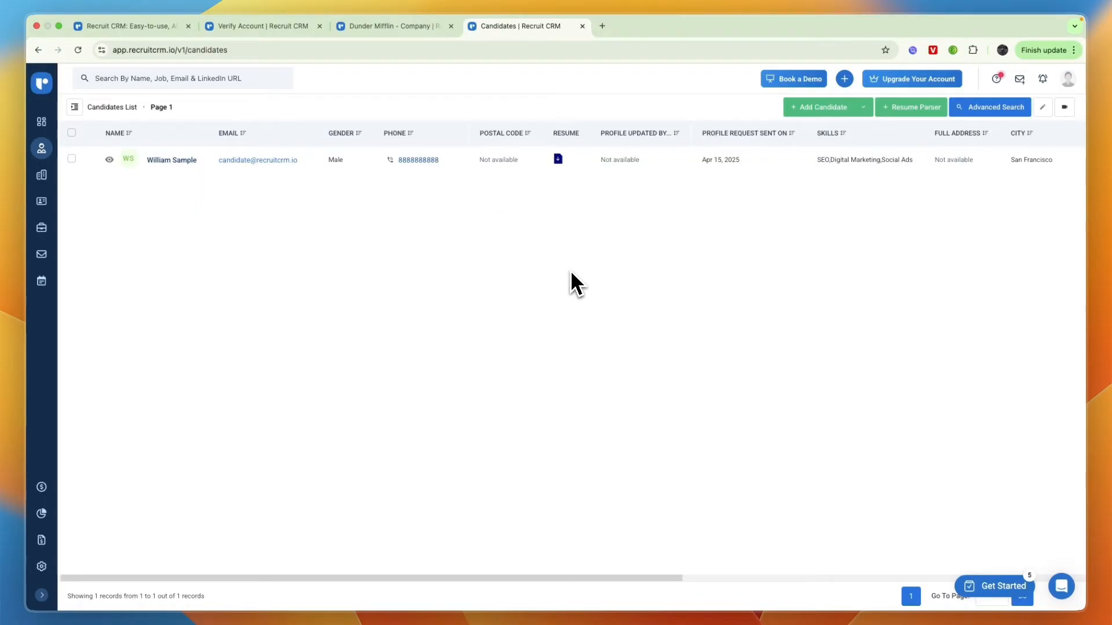
Start a new candidate and move down the blank form to the Employment Information section
left_click(818, 106)
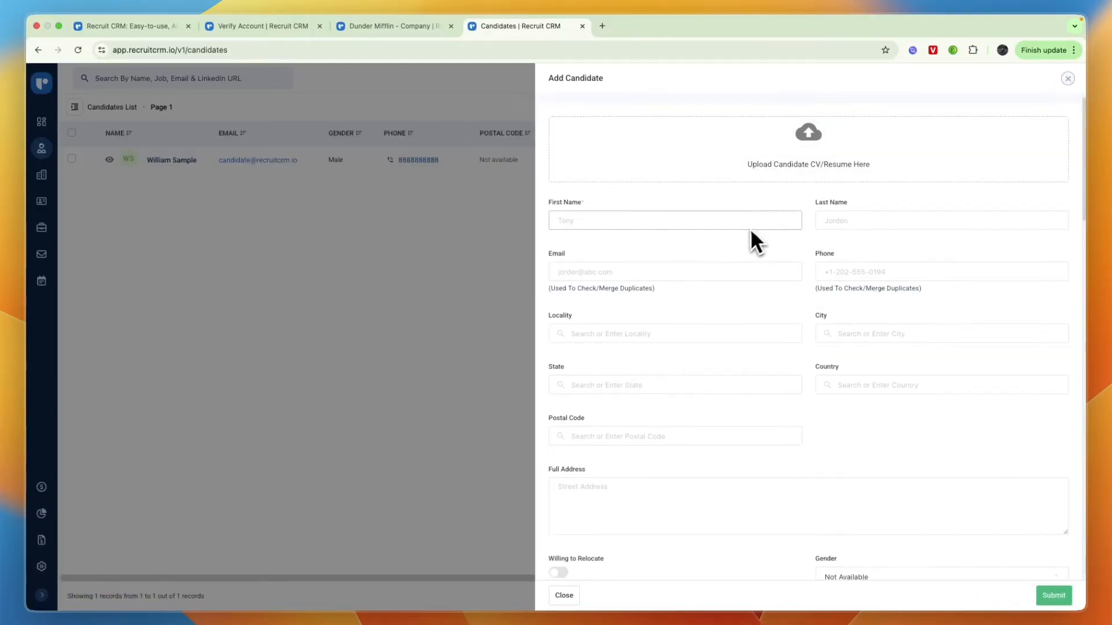
scroll("down", 3)
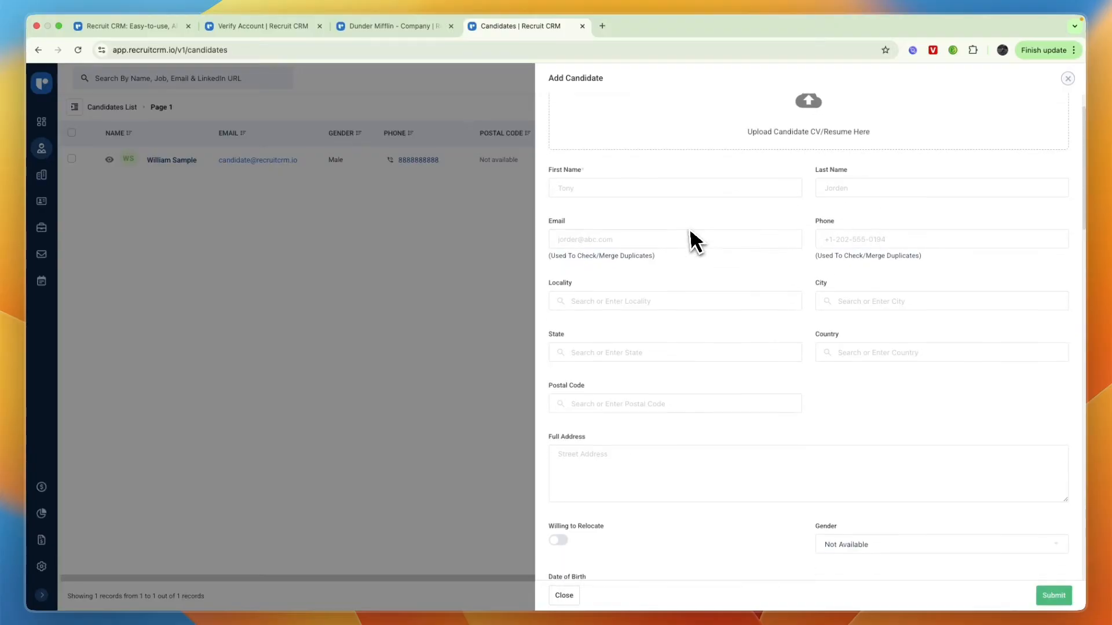
scroll("down", 3)
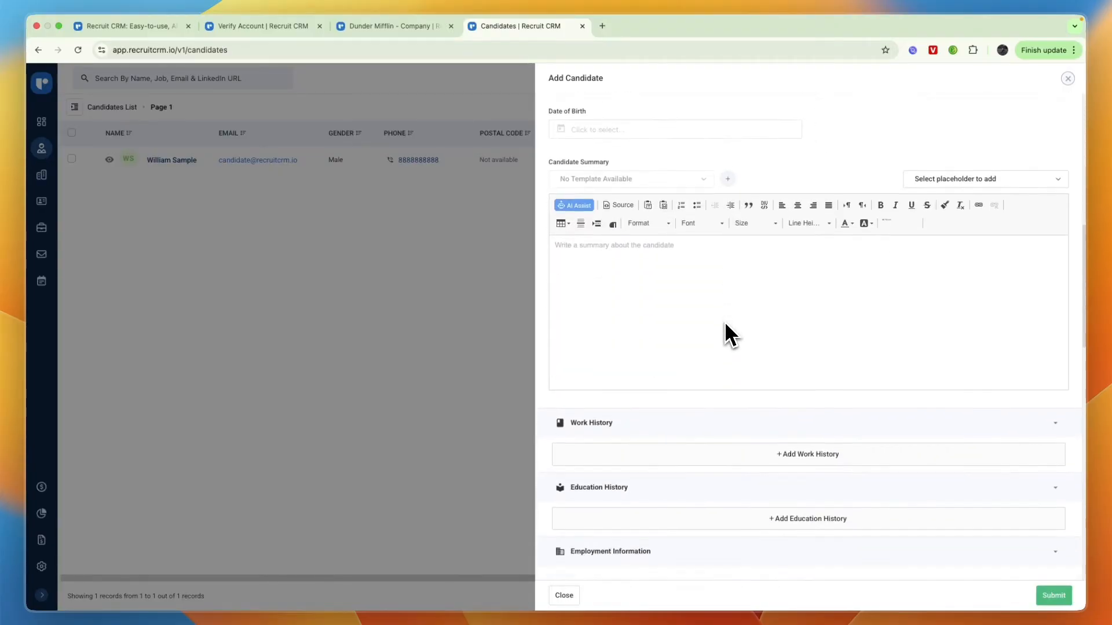
scroll("down", 3)
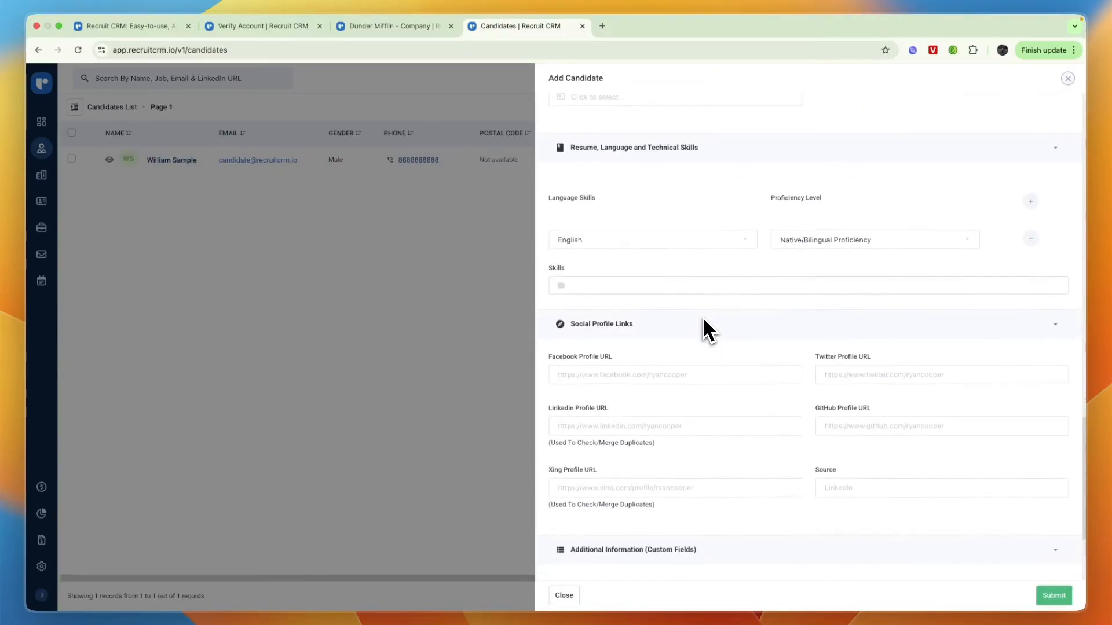
scroll("down", 3)
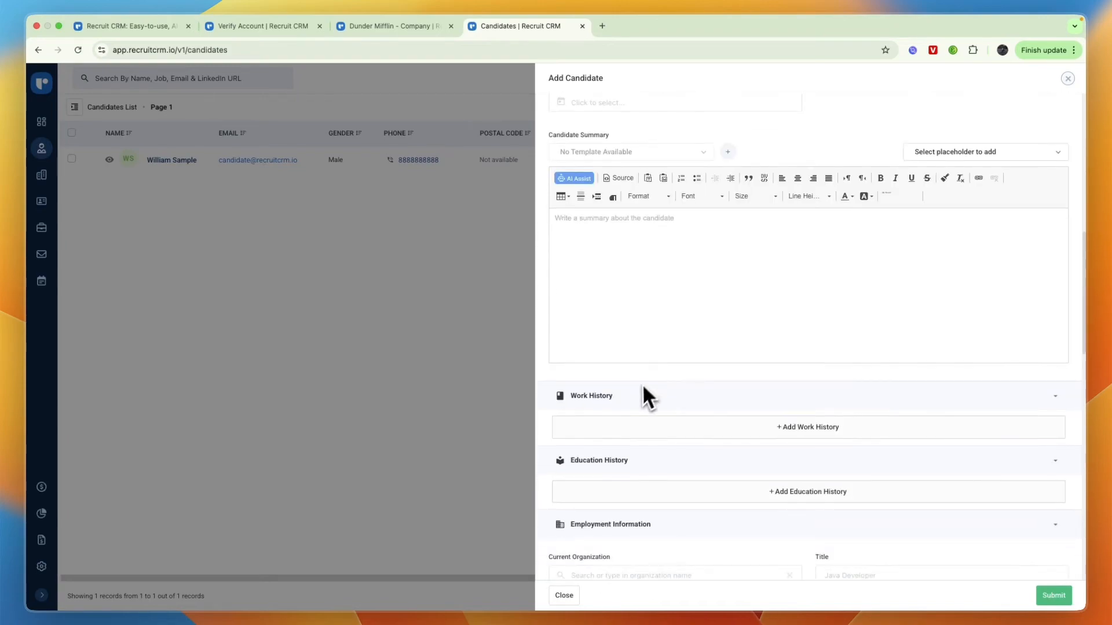
scroll("down", 3)
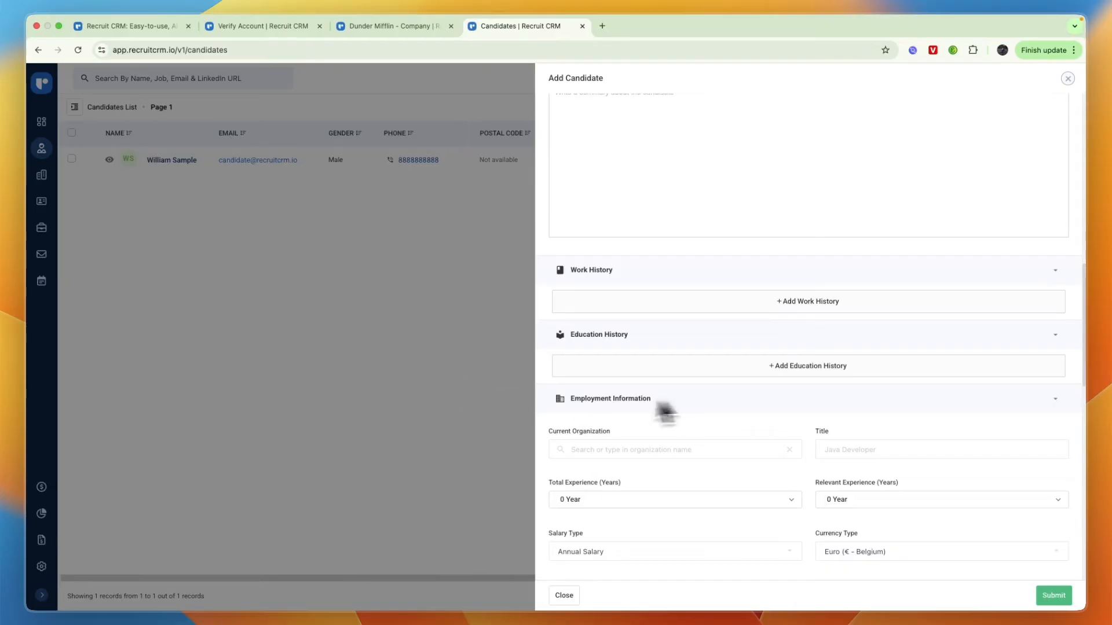
Discard the candidate form and start an outgoing call log for William Sample
left_click(563, 595)
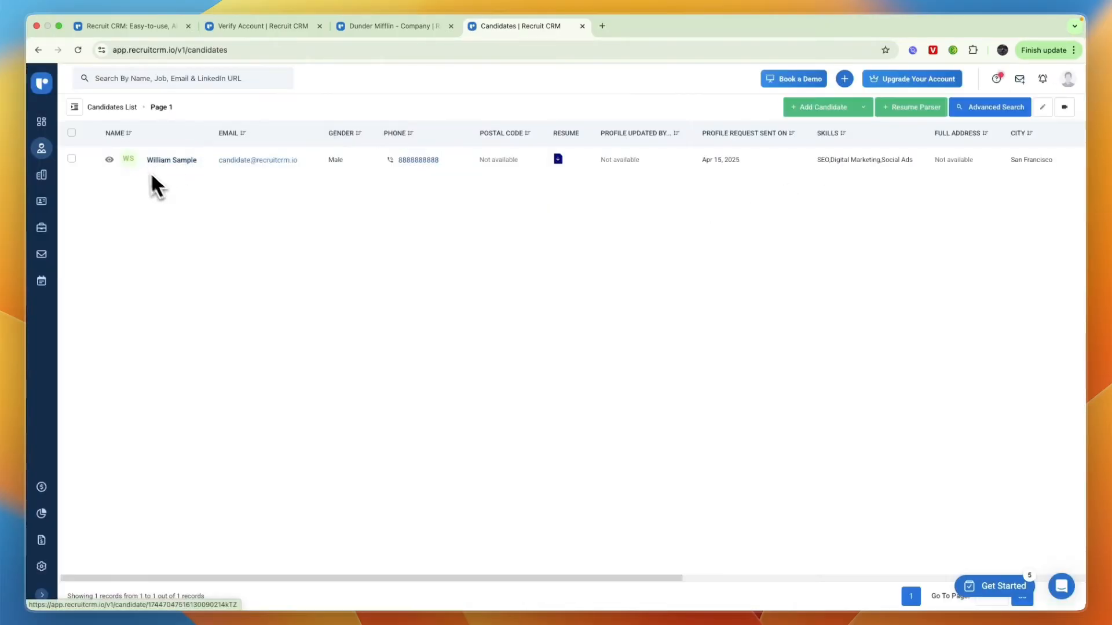
mouse_move(172, 159)
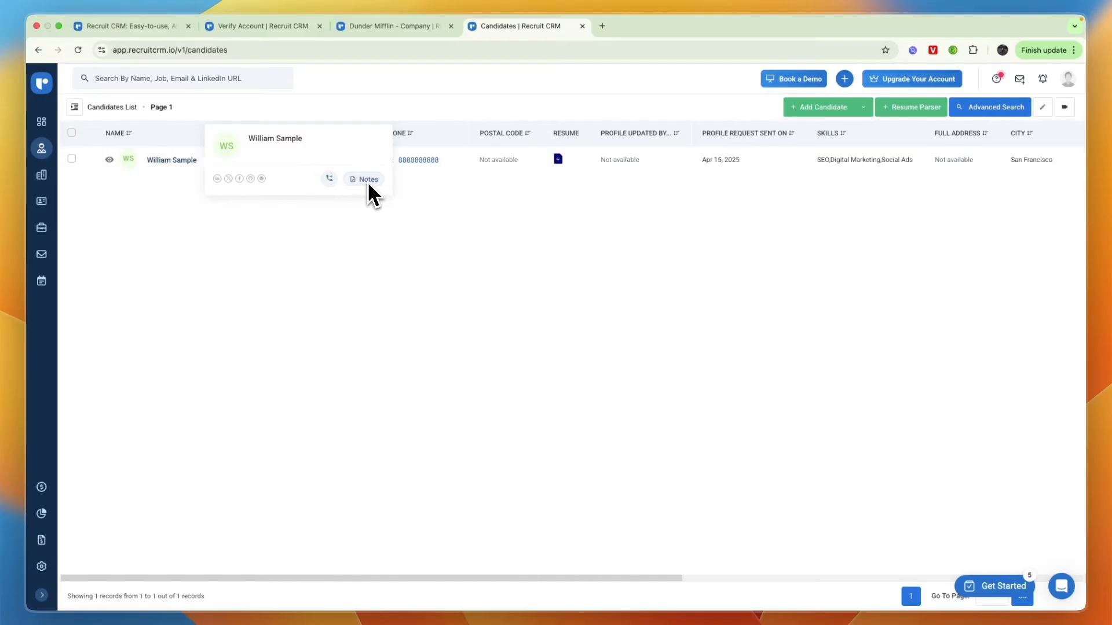
mouse_move(328, 178)
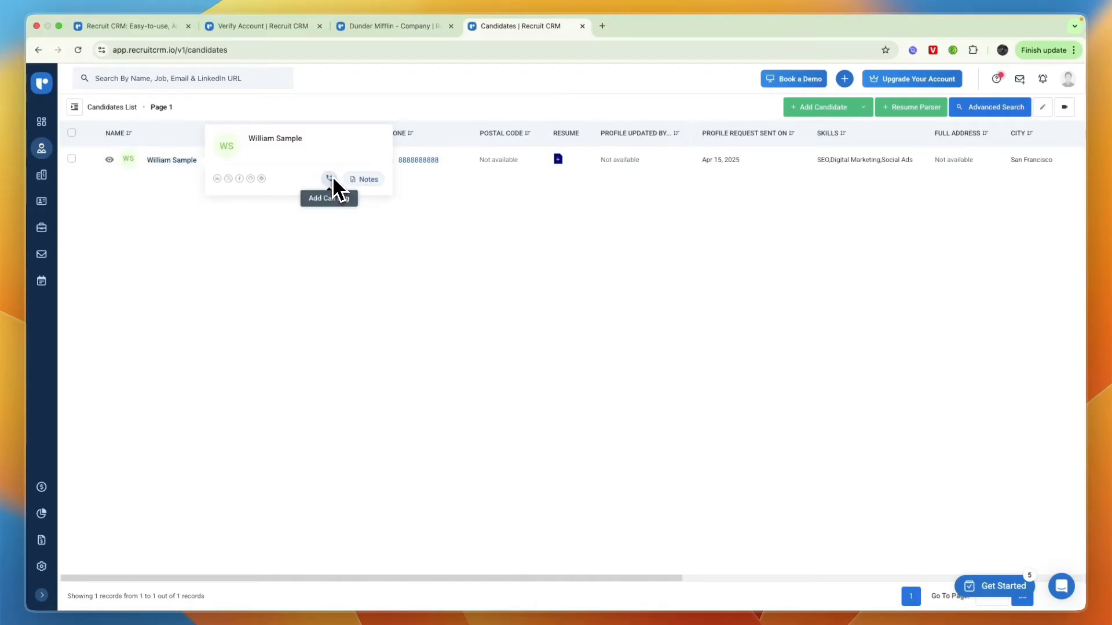
left_click(328, 179)
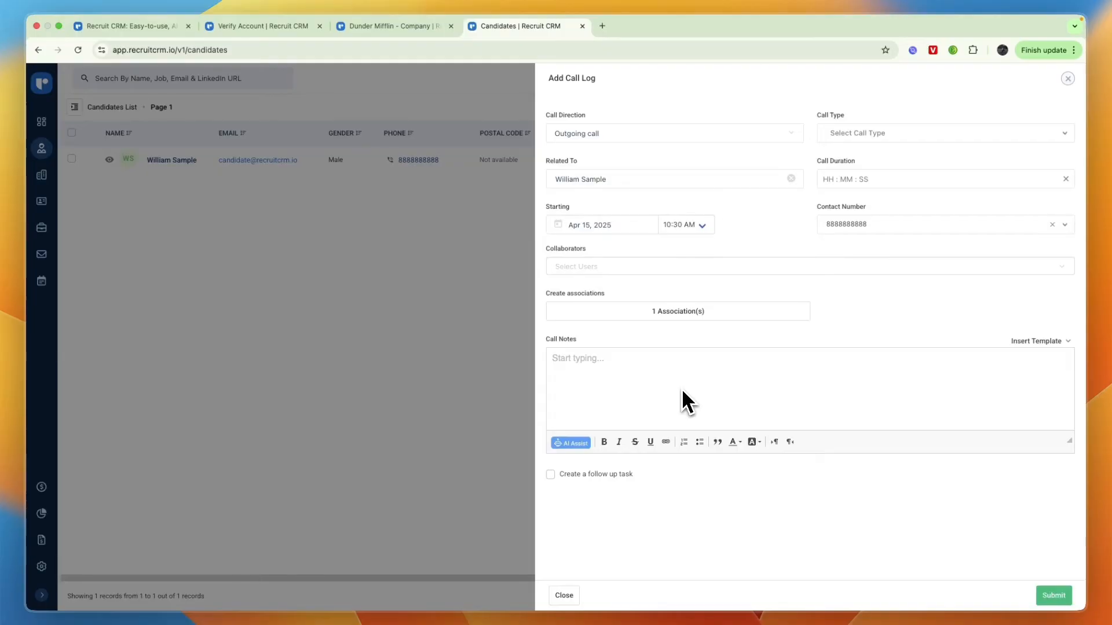
mouse_move(440, 365)
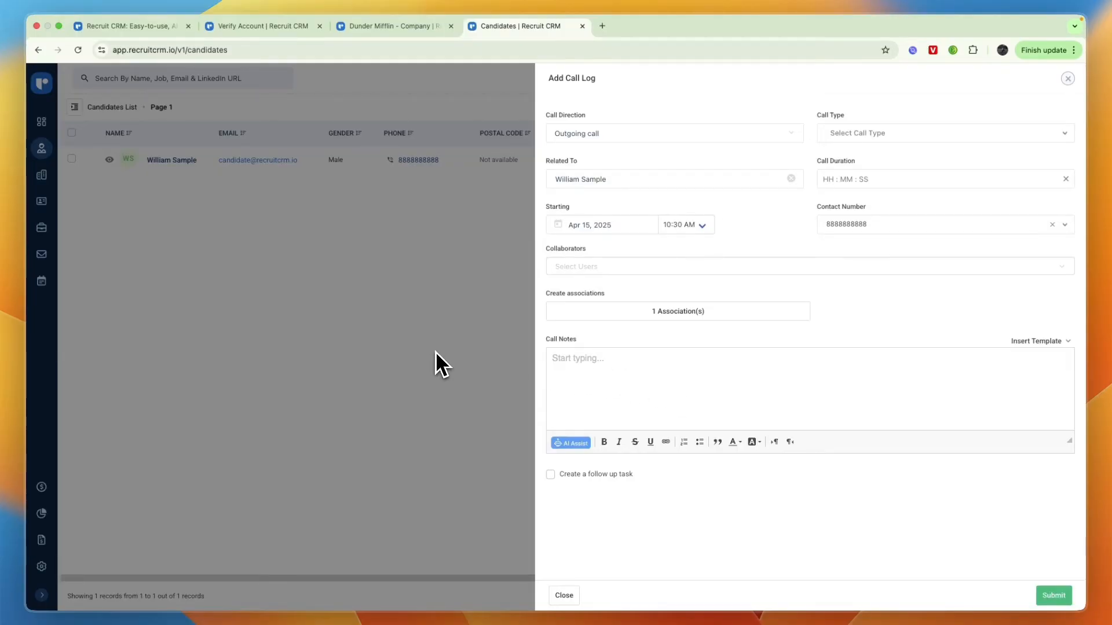
Discard the call log and show Jobs as a kanban board with Paper Sales Executive under Open
left_click(563, 595)
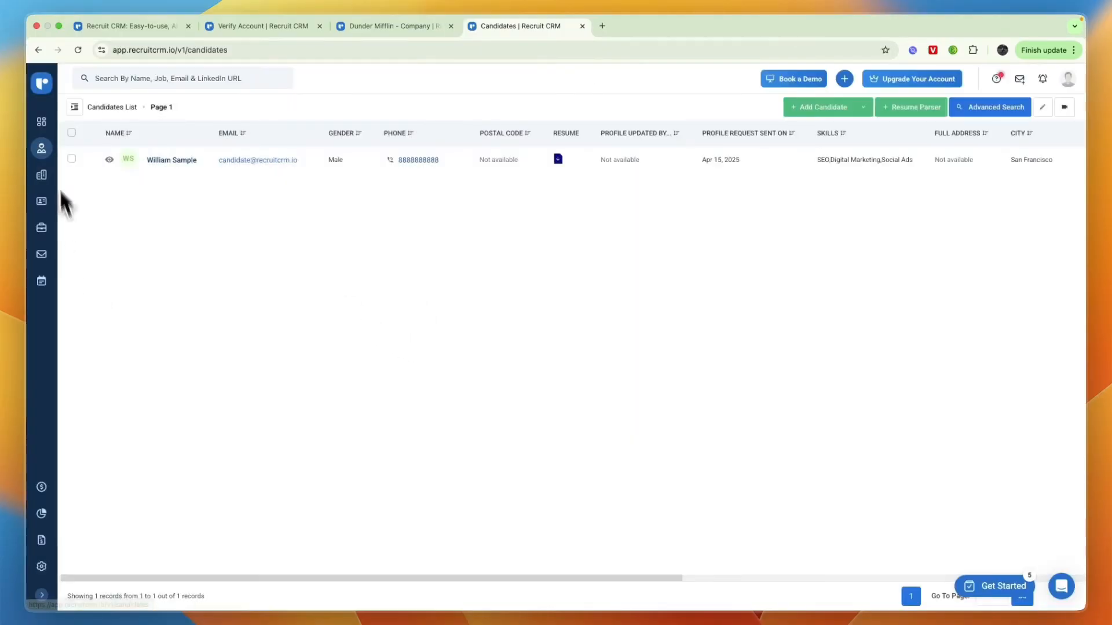
left_click(42, 228)
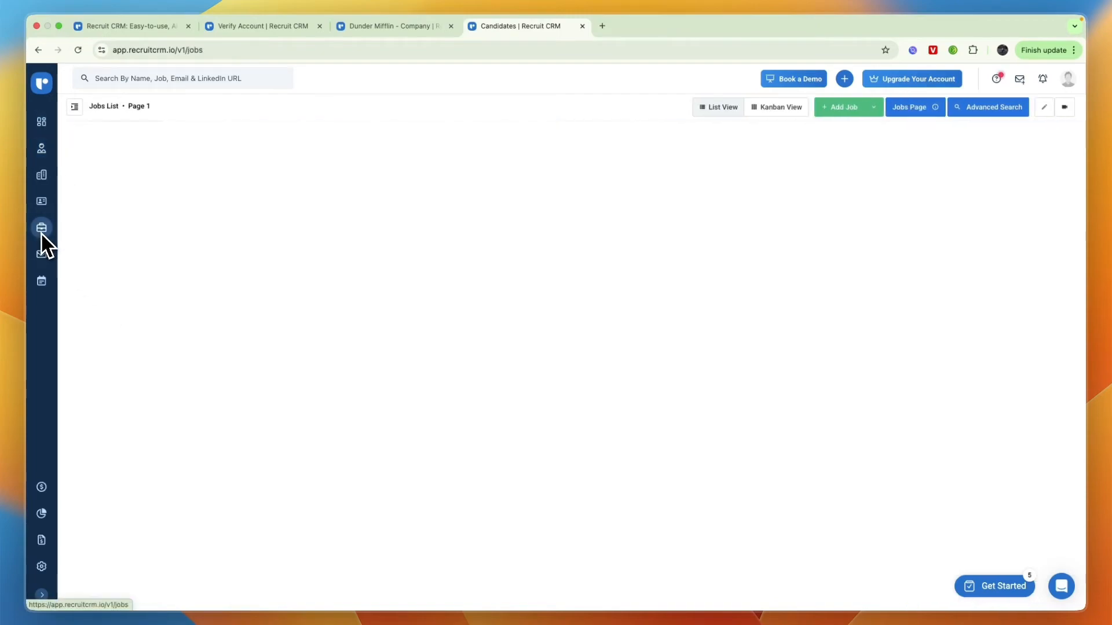
left_click(42, 228)
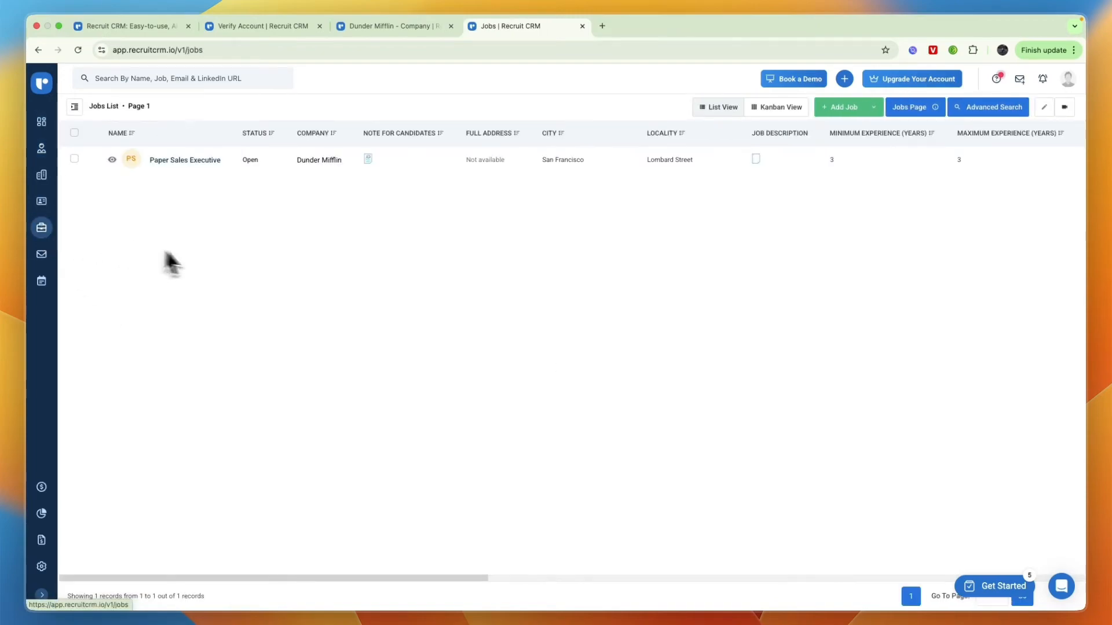
mouse_move(226, 270)
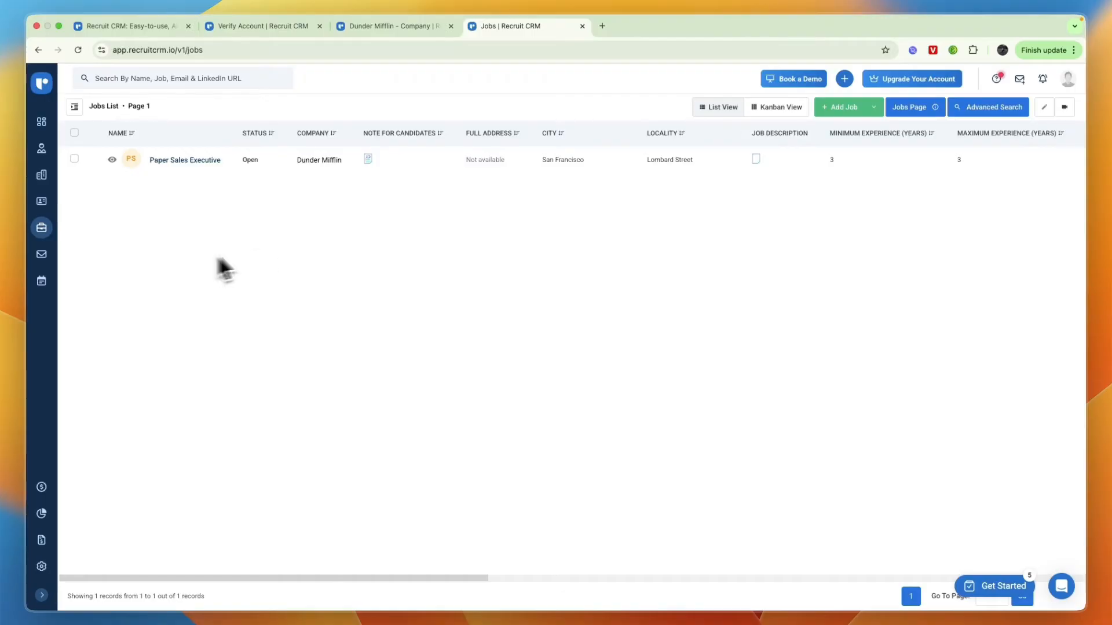
left_click(776, 106)
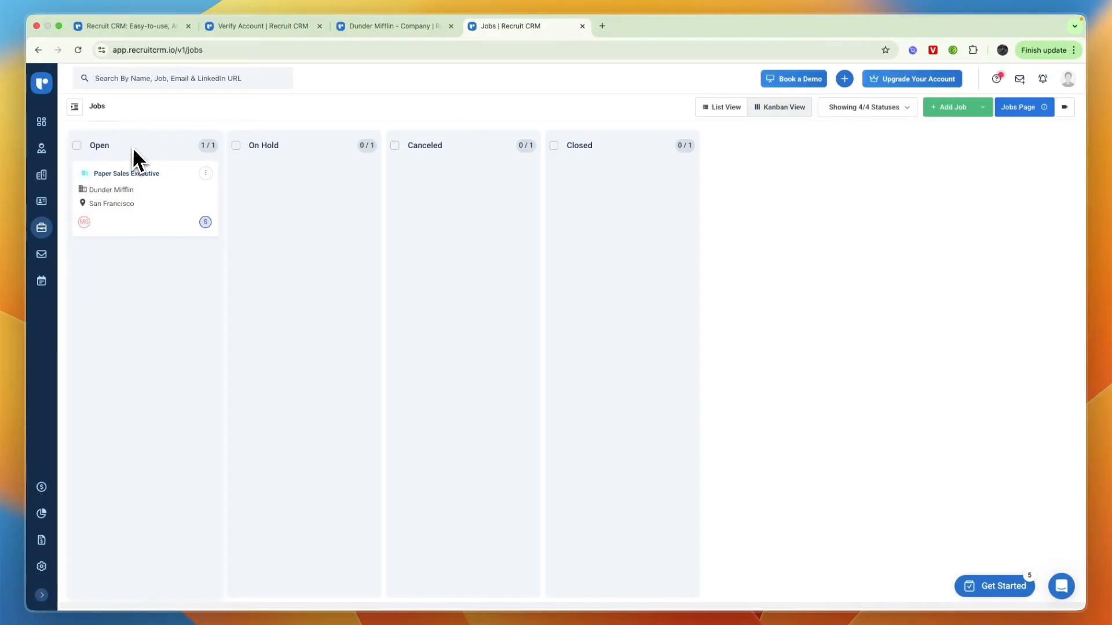
mouse_move(468, 248)
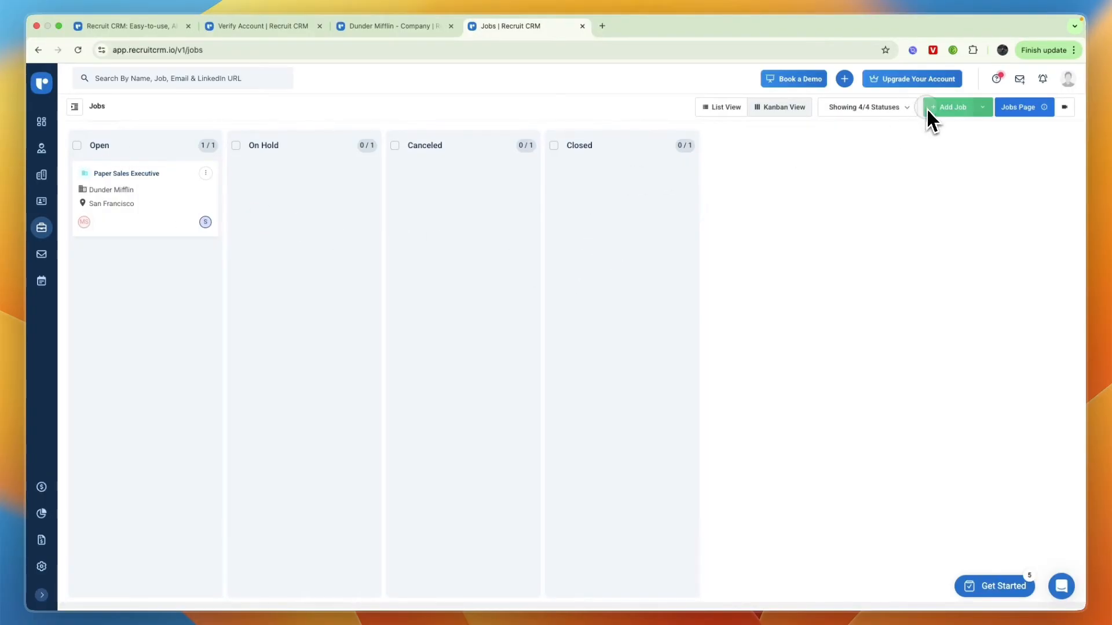
left_click(953, 107)
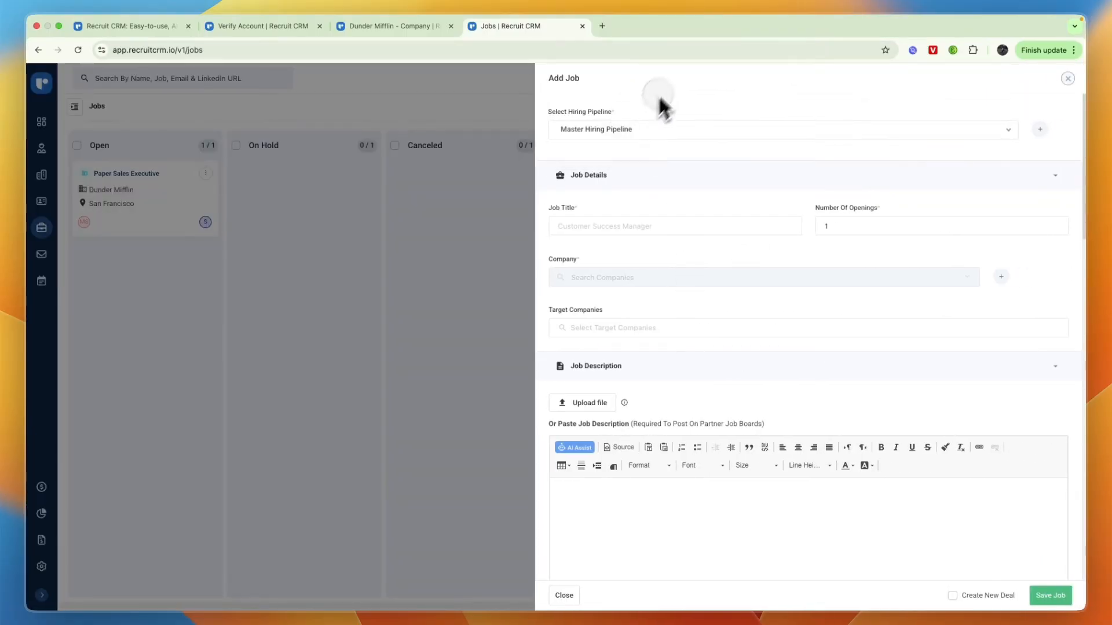
scroll("down", 3)
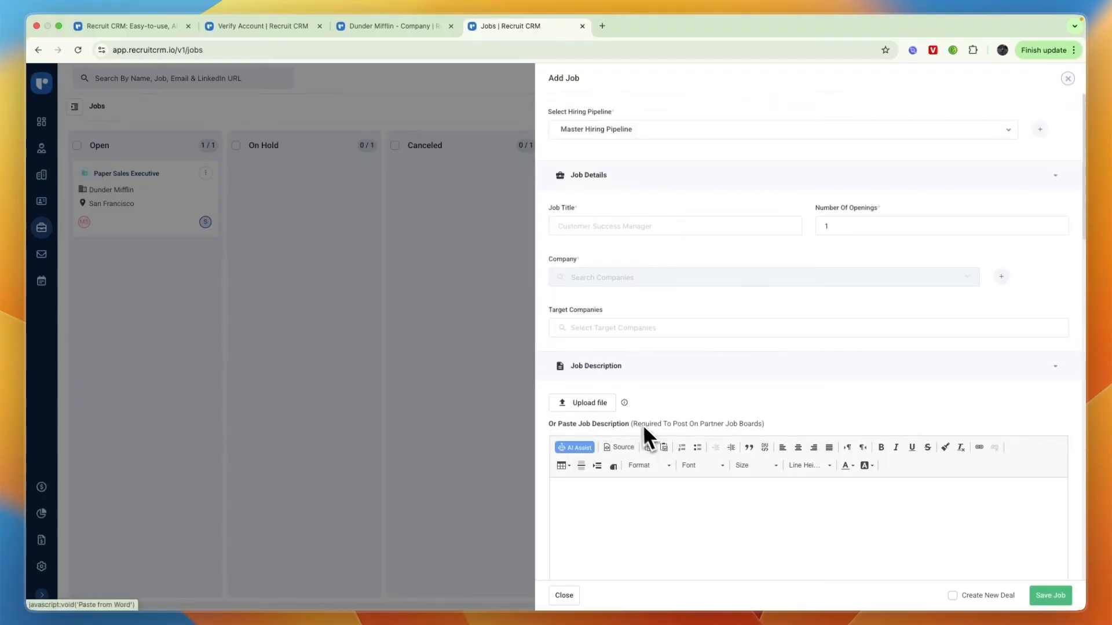
scroll("down", 3)
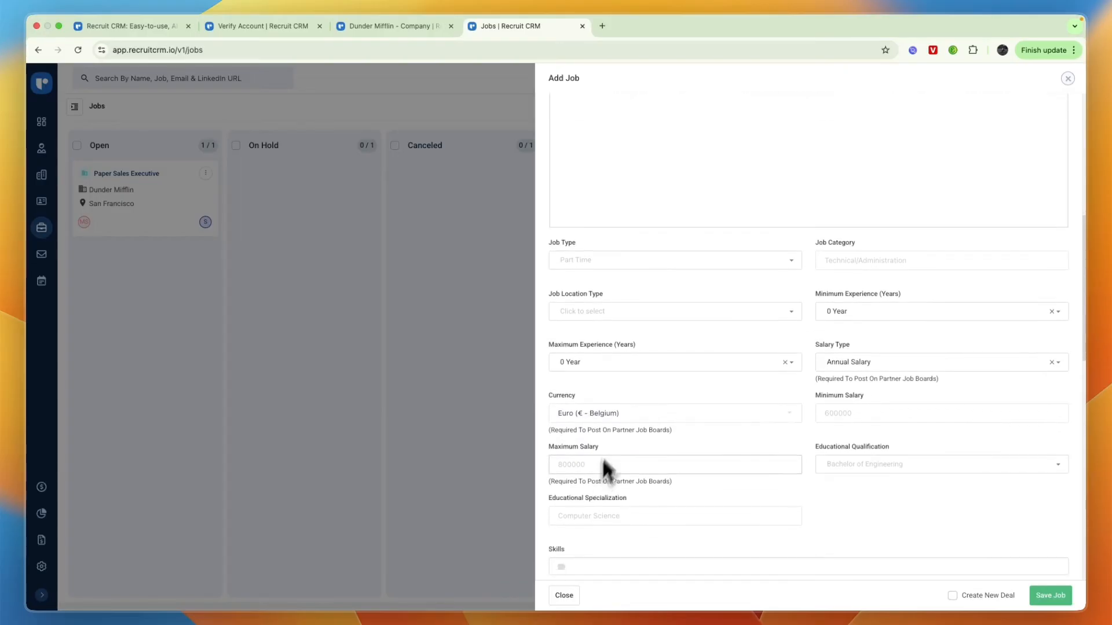
mouse_move(836, 393)
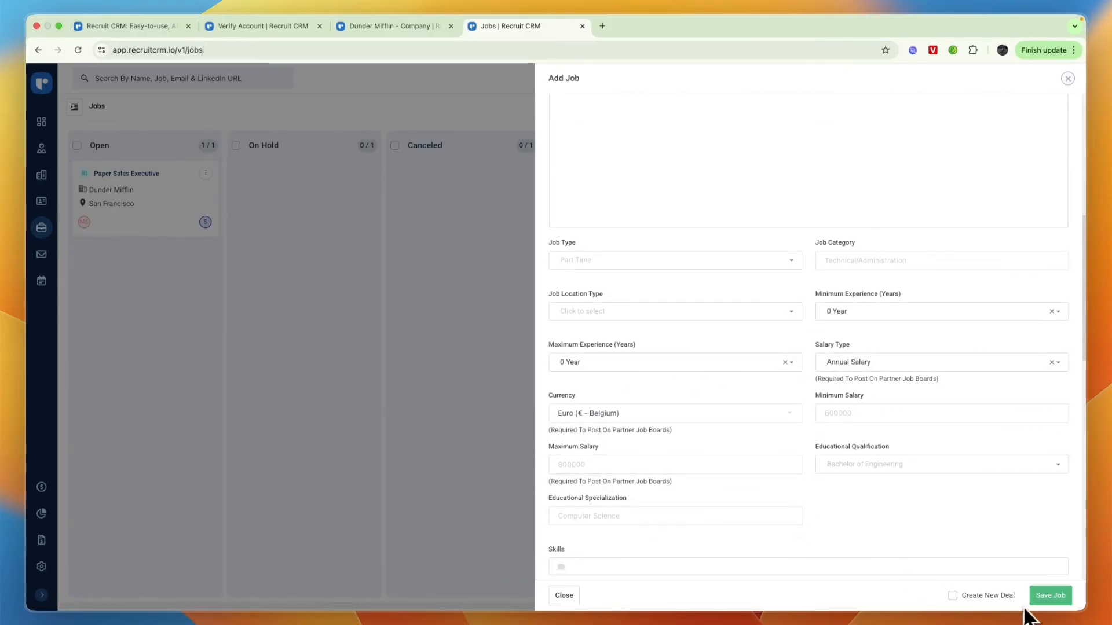
mouse_move(163, 255)
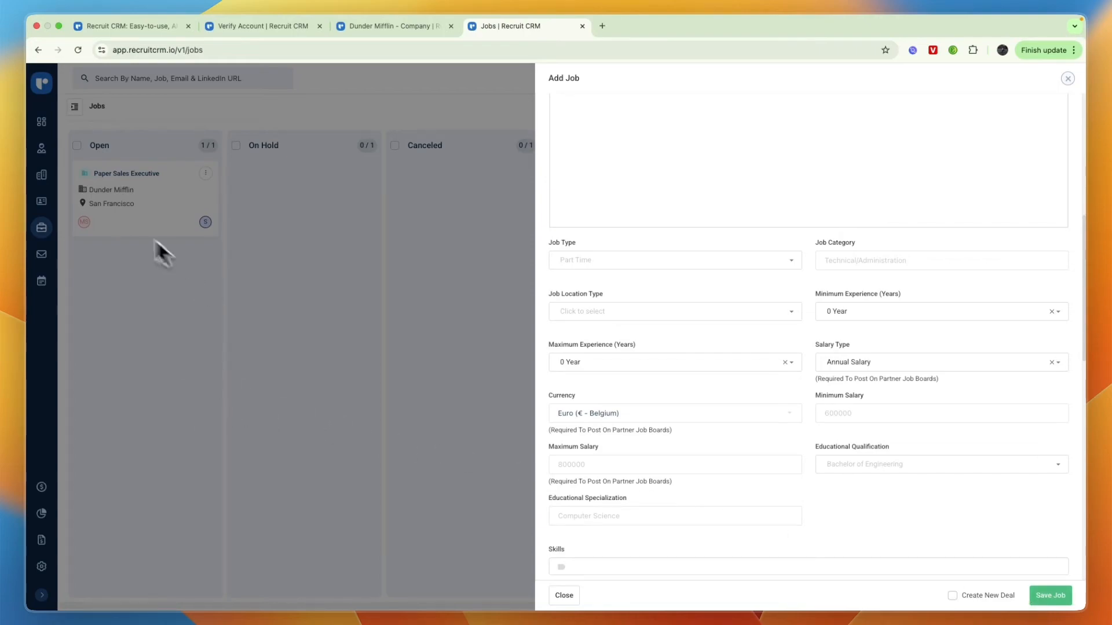
left_click(562, 596)
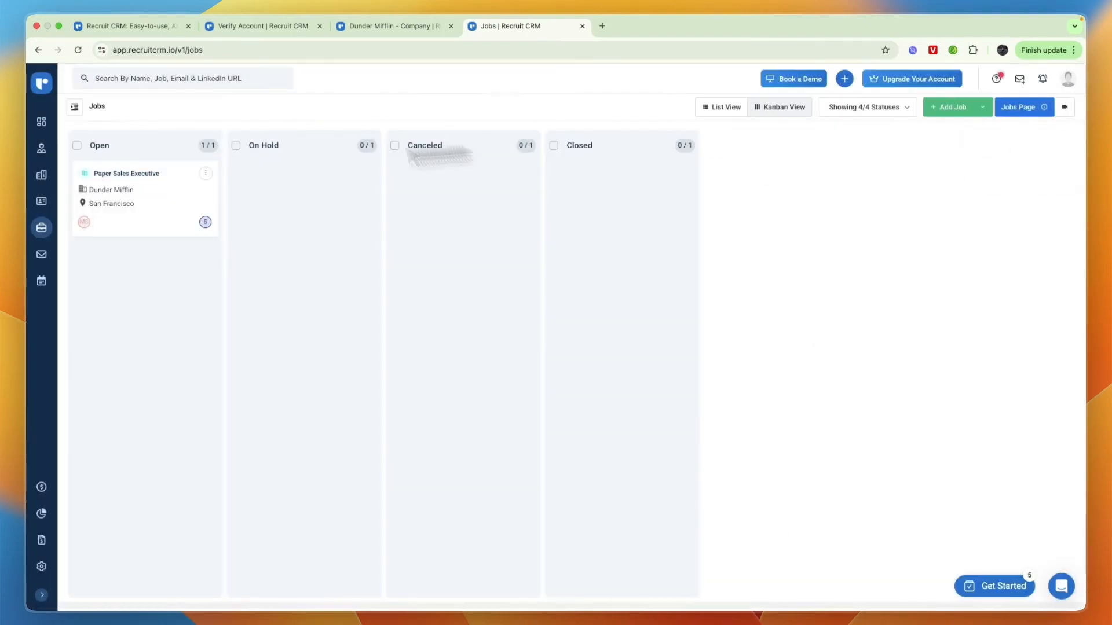
Browse Conversations: emails, Email Templates, My Sequence Enrollments, then the empty Call Logs page
left_click(42, 254)
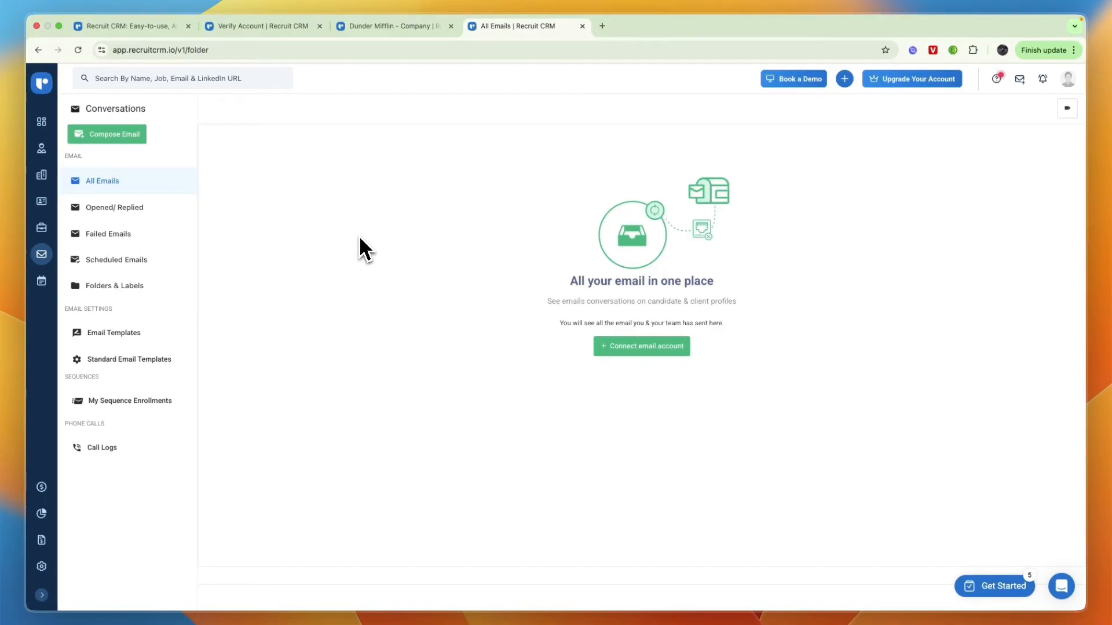
mouse_move(378, 254)
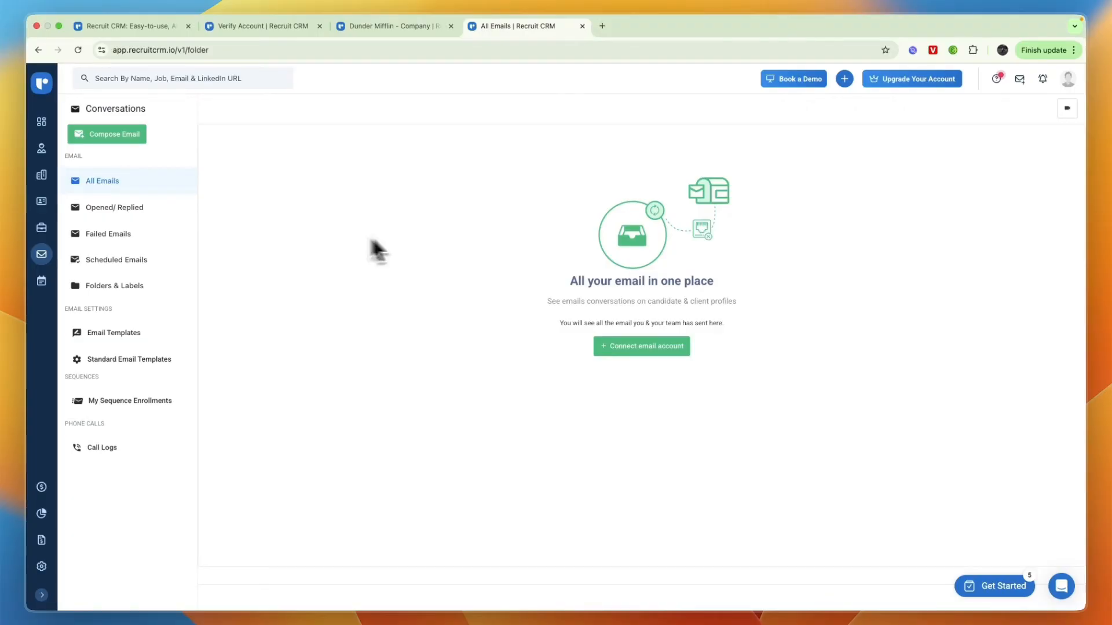
mouse_move(264, 310)
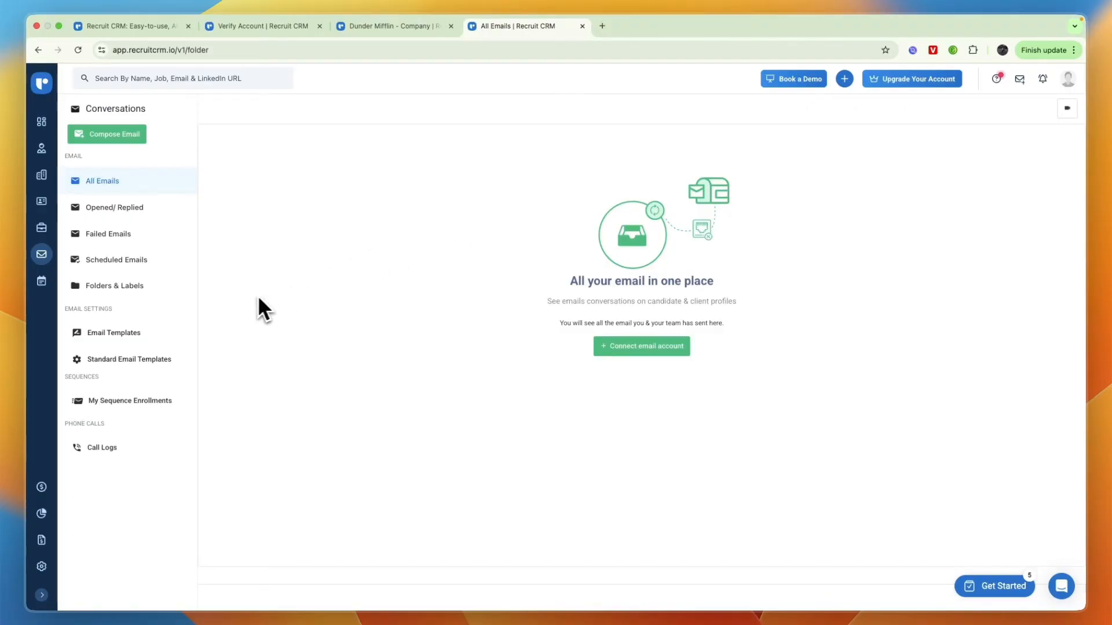
left_click(113, 333)
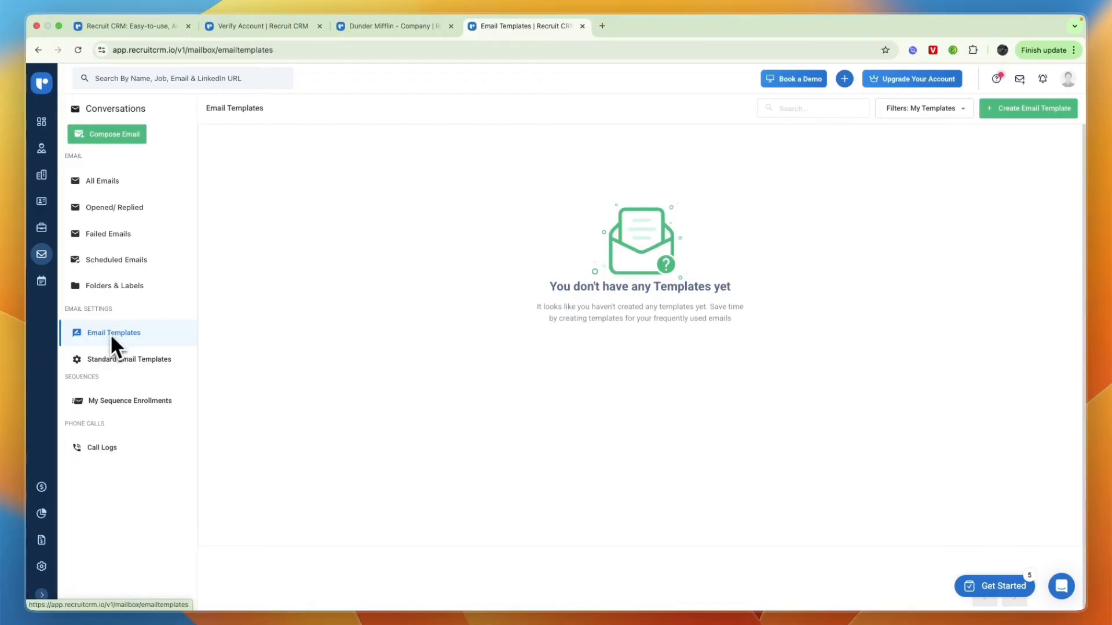
left_click(130, 400)
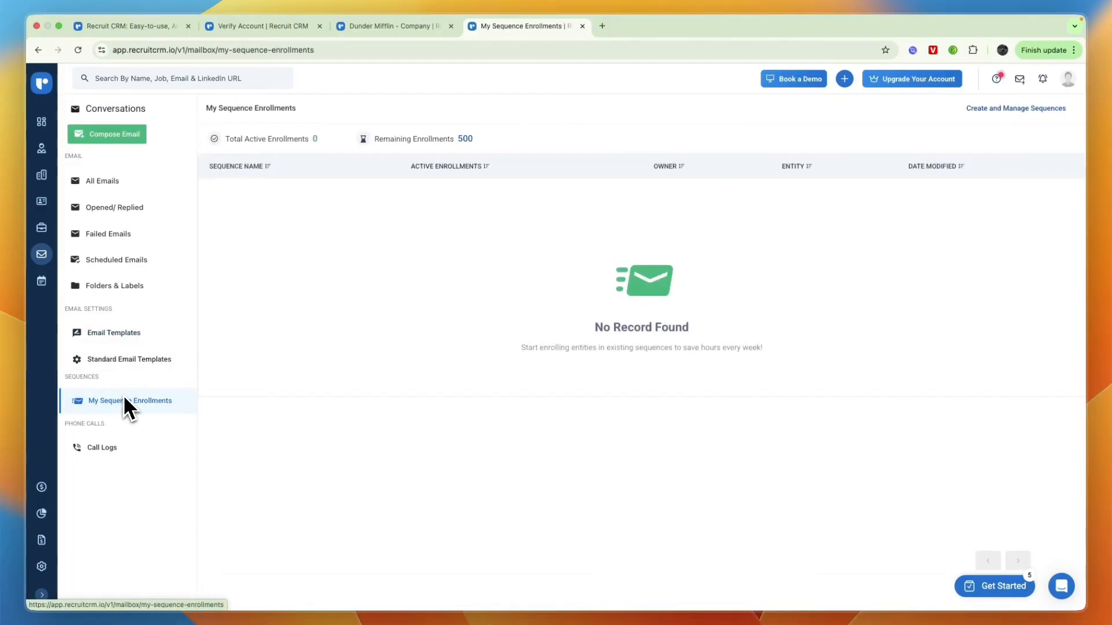
left_click(102, 447)
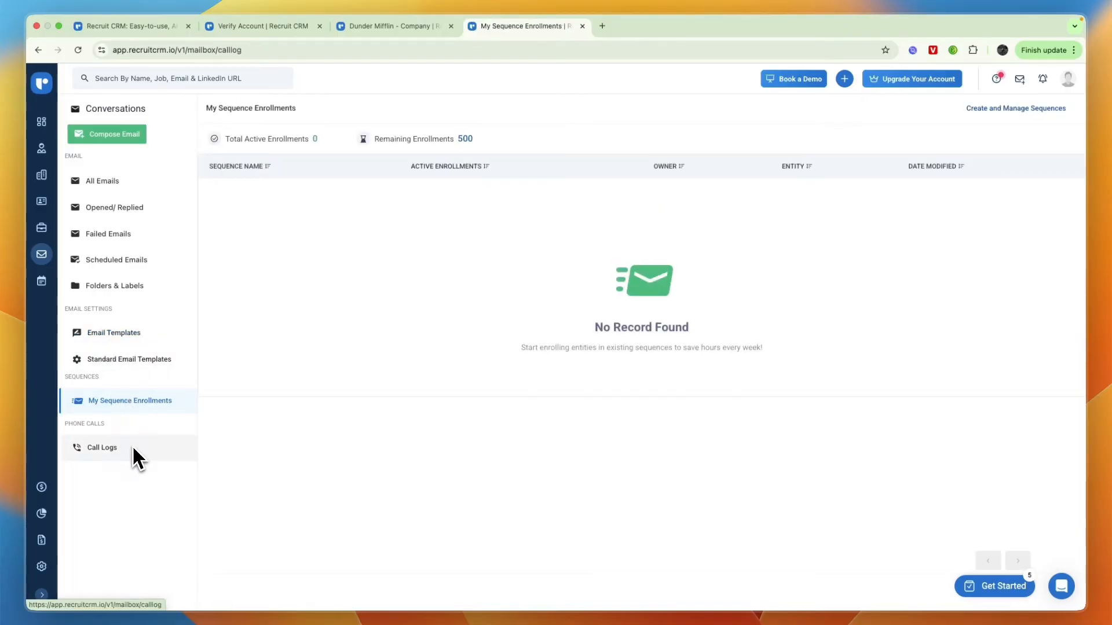
left_click(102, 447)
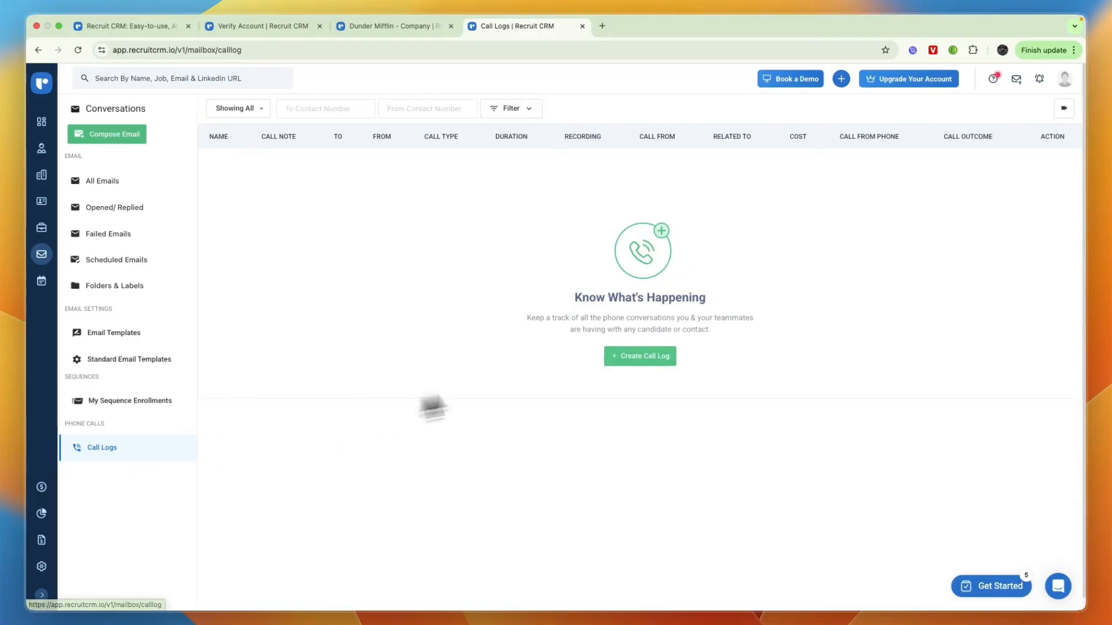
mouse_move(41, 280)
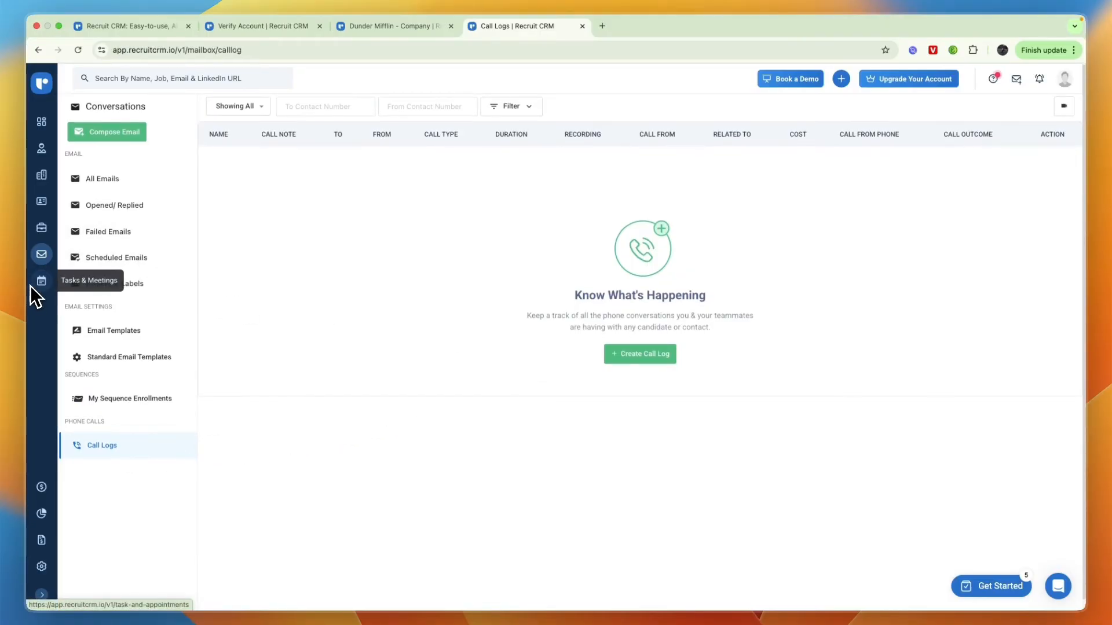
left_click(42, 280)
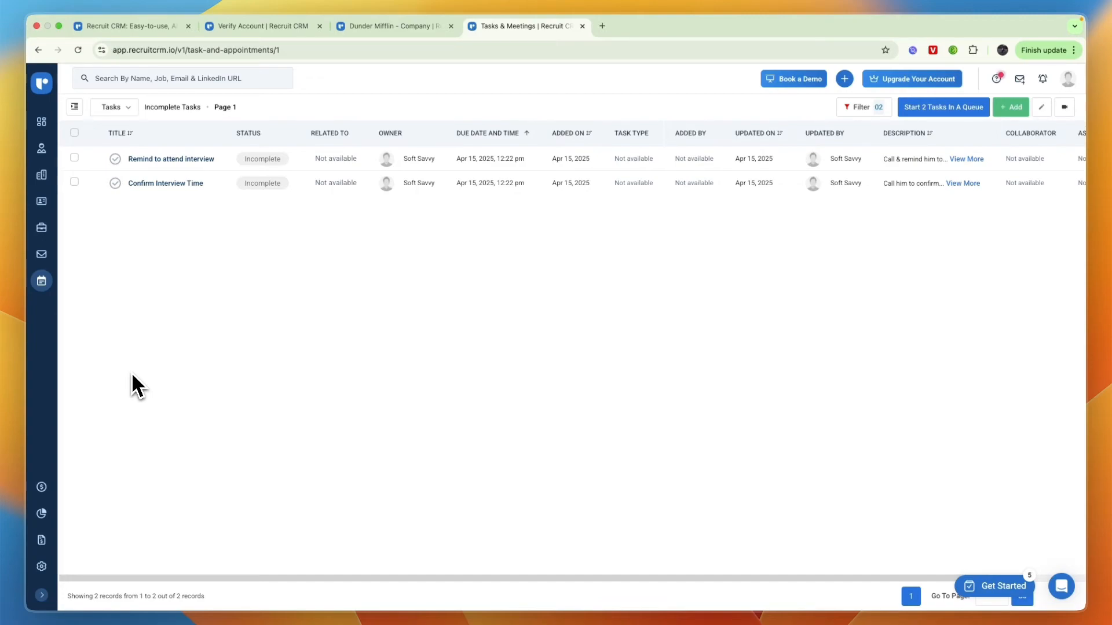
mouse_move(170, 159)
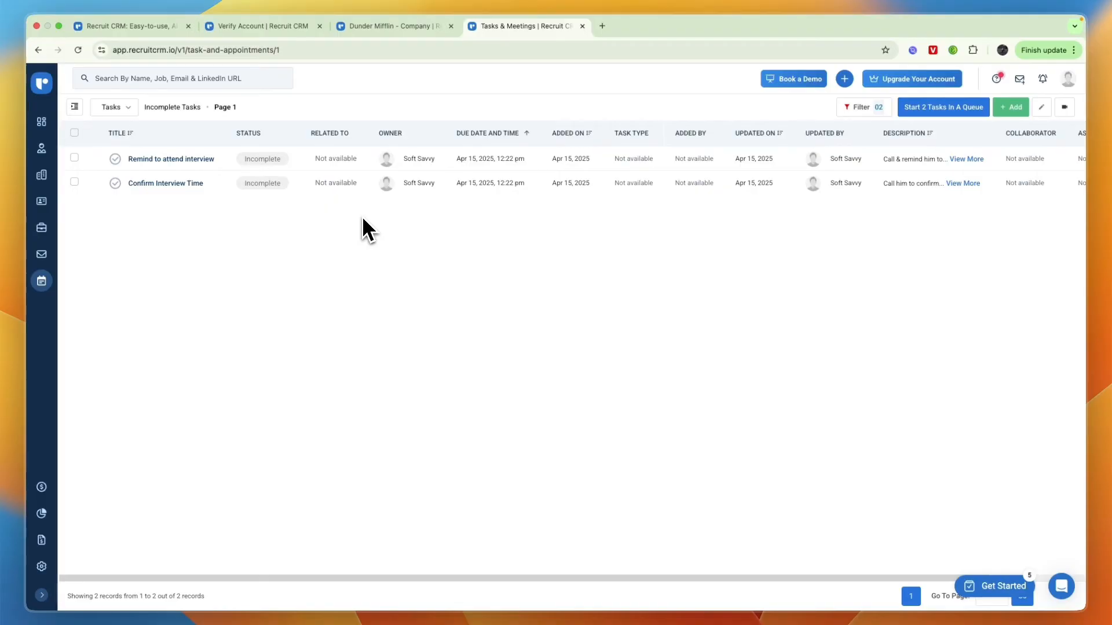
mouse_move(631, 243)
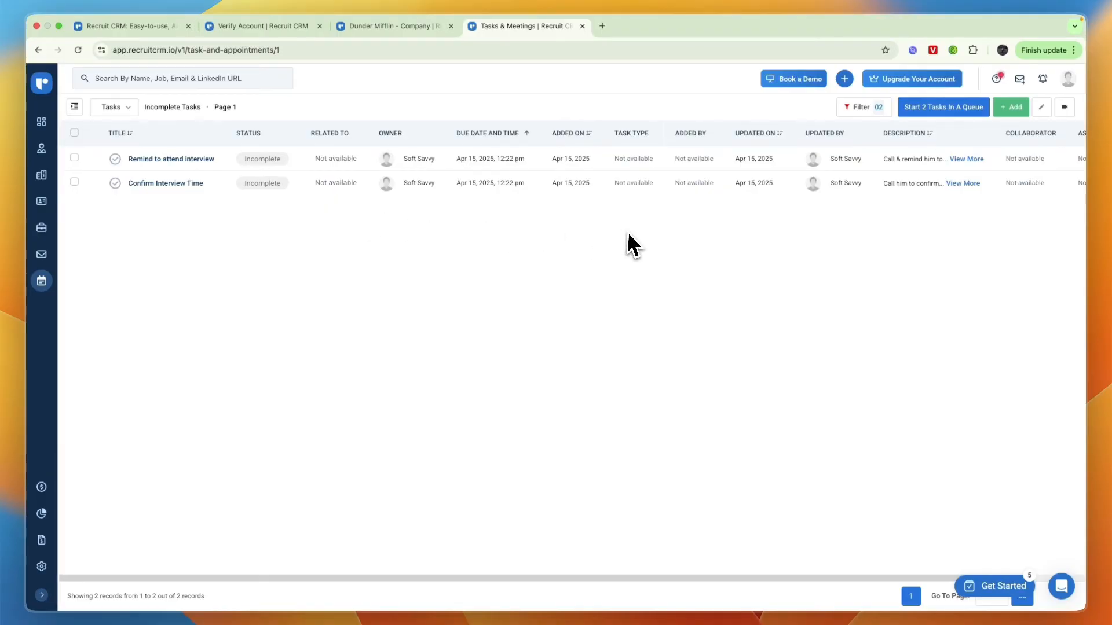
mouse_move(958, 181)
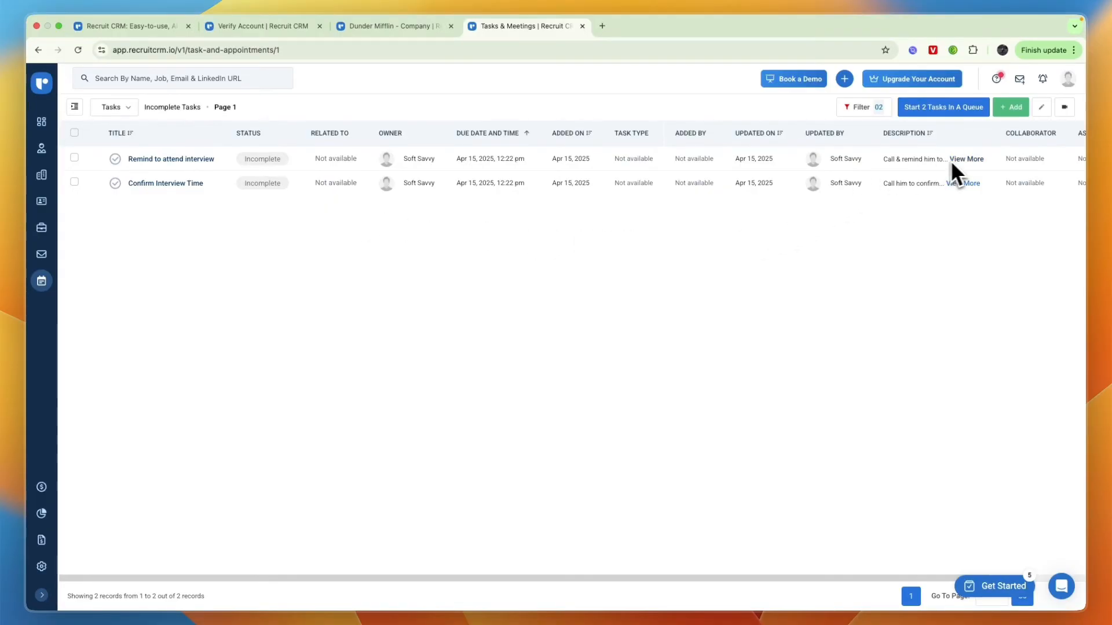
left_click(965, 158)
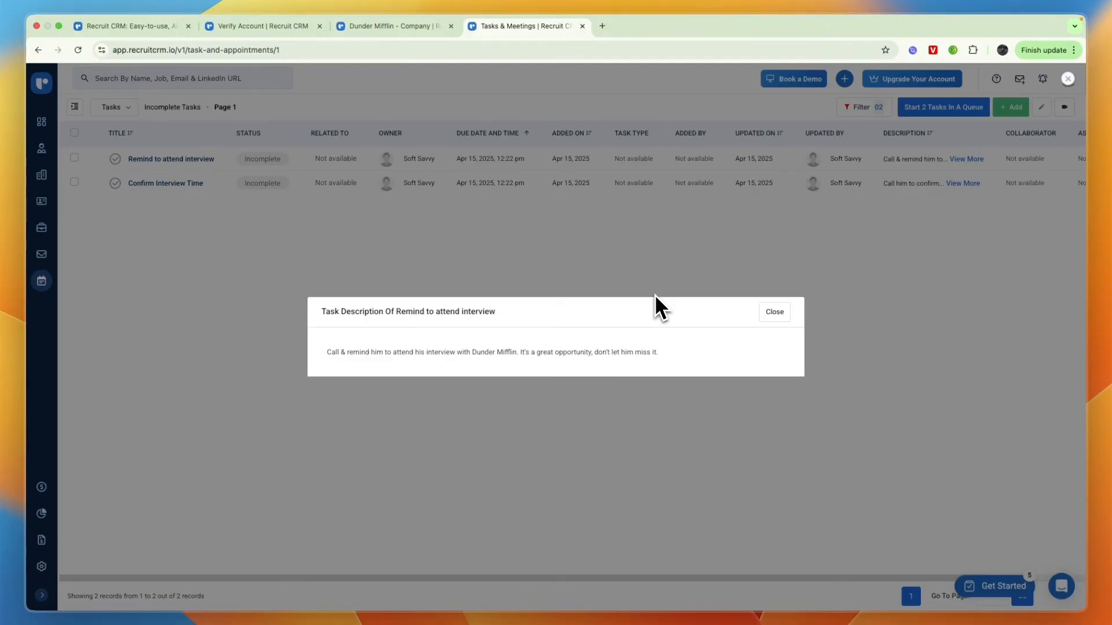
left_click(774, 311)
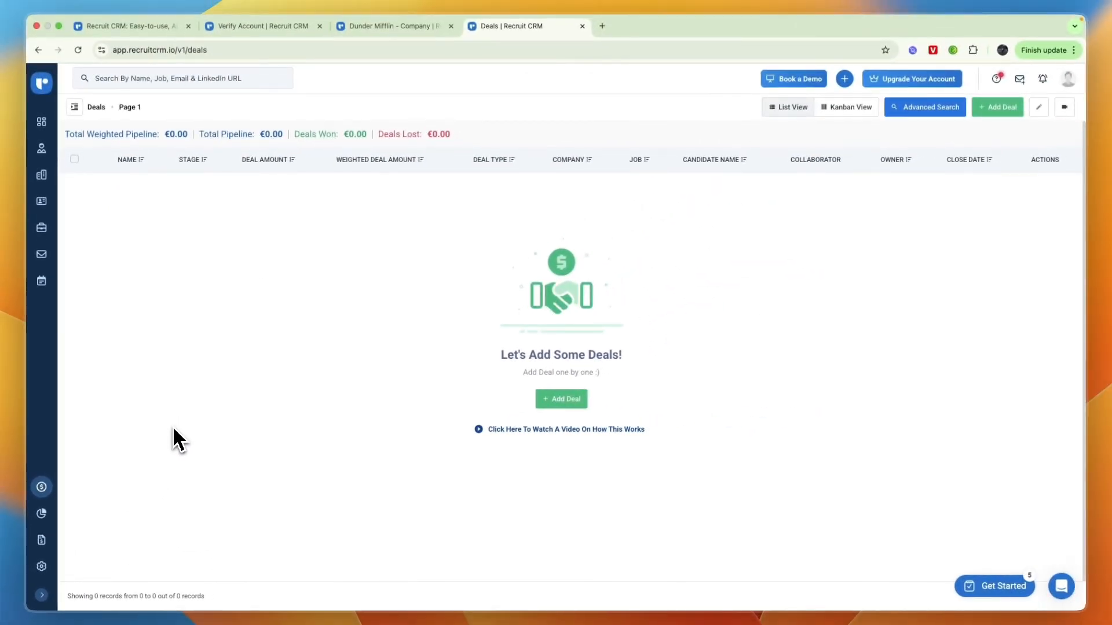
mouse_move(141, 150)
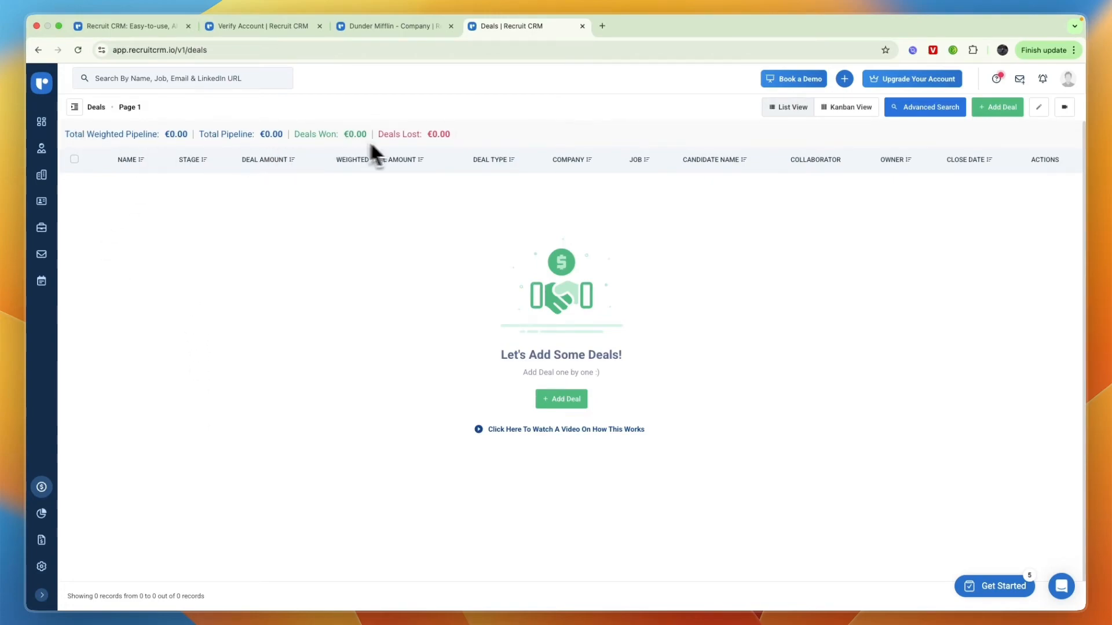
Start a blank New Deal from the empty Deals page
left_click(561, 398)
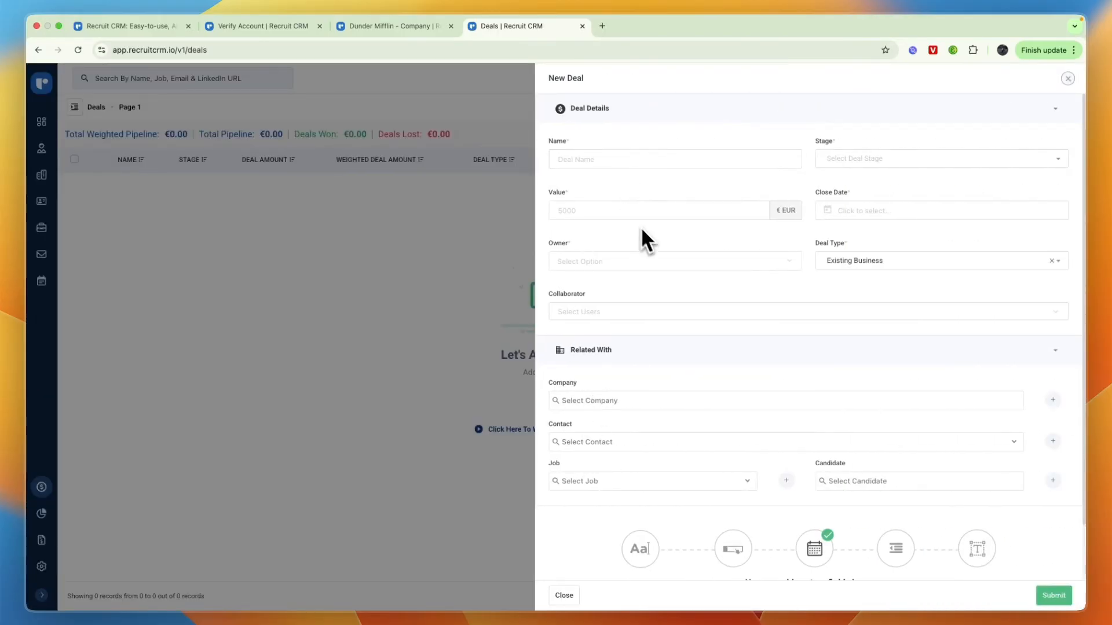
Create a €5,000 paper deal for Dunder Mifflin with Michael Scott as contact and submit it
left_click(935, 159)
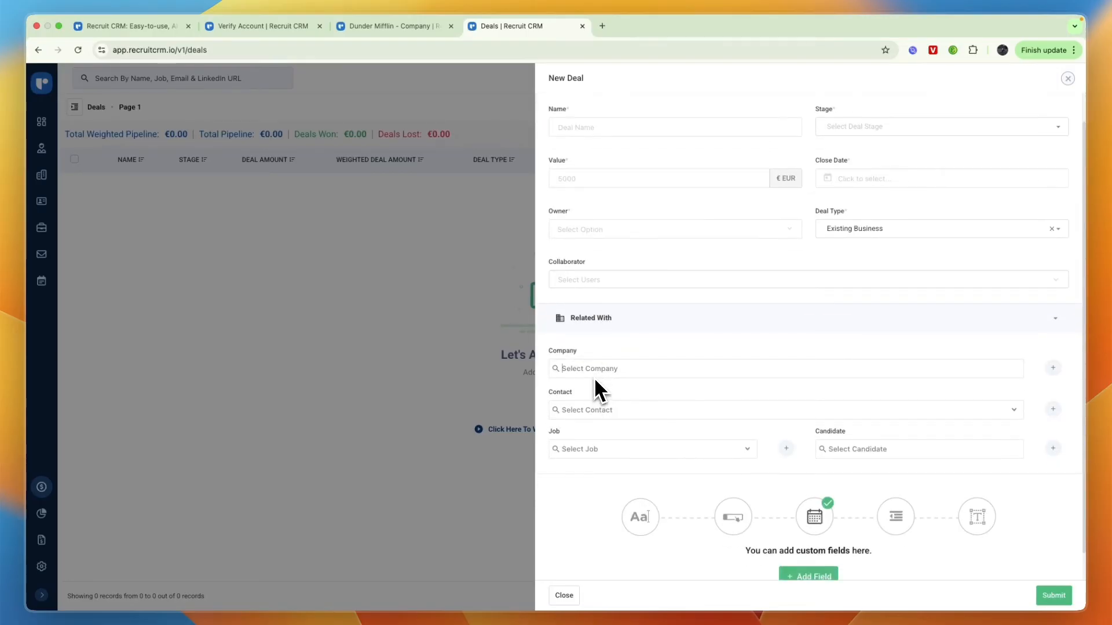
mouse_move(652, 400)
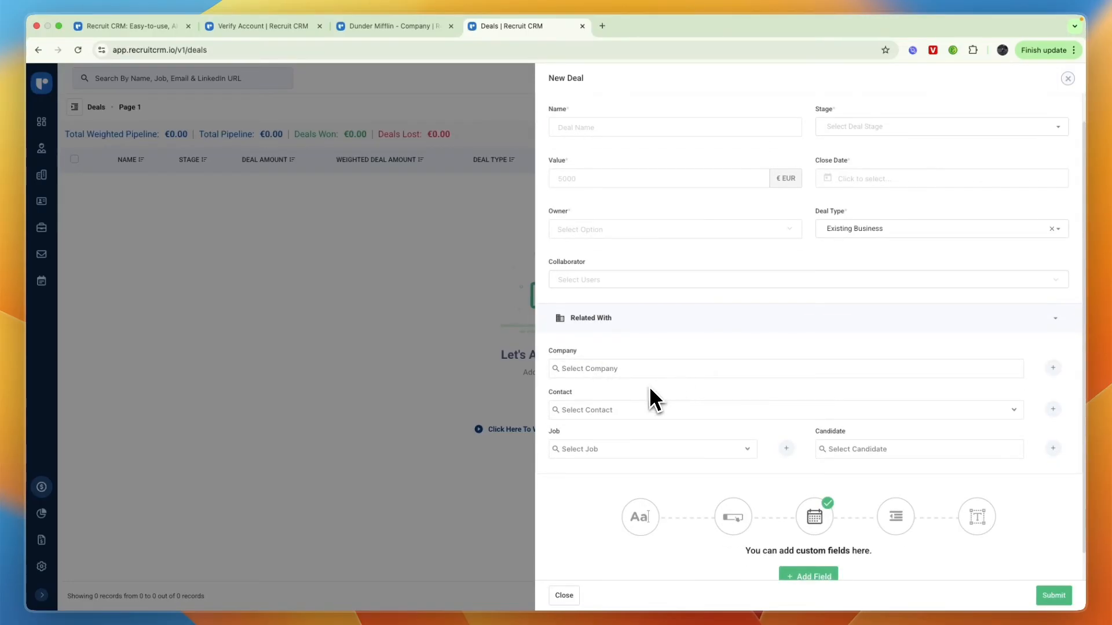
left_click(779, 368)
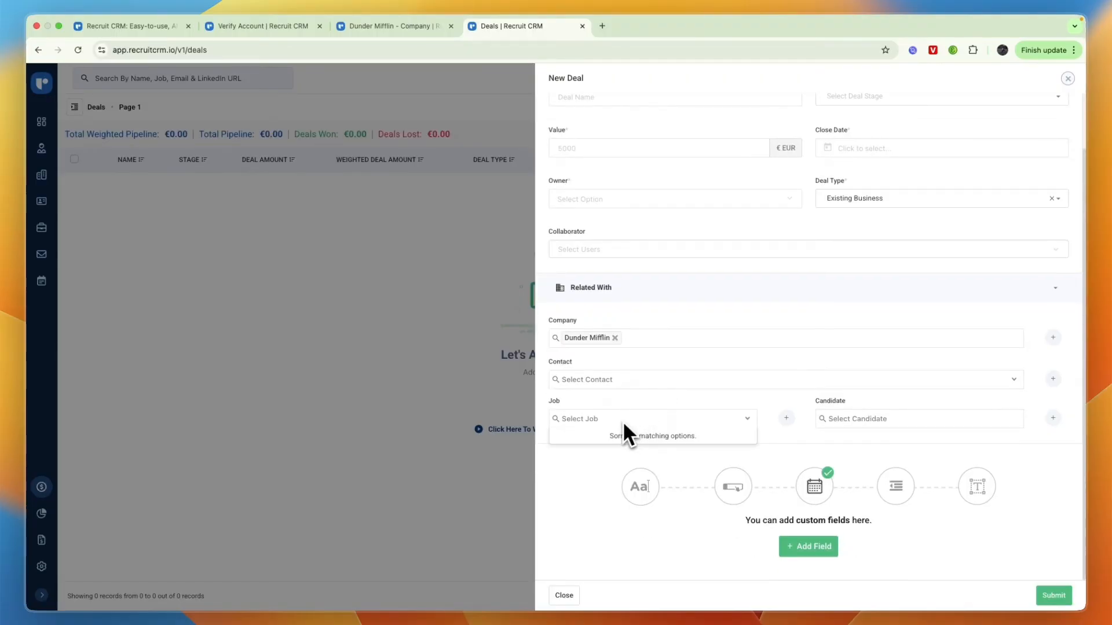
type("sa")
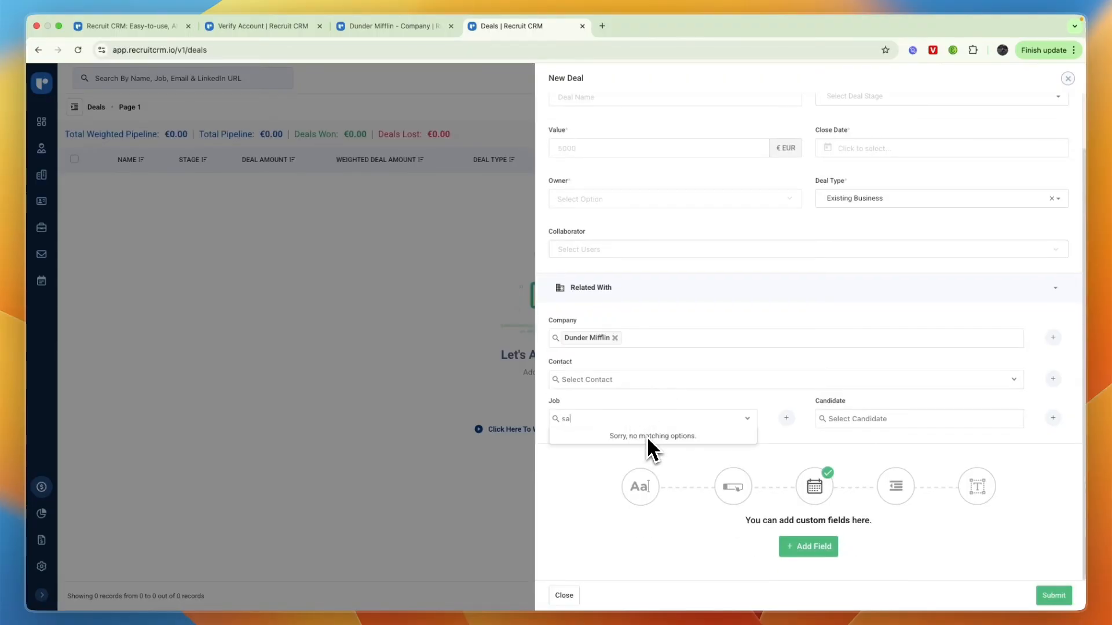
type("paper")
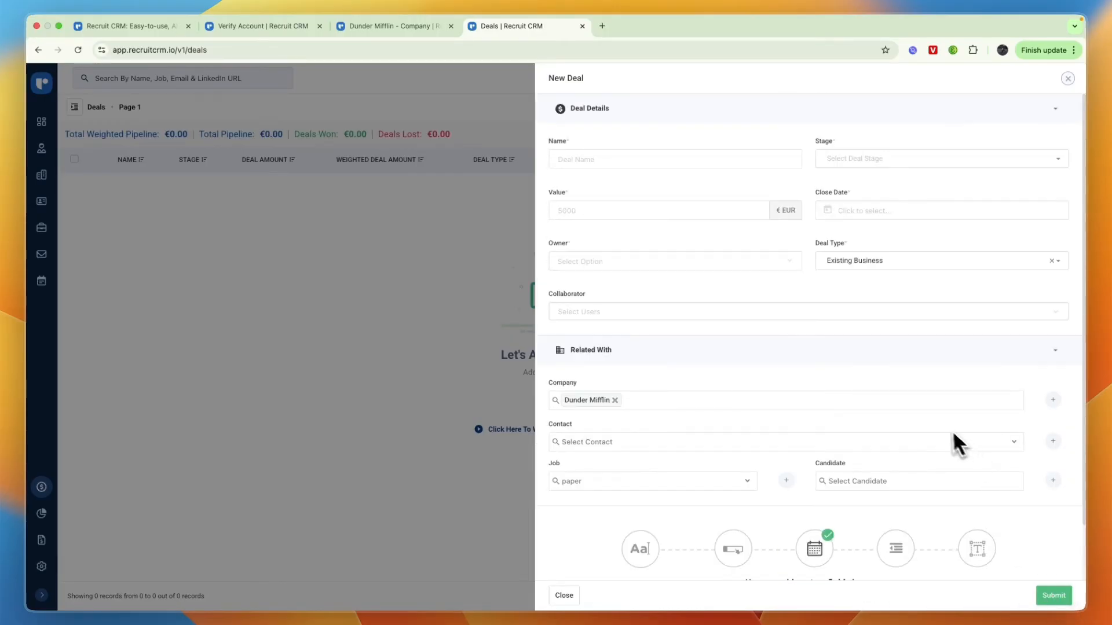
type("5000")
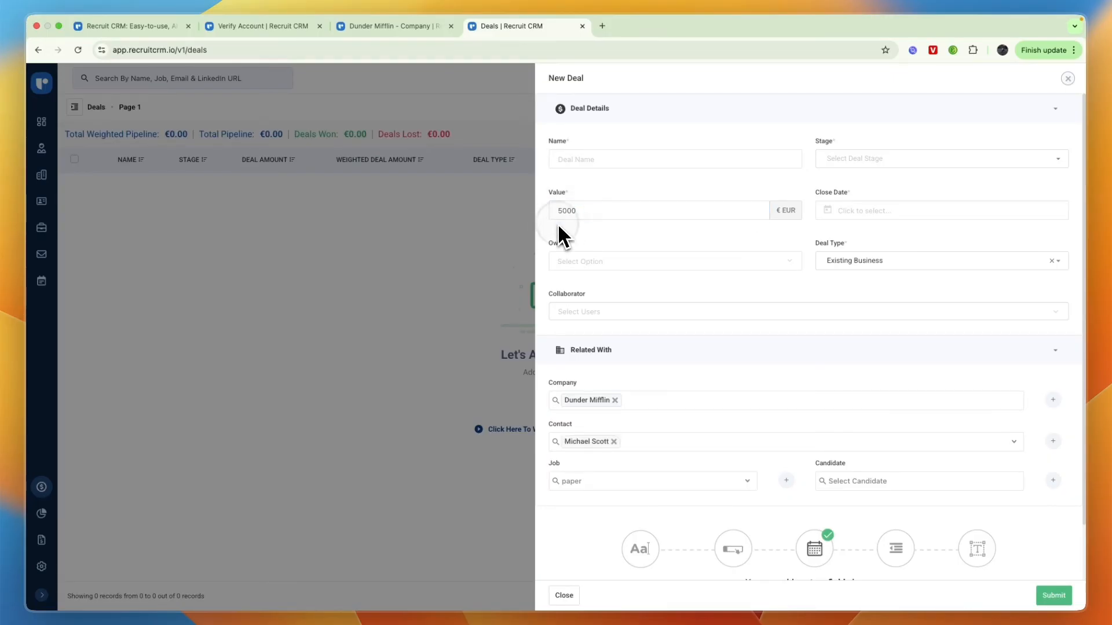
left_click(1053, 596)
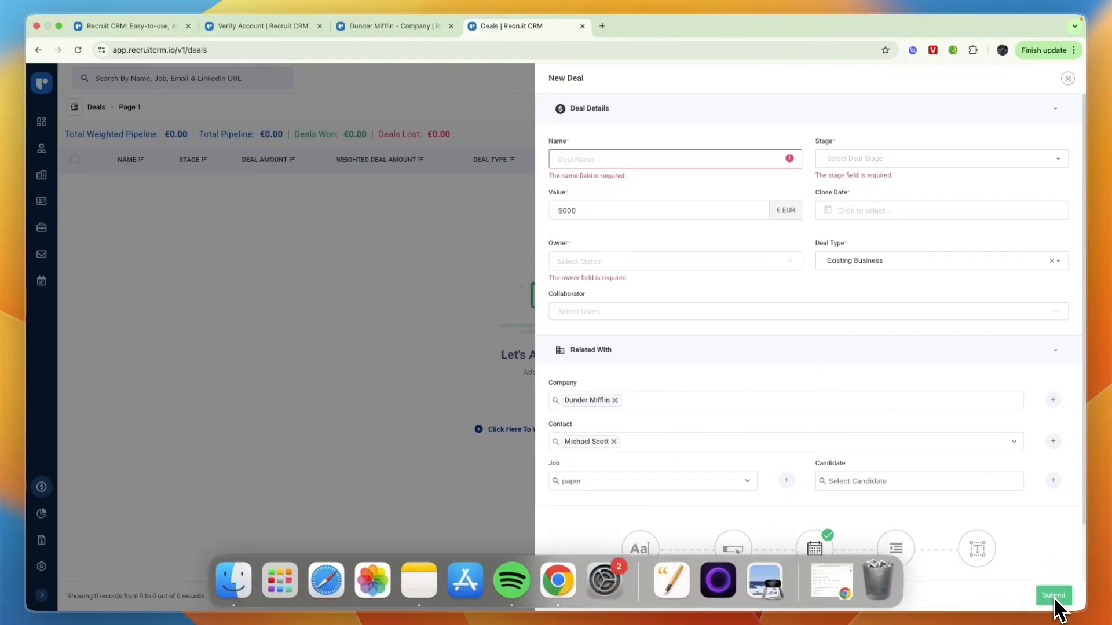
left_click(1053, 596)
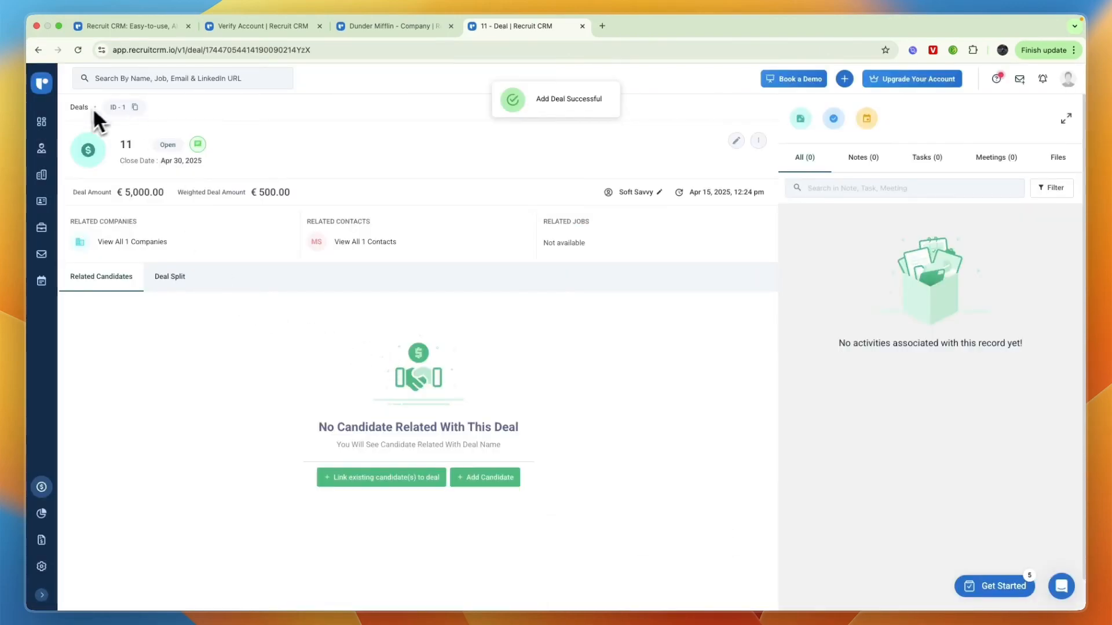
Return to the Deals list and show it as a stage board with deal 11 under Open
left_click(78, 106)
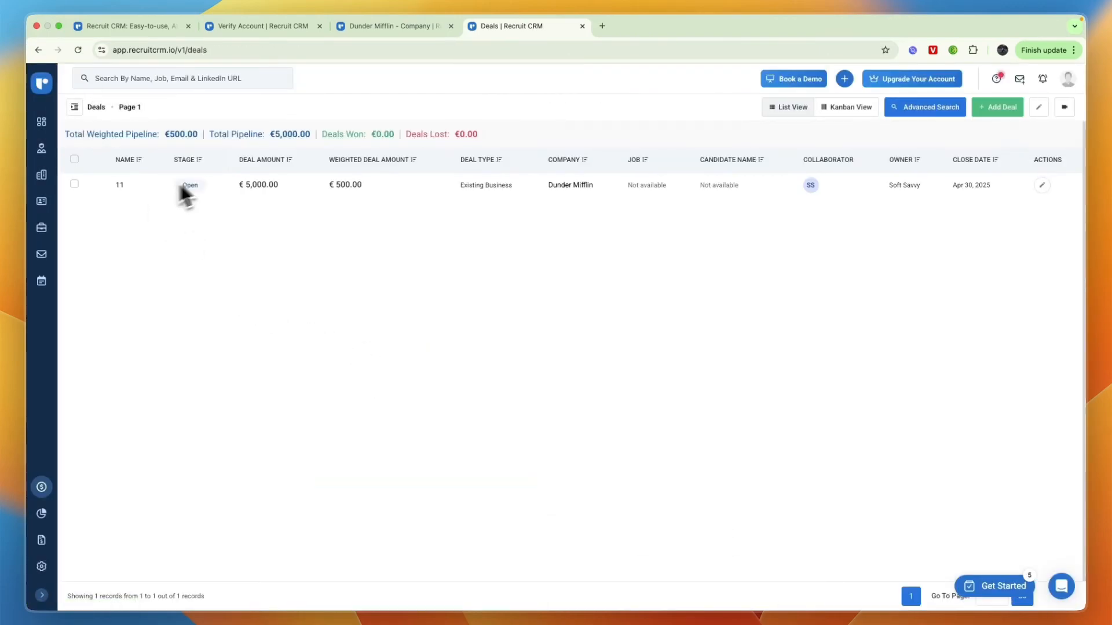
left_click(845, 106)
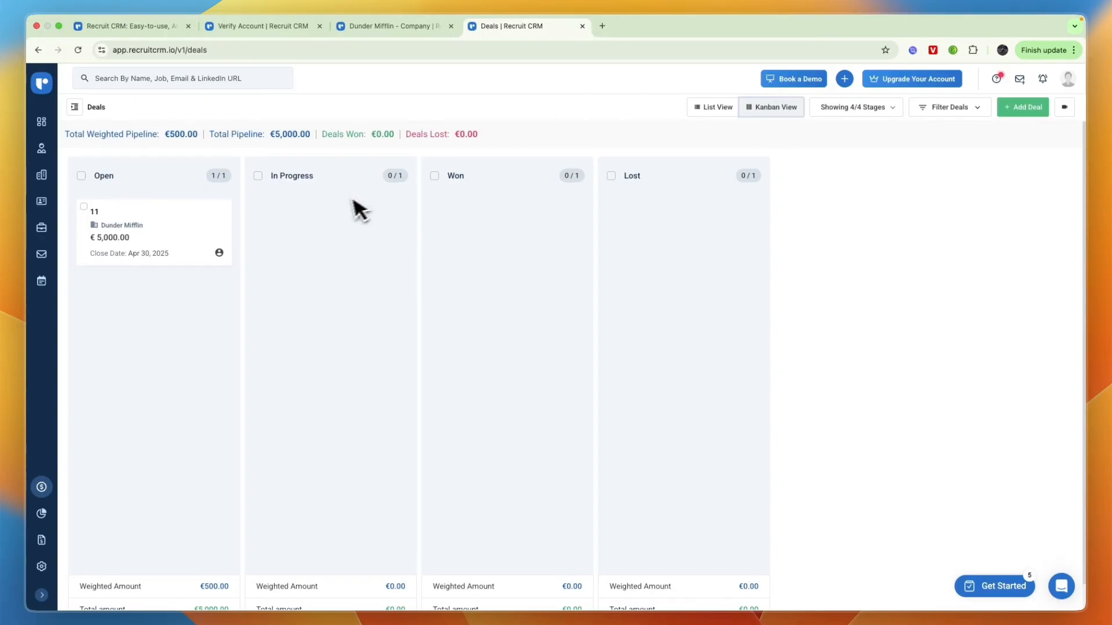
mouse_move(178, 201)
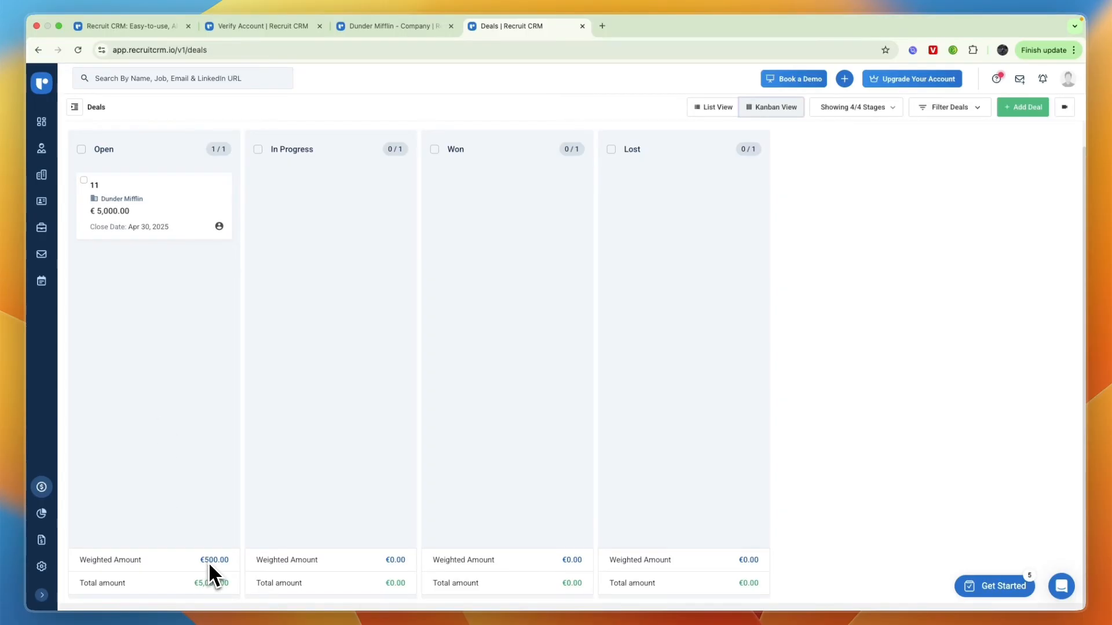
mouse_move(185, 575)
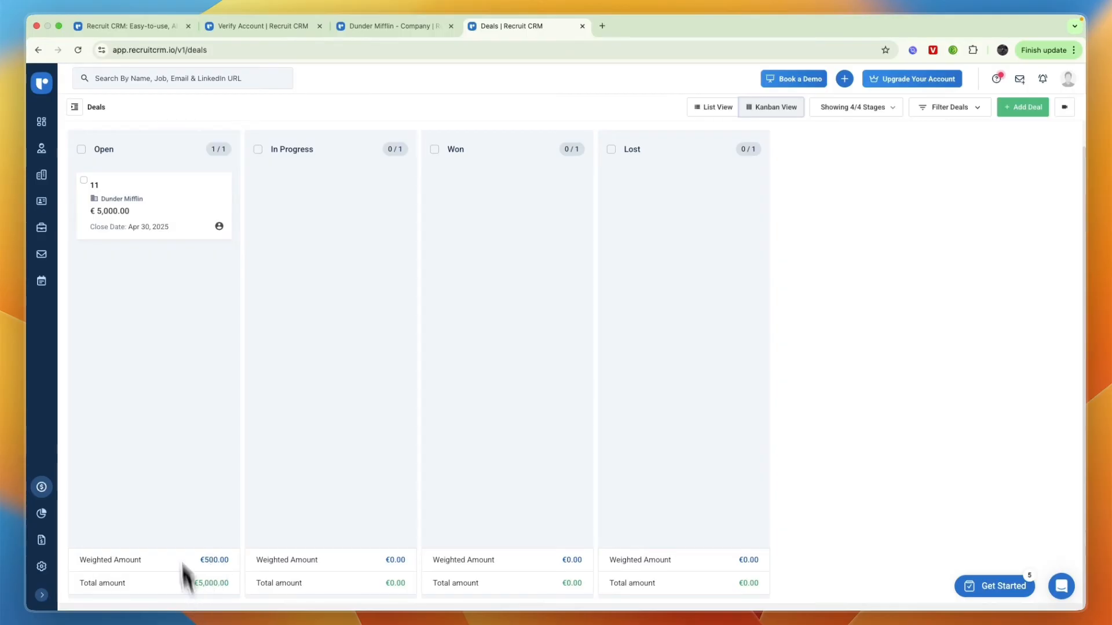
mouse_move(156, 428)
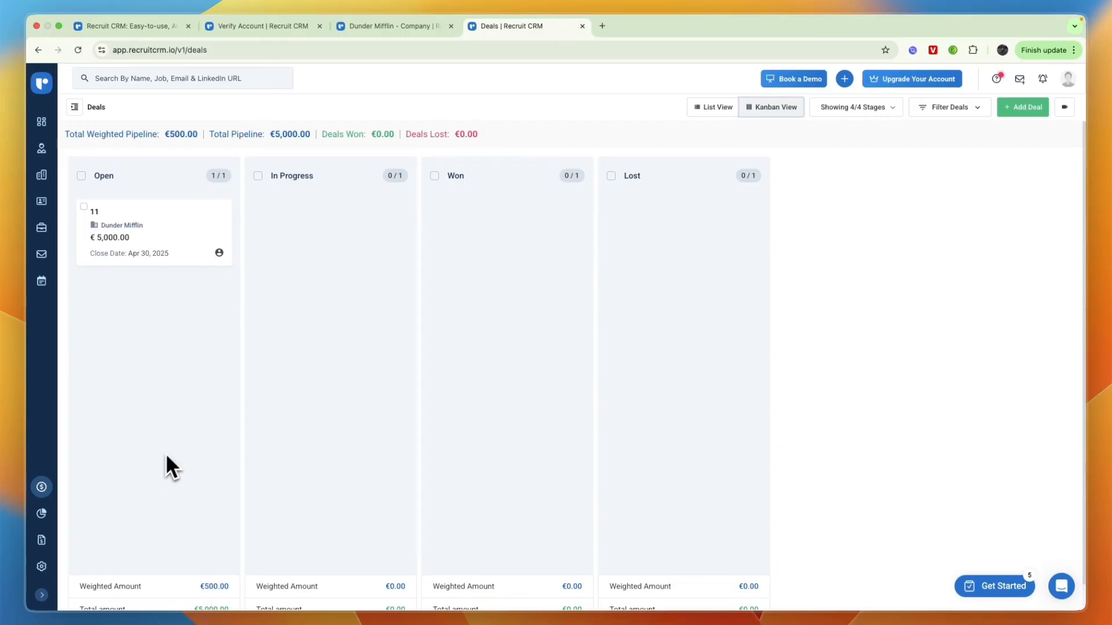
mouse_move(148, 154)
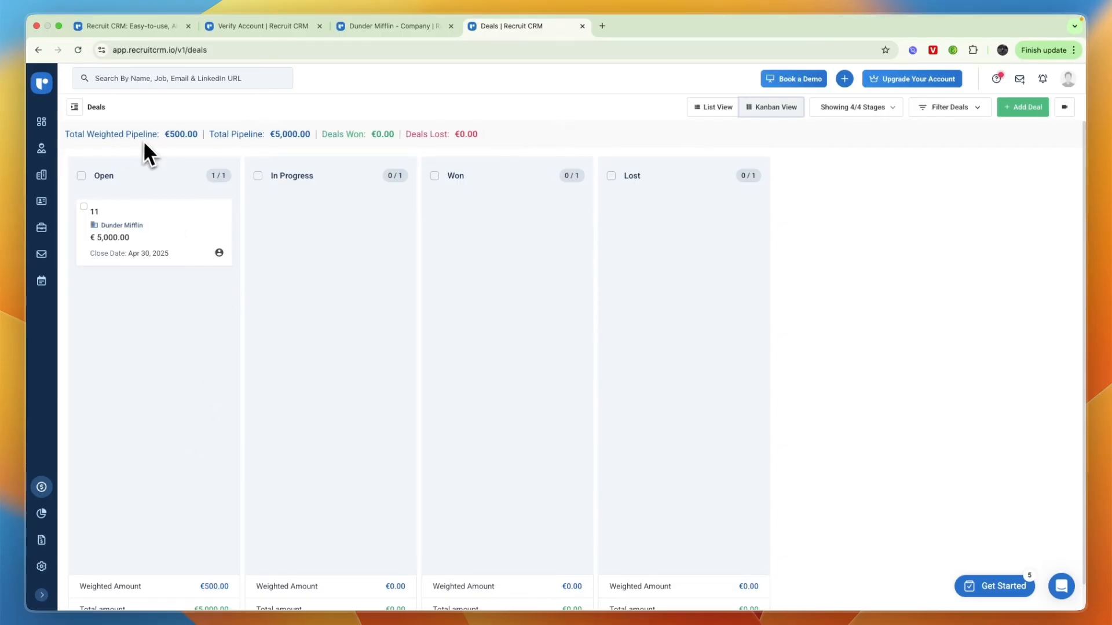
mouse_move(190, 150)
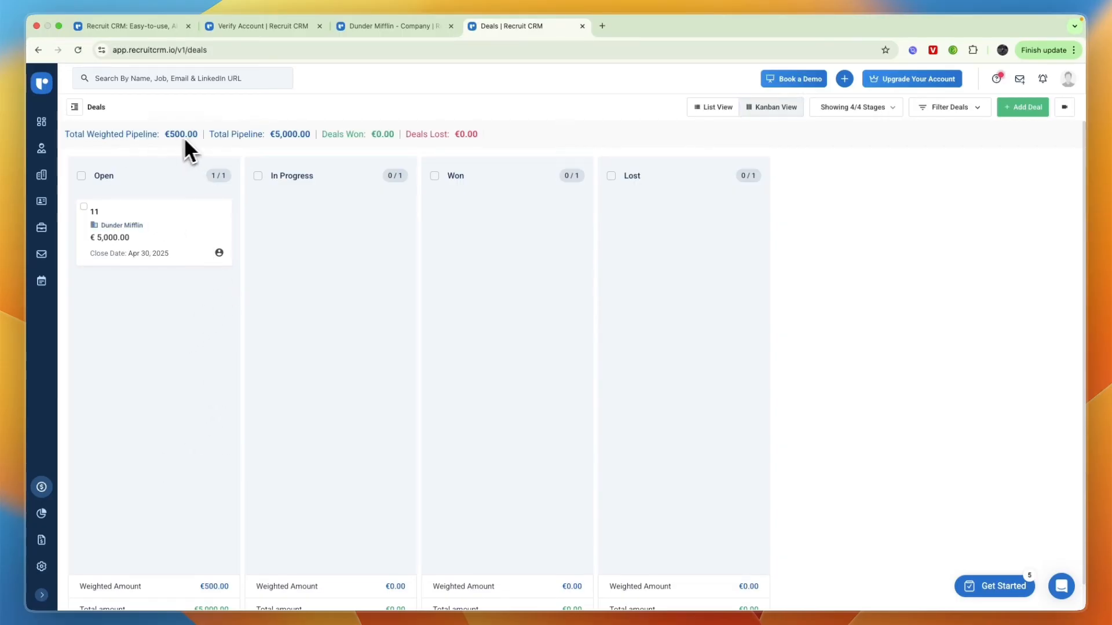
In Admin Settings > Deals Pipeline, set Open to 30% and In Progress to 75% and save
left_click(42, 567)
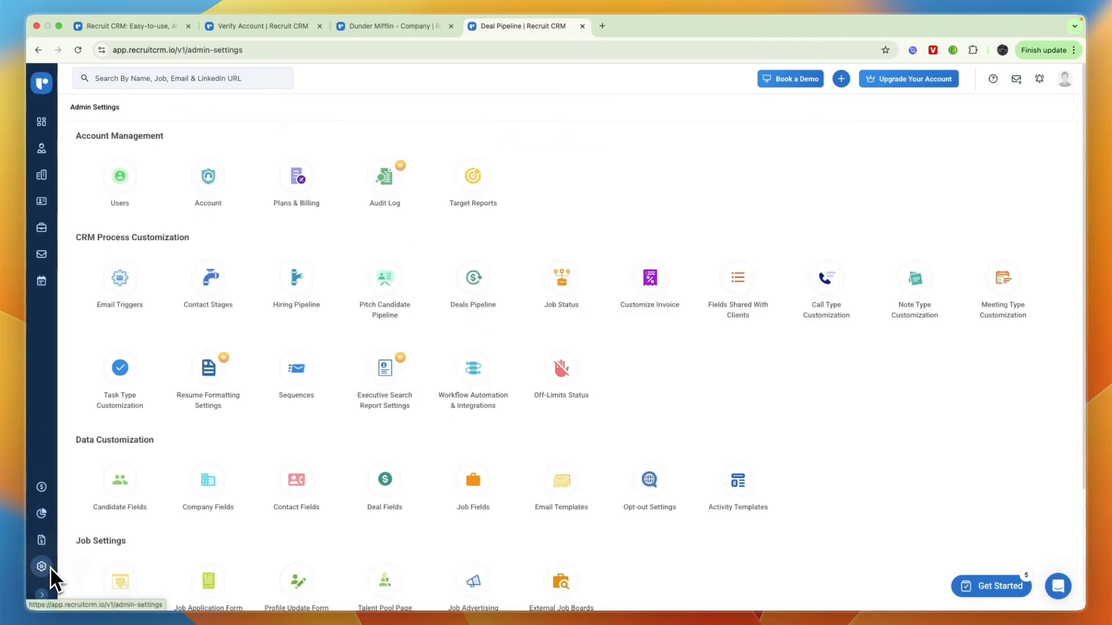
left_click(472, 277)
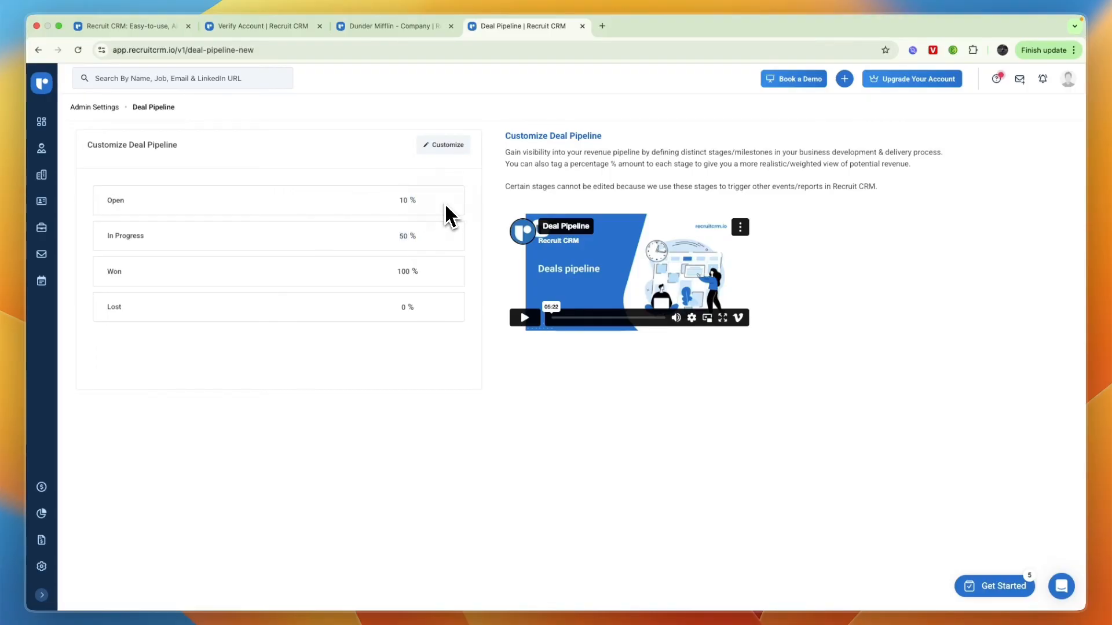
left_click(443, 145)
type("30")
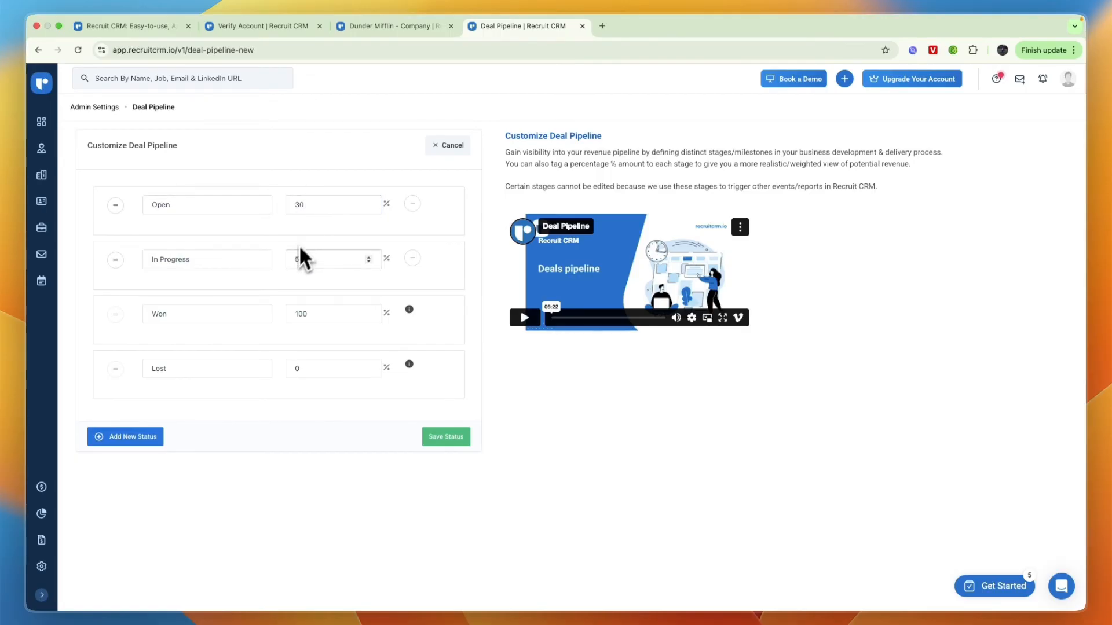
left_click(332, 259)
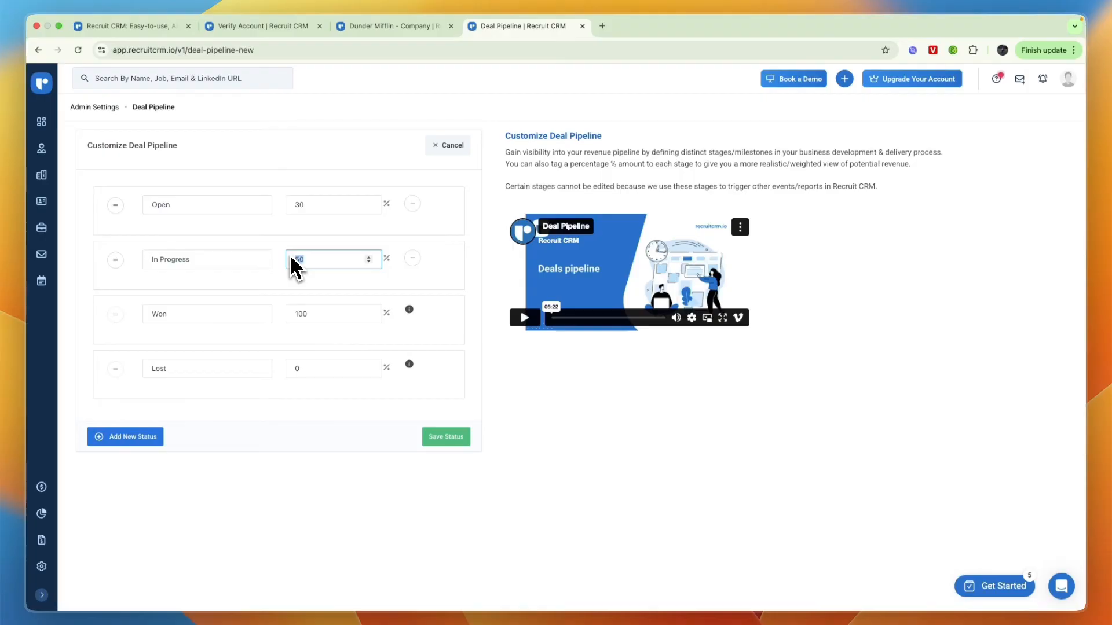
type("75")
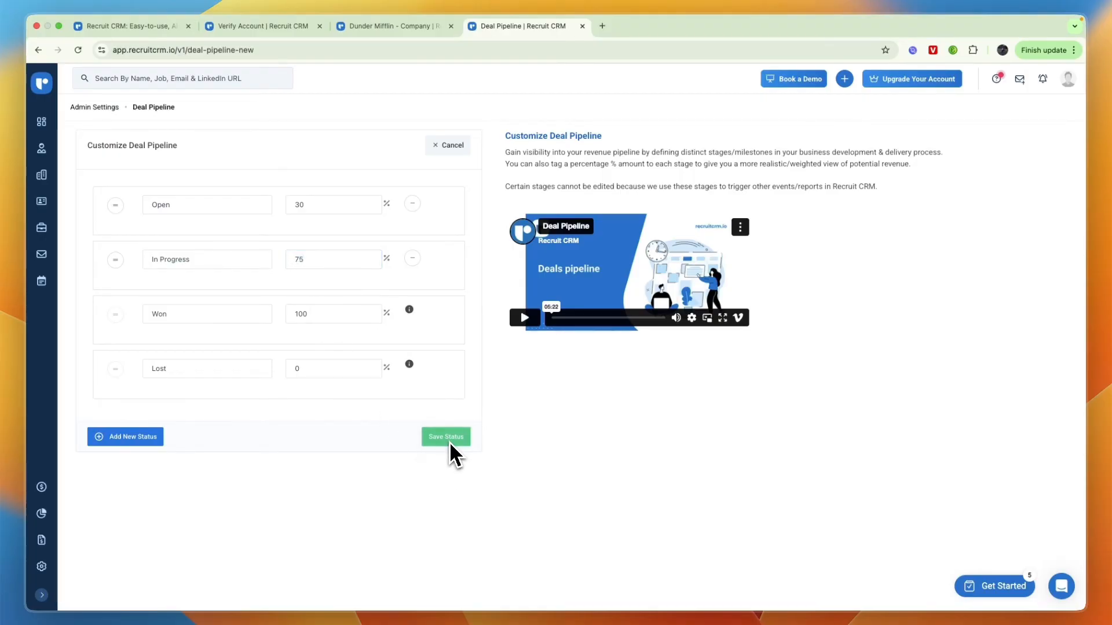
left_click(444, 437)
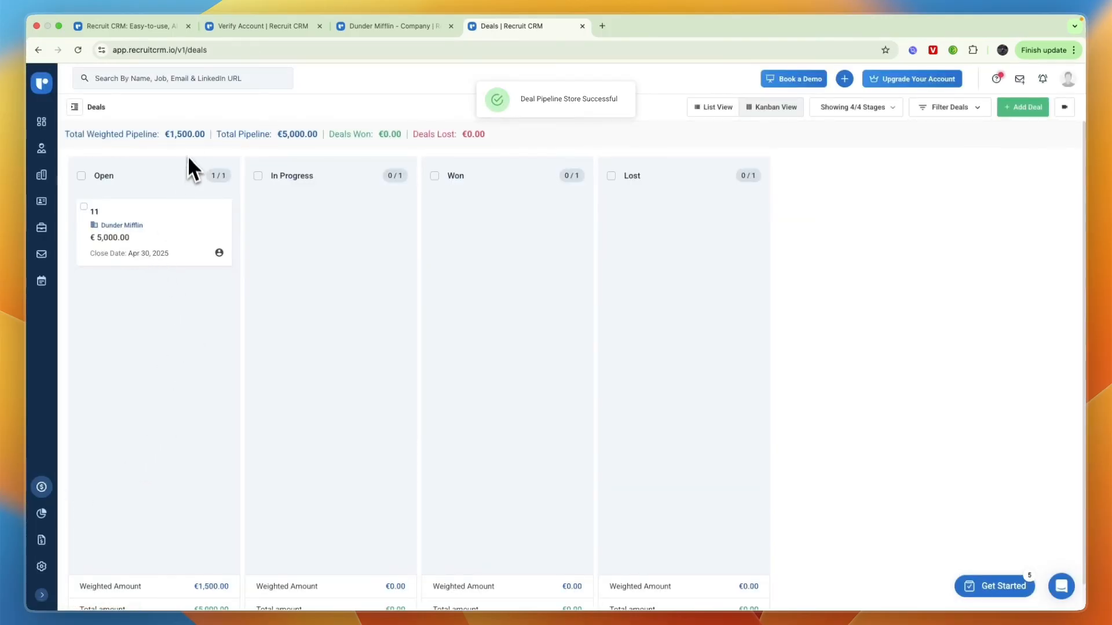
Move deal 11 through In Progress to Won, then go to the Reports overview
left_click_drag(154, 232, 327, 241)
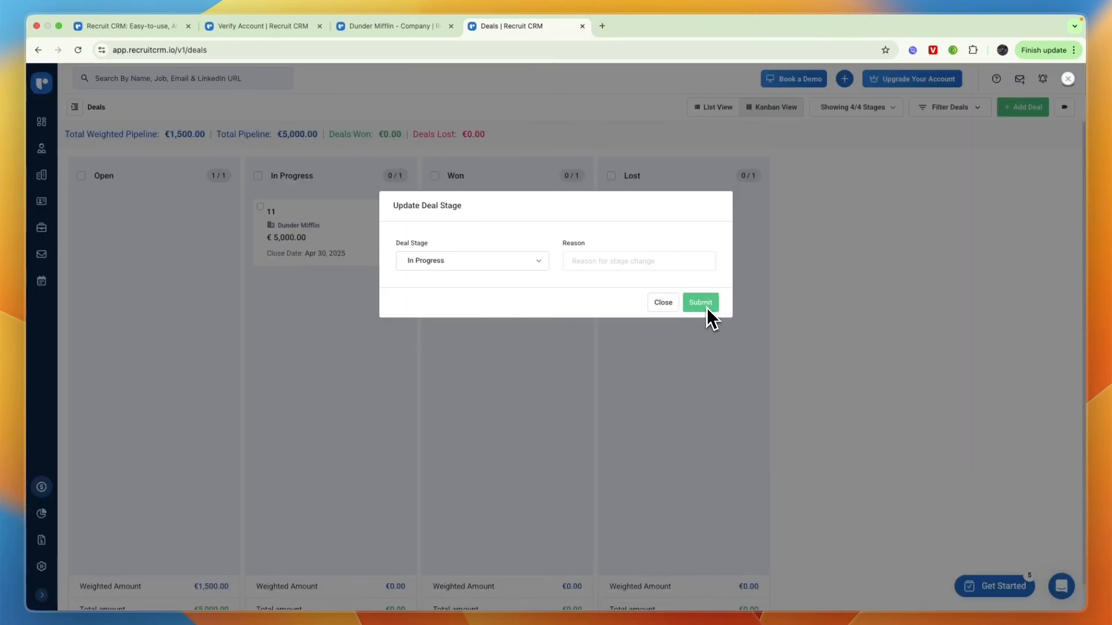
left_click(700, 303)
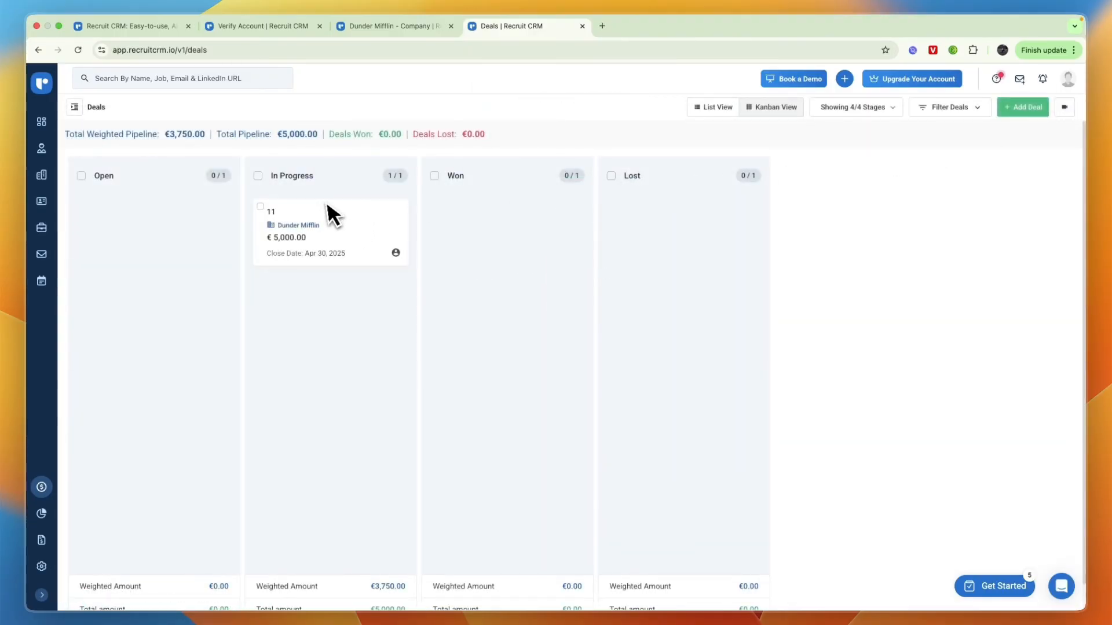
left_click(699, 302)
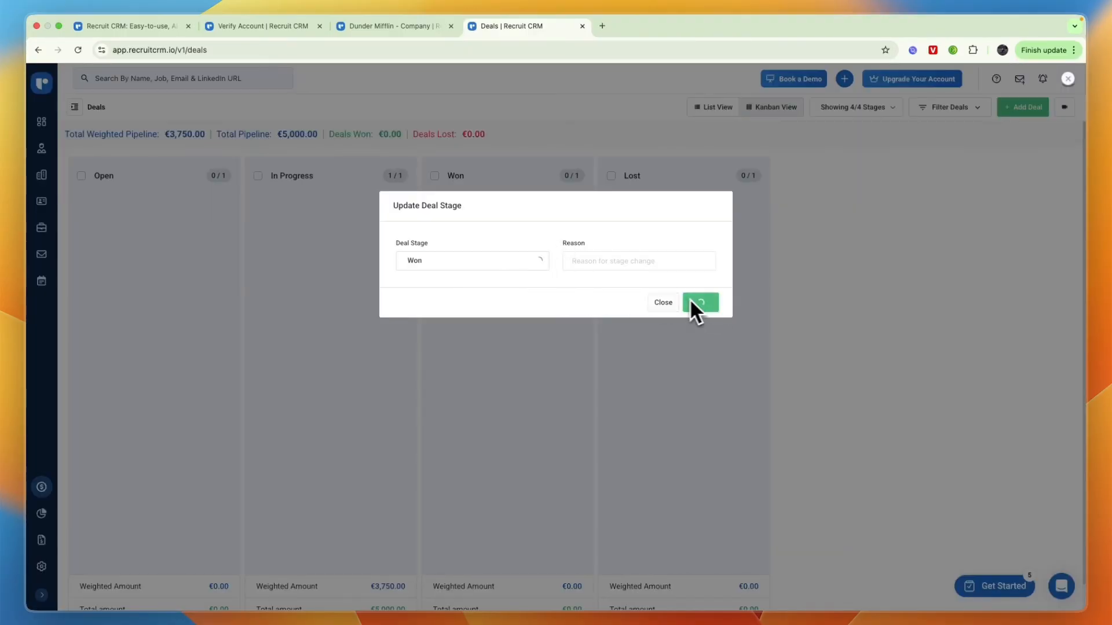
left_click(700, 302)
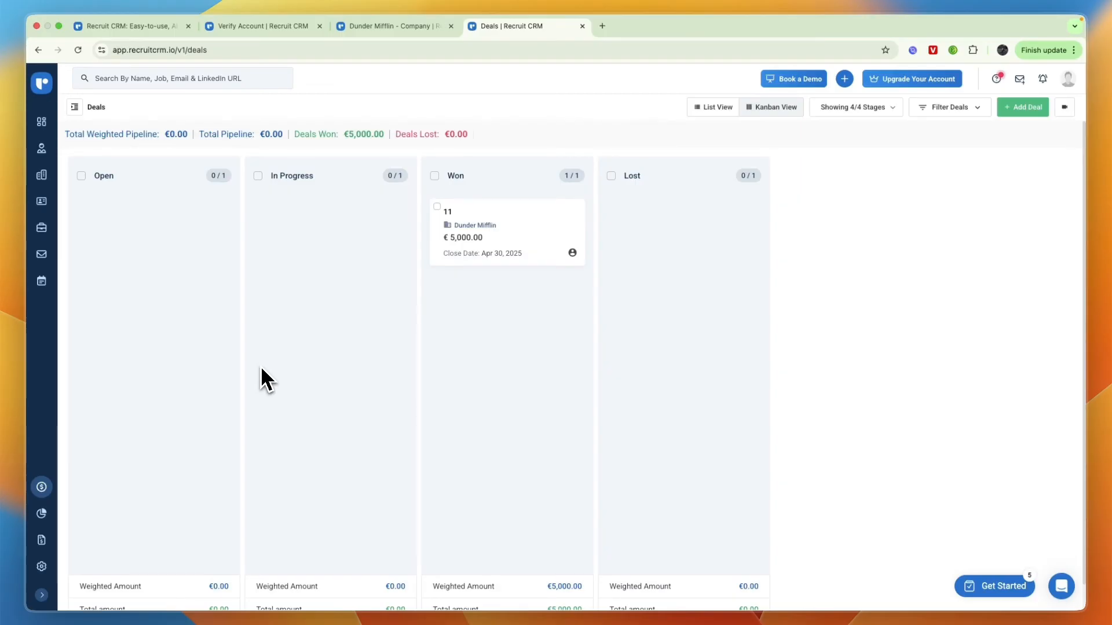
left_click(41, 514)
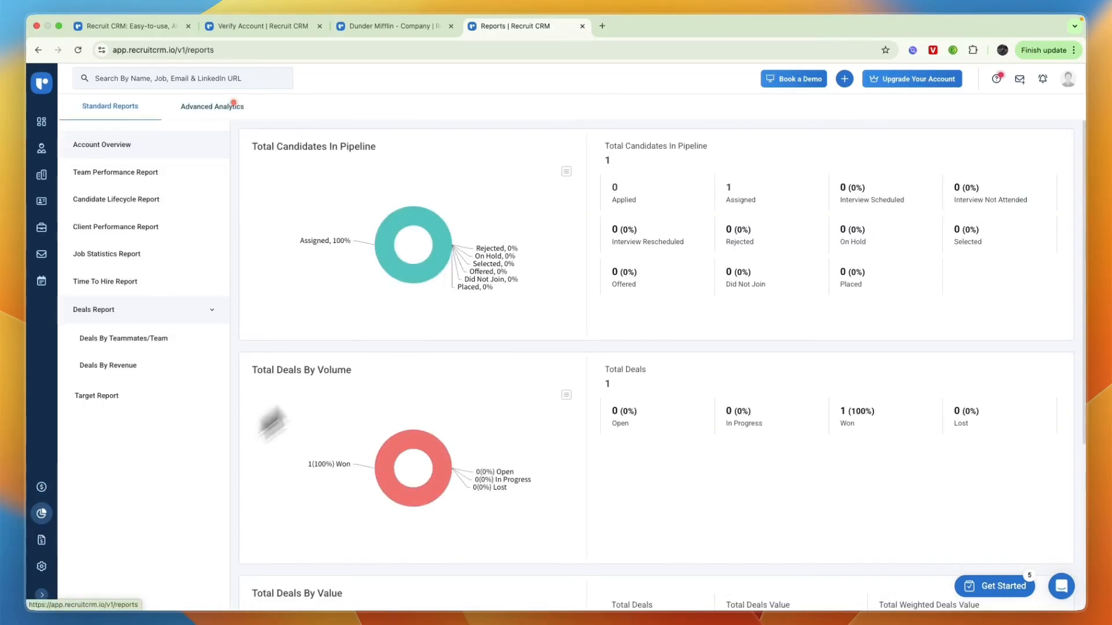
mouse_move(212, 106)
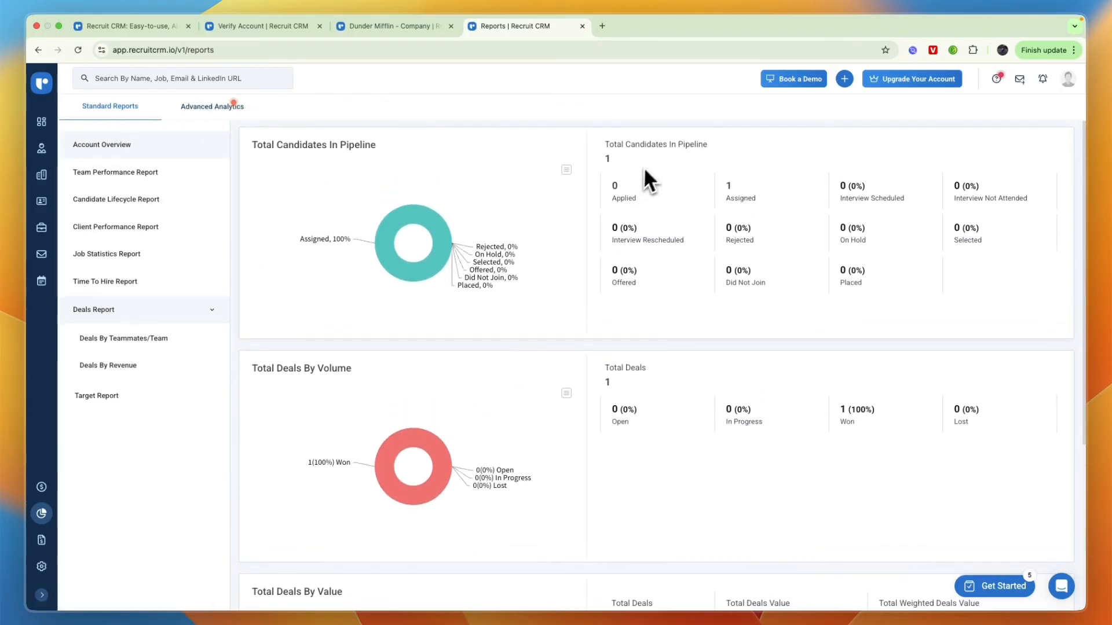
mouse_move(628, 266)
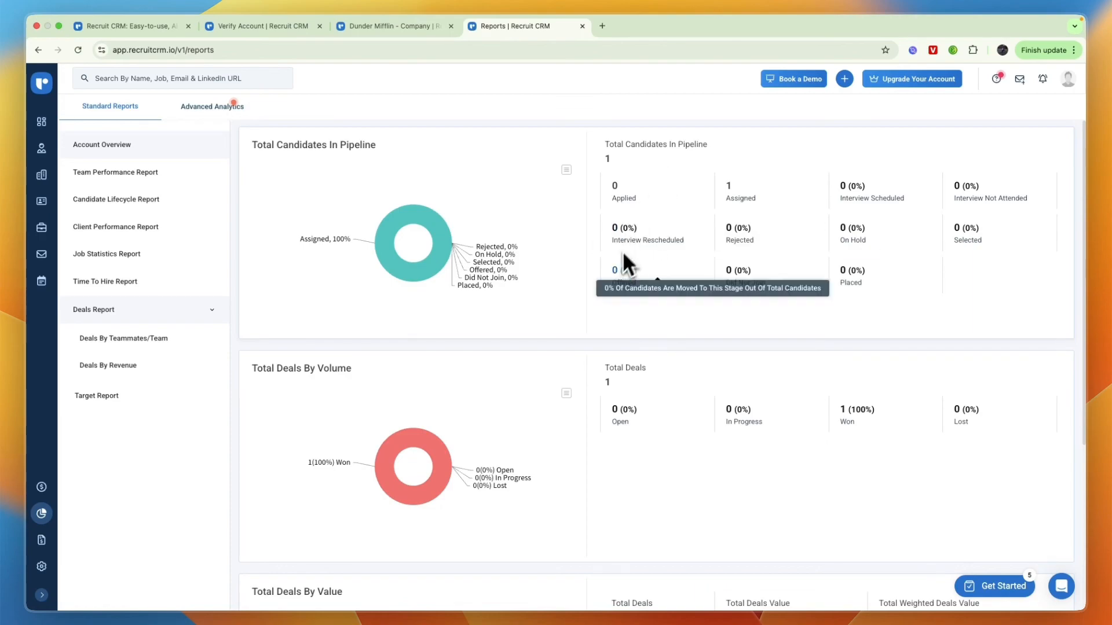
Review the standard deal reports and switch to the upgrade-gated Advanced Analytics page
scroll("down", 3)
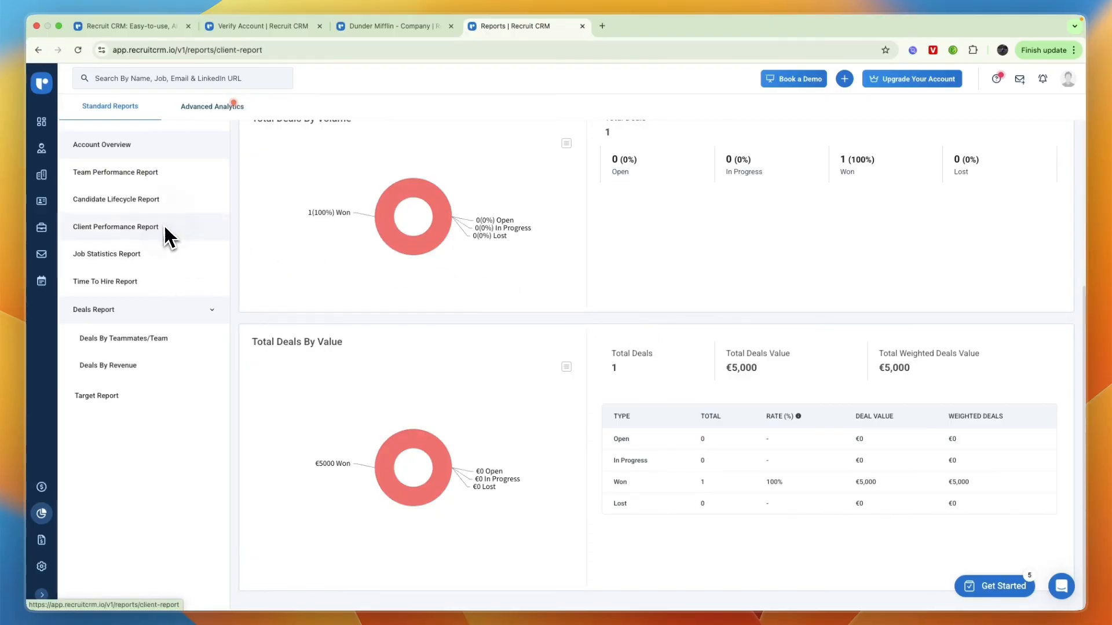
left_click(211, 107)
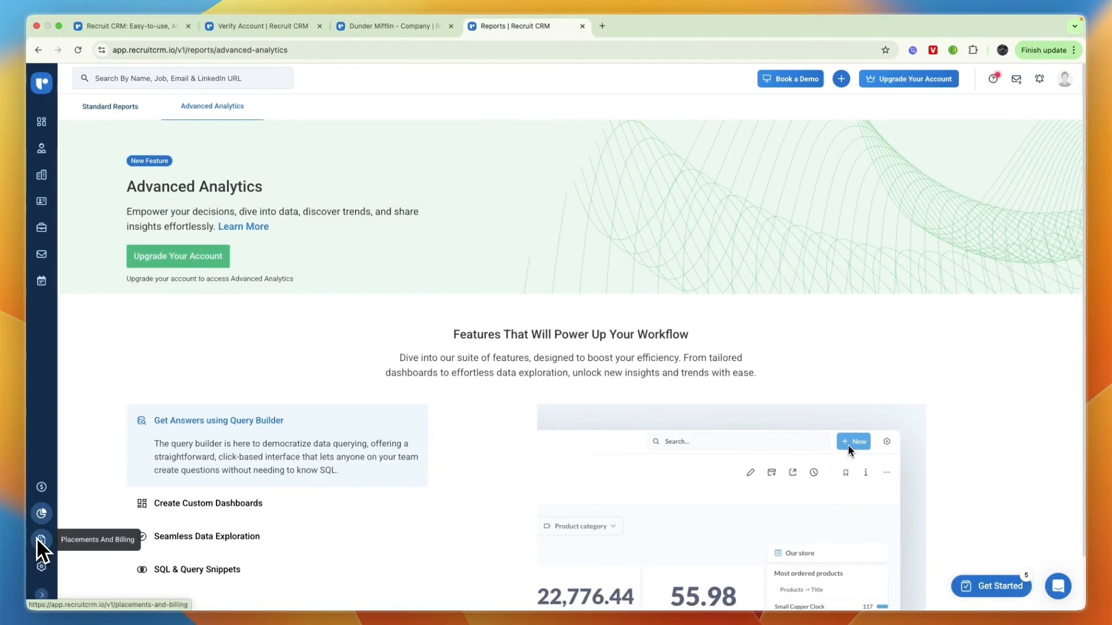
View the subscription plans list: Pro €95, Business €135, Enterprise €150 per user monthly
left_click(42, 539)
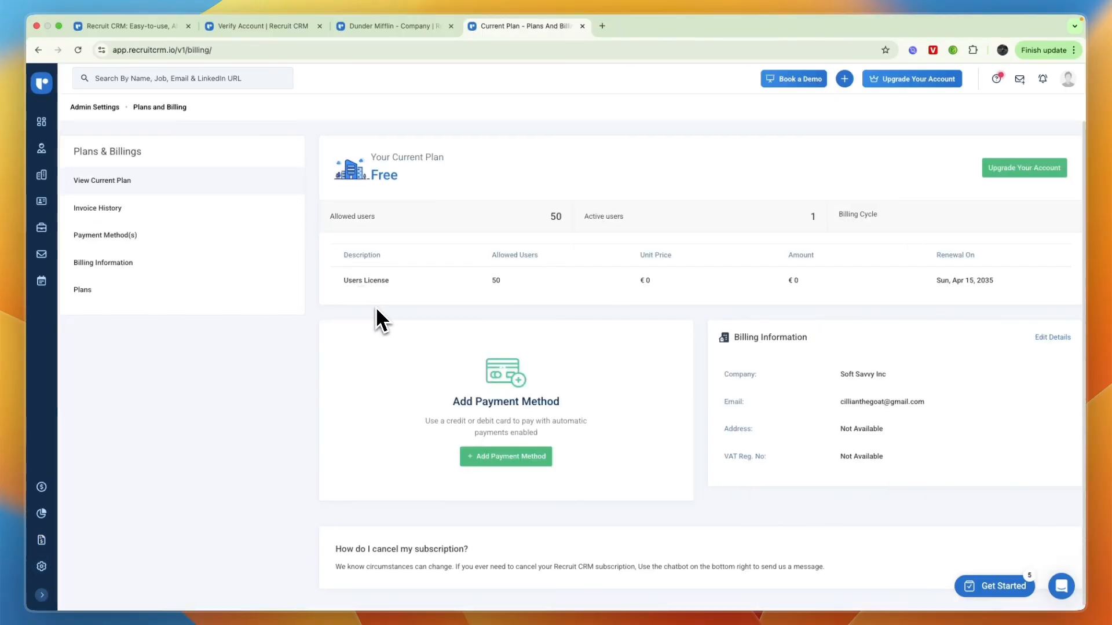
double_click(496, 281)
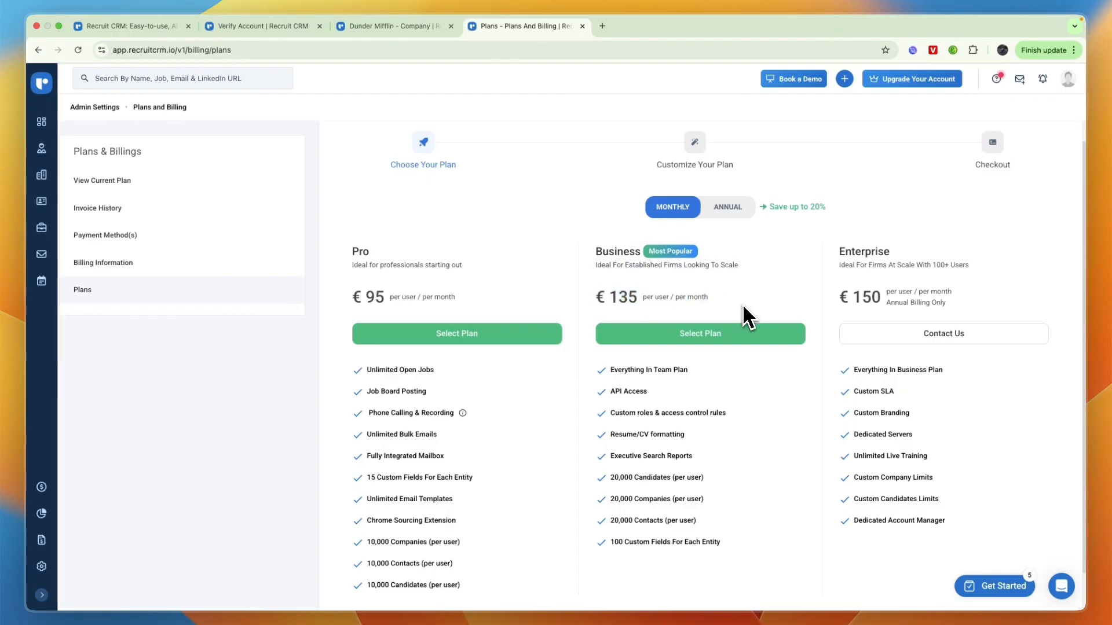
mouse_move(772, 331)
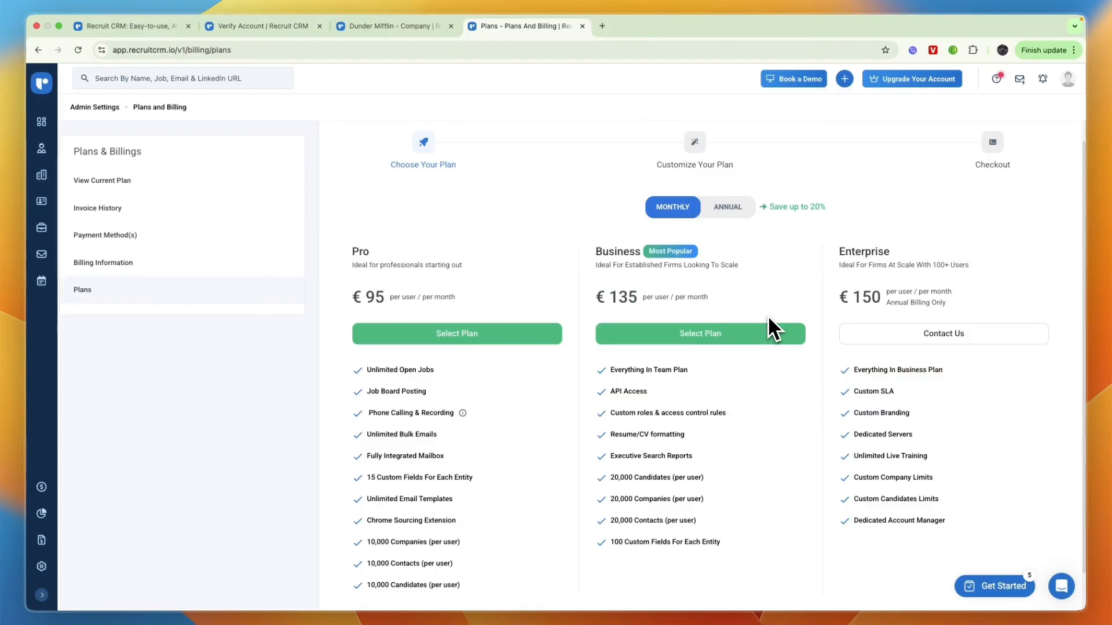
mouse_move(867, 317)
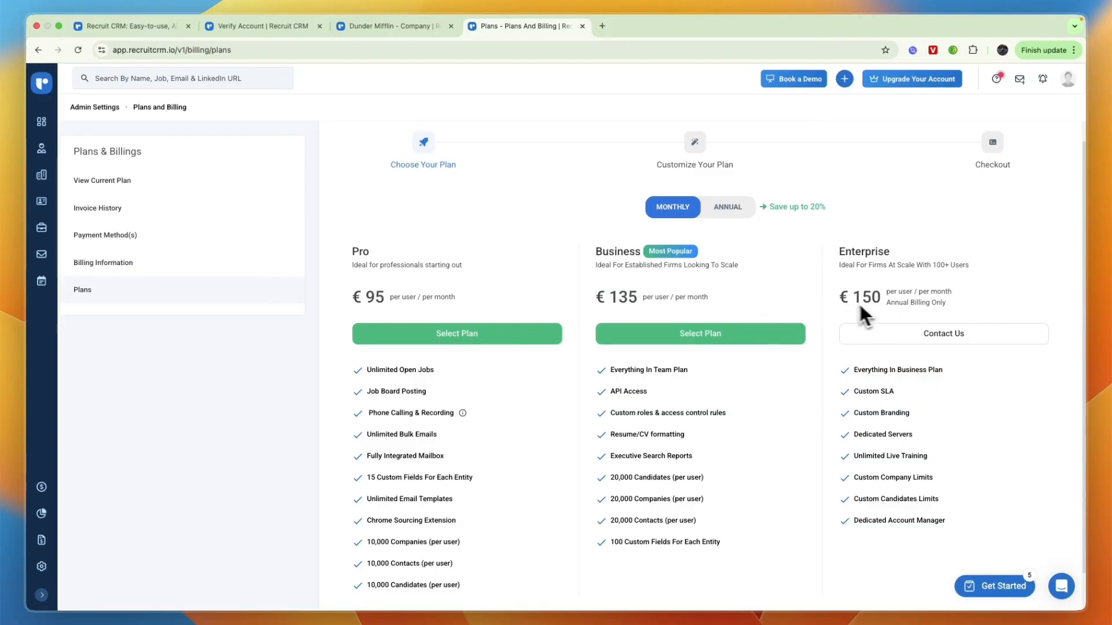
mouse_move(908, 319)
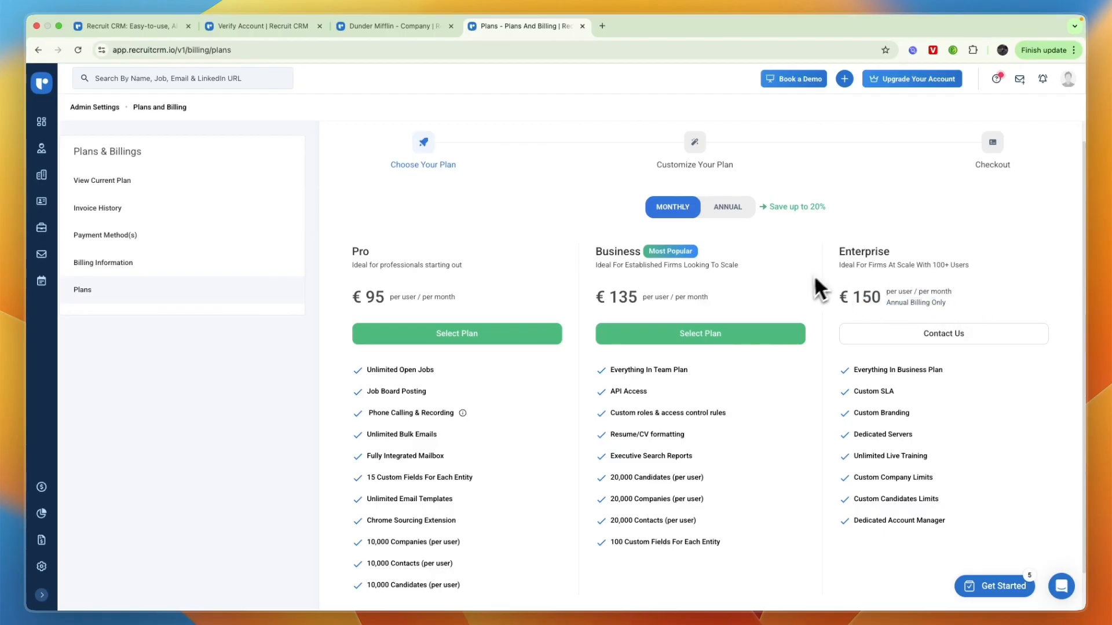
Switch to annual billing and customise the Business plan, €1,308 due for one user
left_click(728, 206)
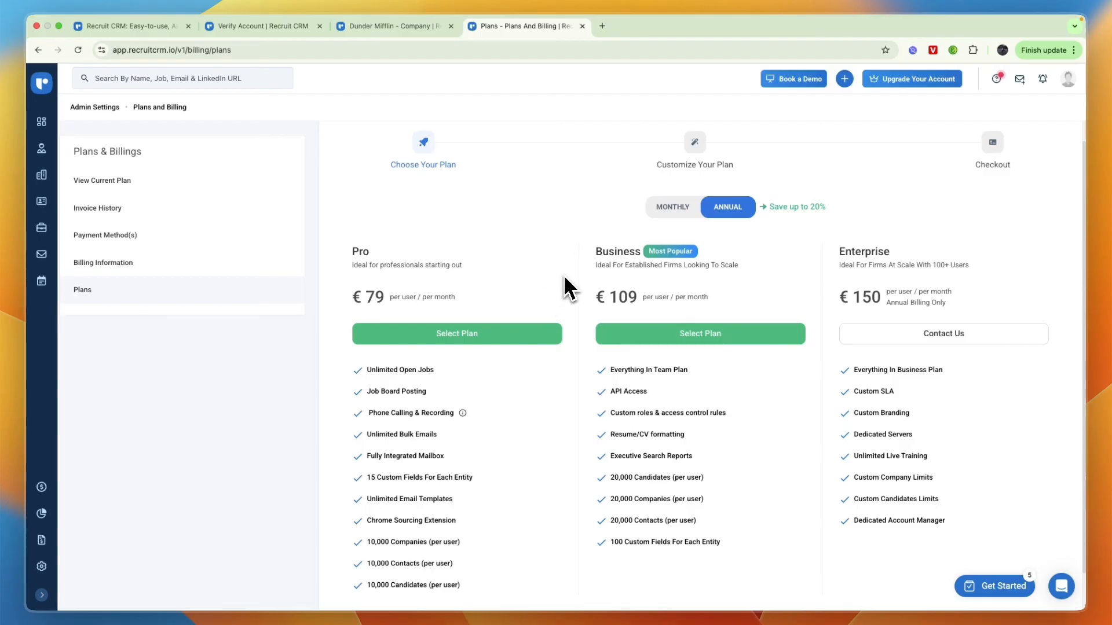
left_click(698, 332)
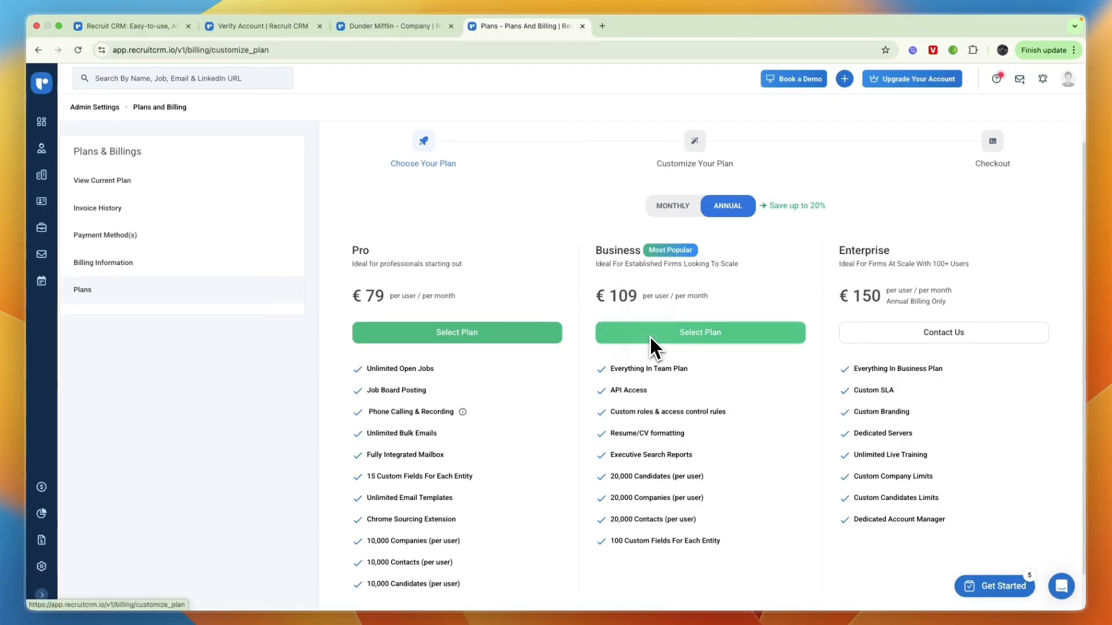
left_click(699, 332)
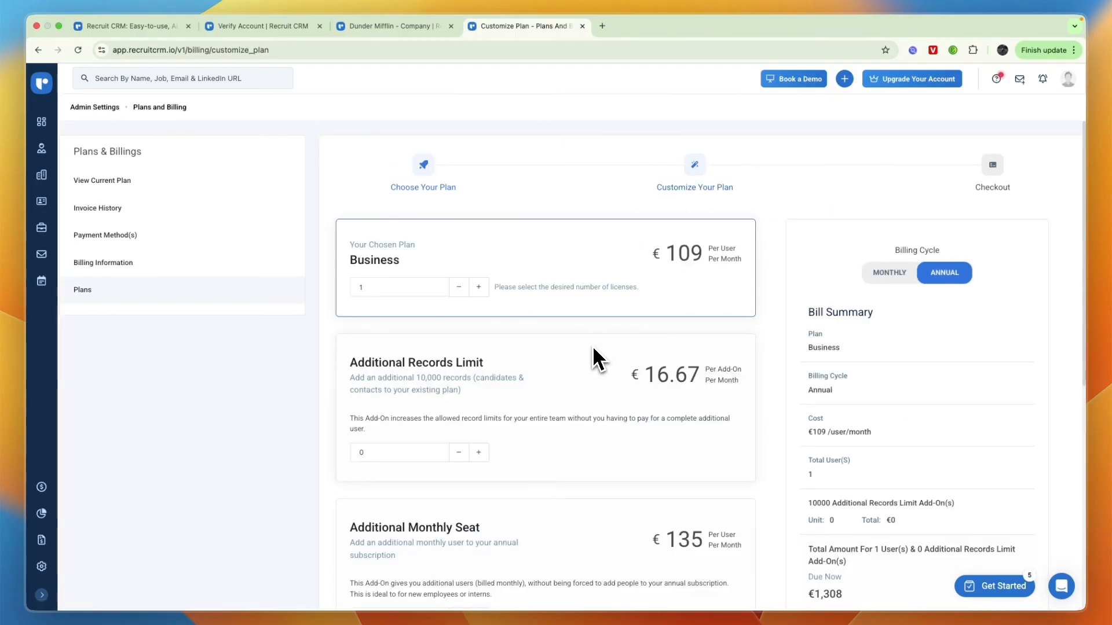
scroll("down", 3)
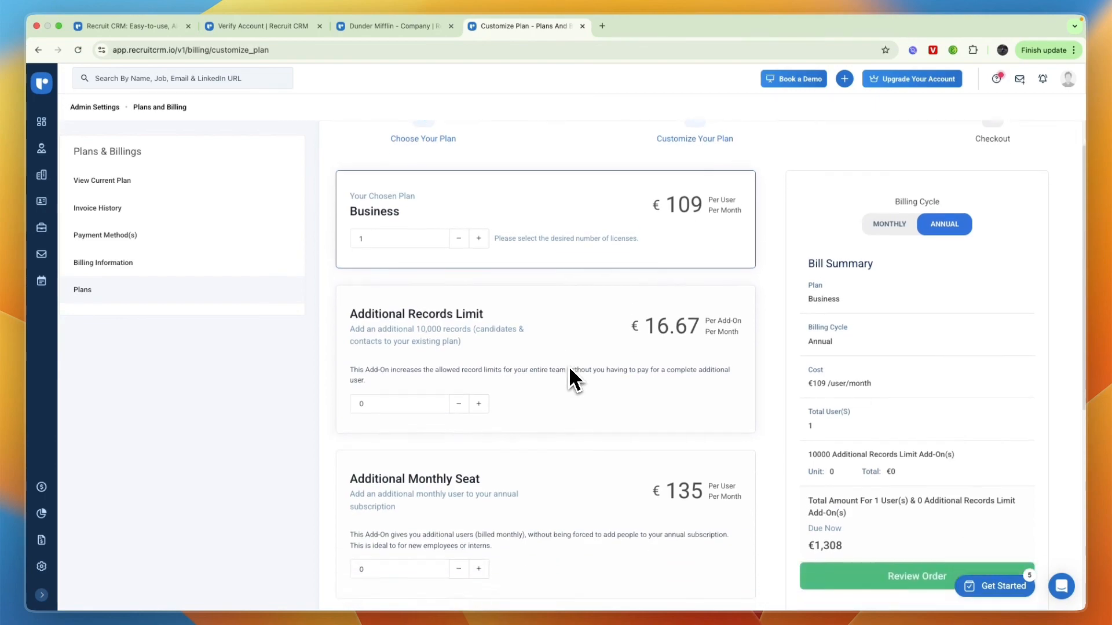
scroll("down", 3)
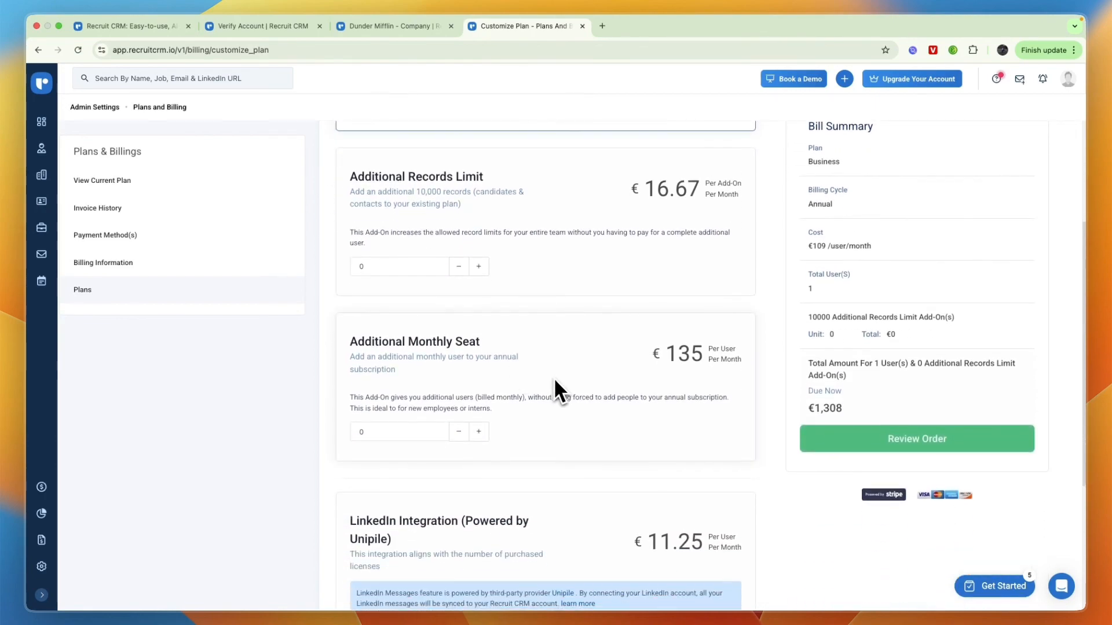
scroll("down", 3)
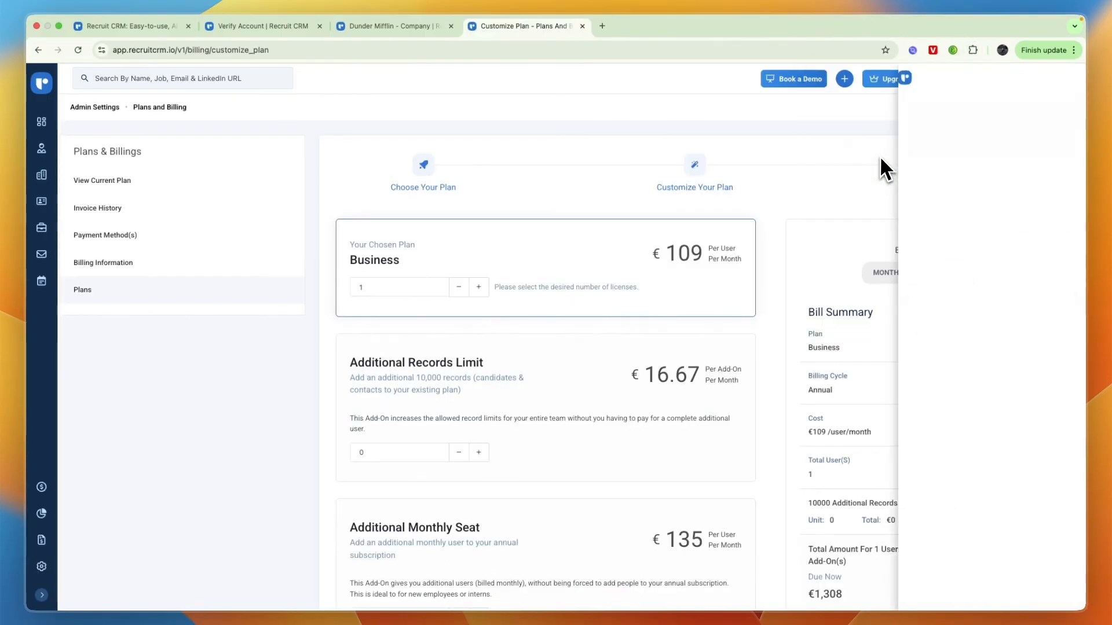
Show the Chrome extension's capture panel and its Contact form beside the billing page
left_click(844, 79)
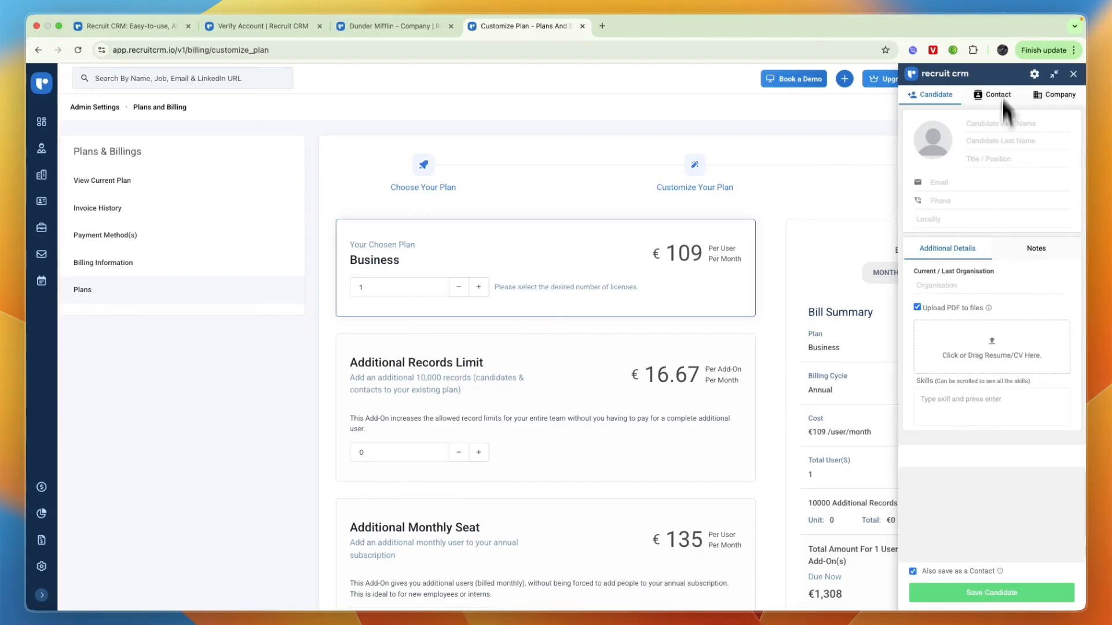
mouse_move(954, 120)
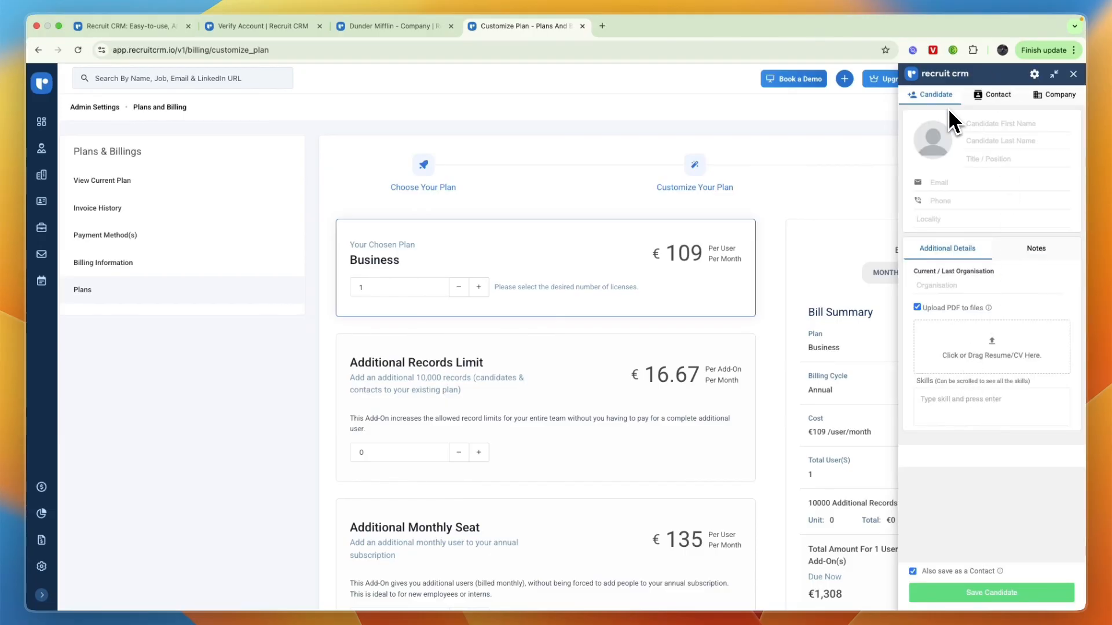
mouse_move(958, 96)
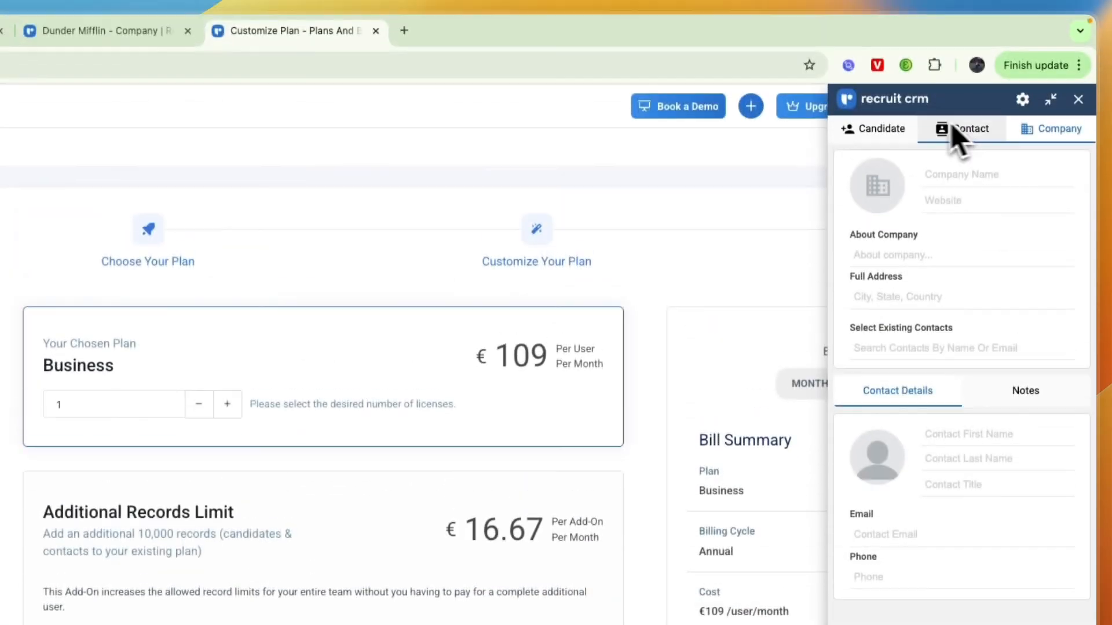
left_click(873, 130)
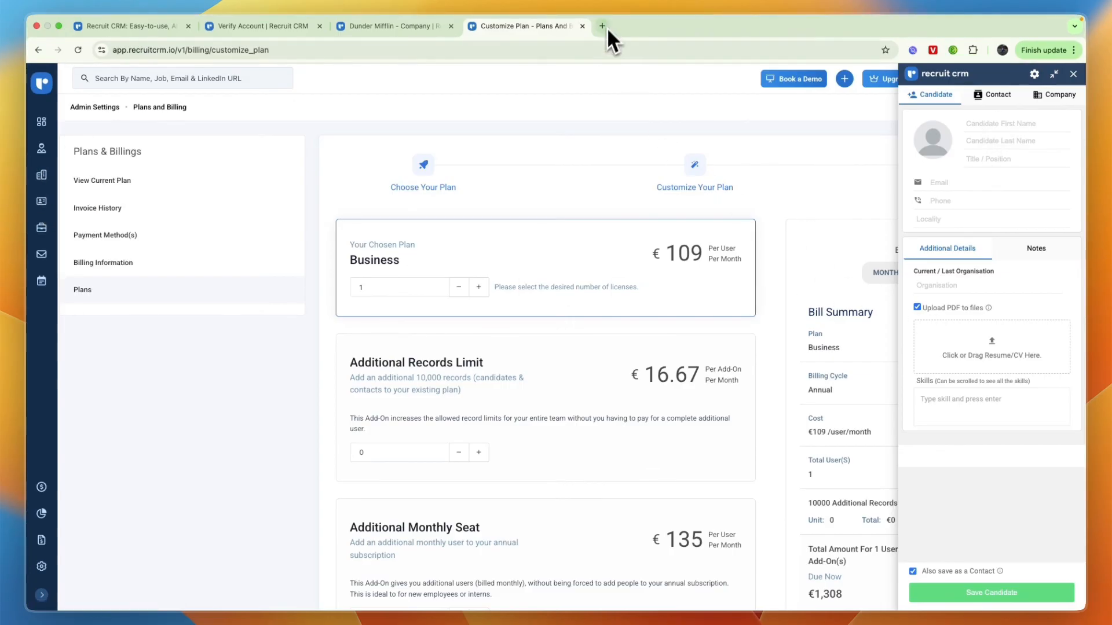
mouse_move(630, 86)
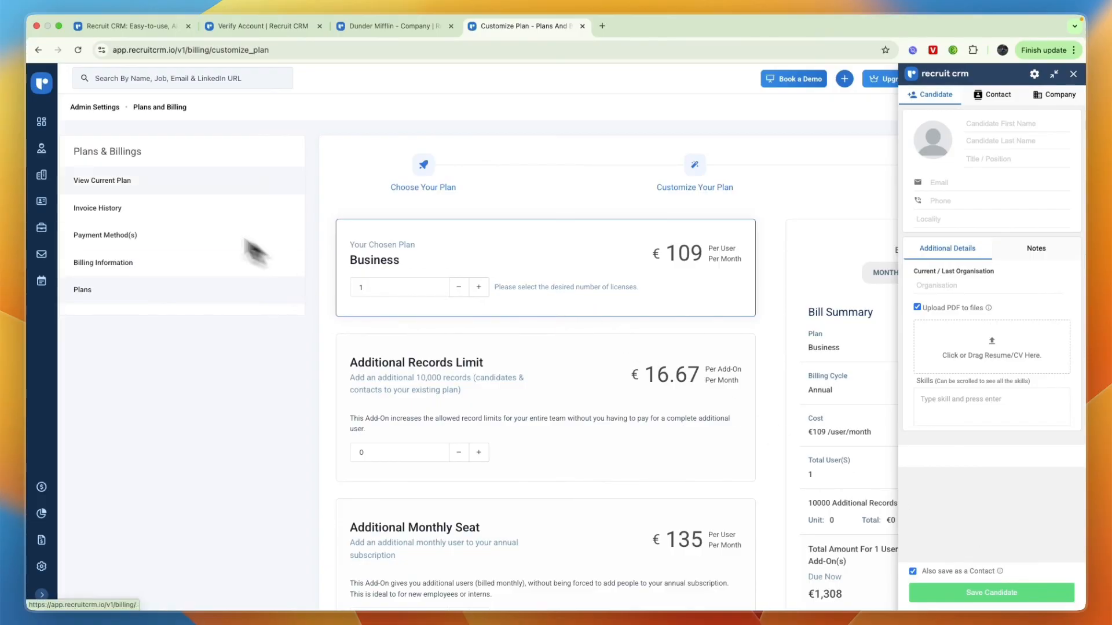
Return via the Candidates list to the dashboard's Getting Started checklist
left_click(1072, 74)
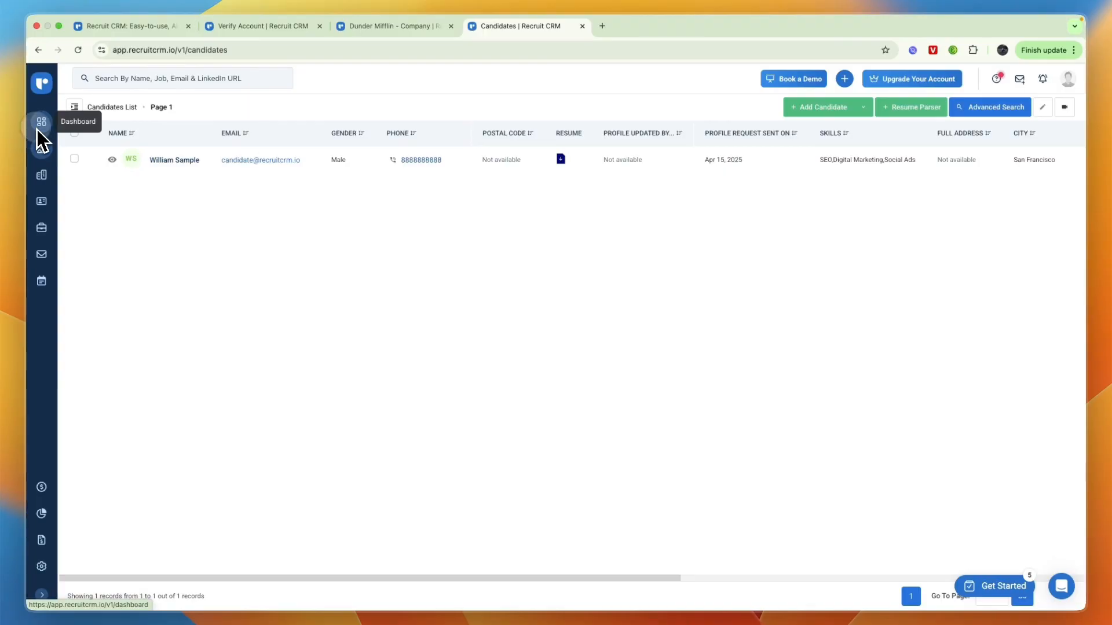
left_click(42, 122)
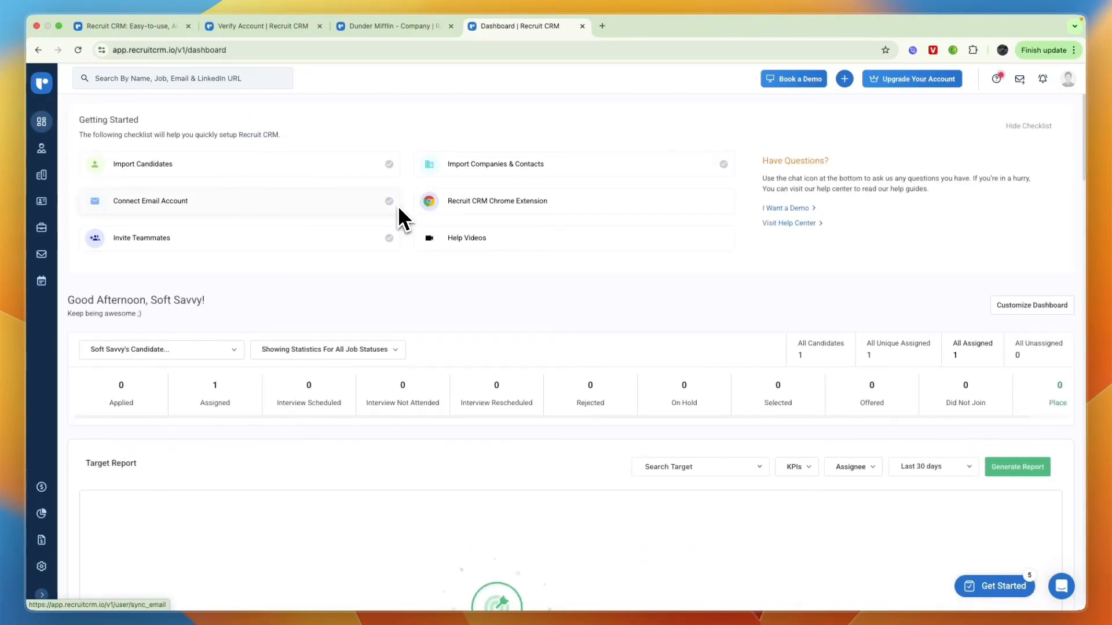